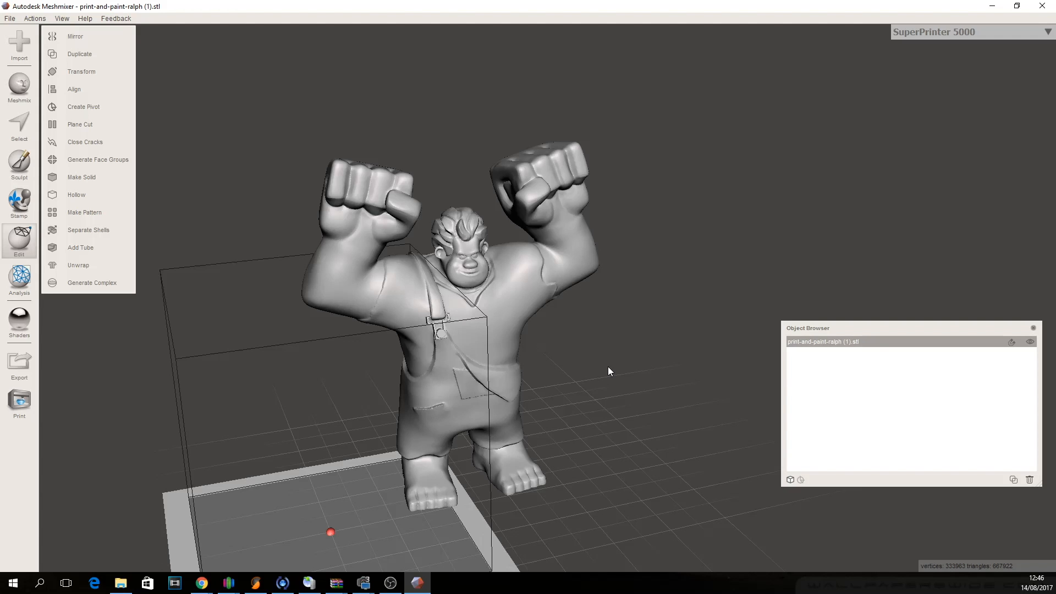
mouse_move(552, 347)
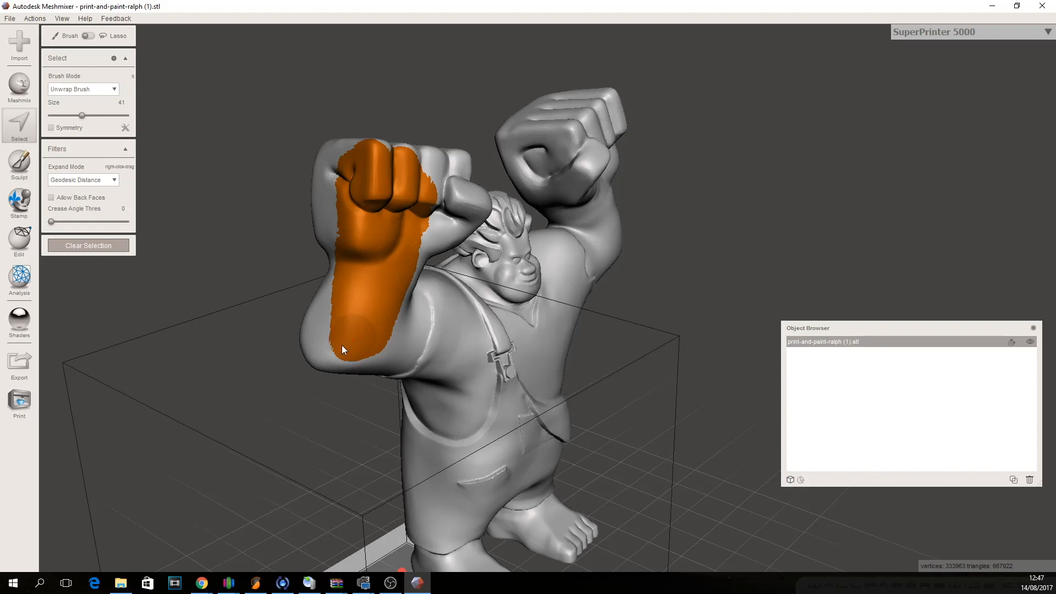
Zoom in and paint a selection over Ralph's left fist, forearm and upper arm.
scroll("up", 3)
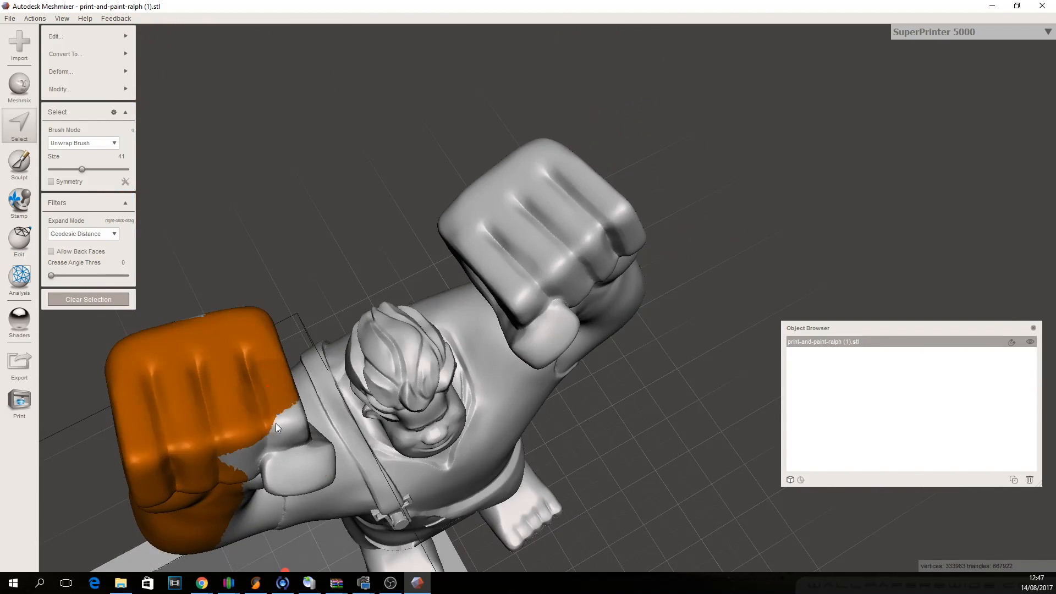
scroll("up", 3)
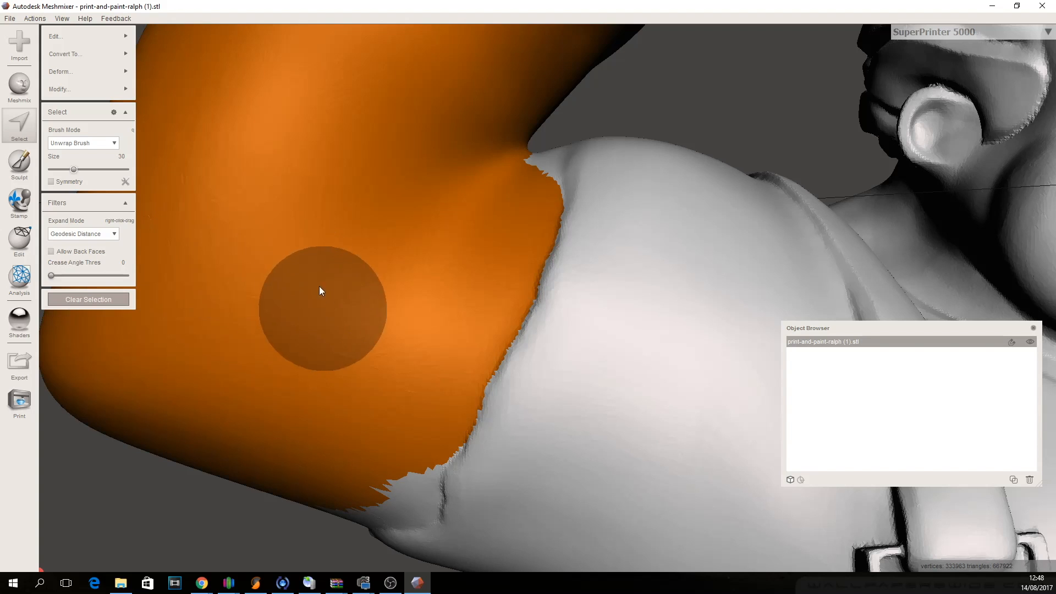
Tidy the arm selection's shoulder edge using a size-17 brush.
scroll("down", 3)
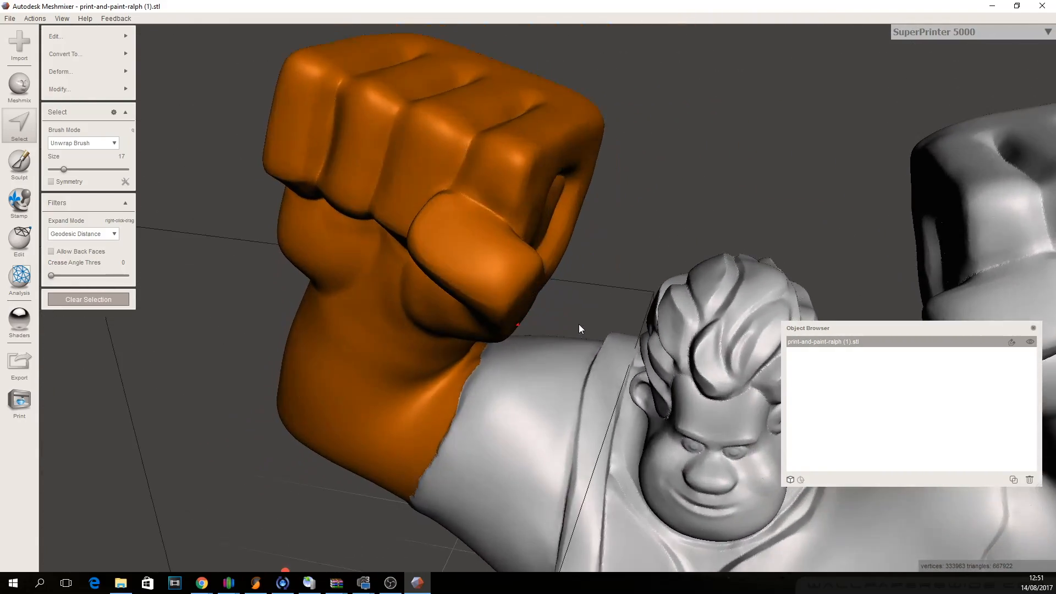
scroll("up", 3)
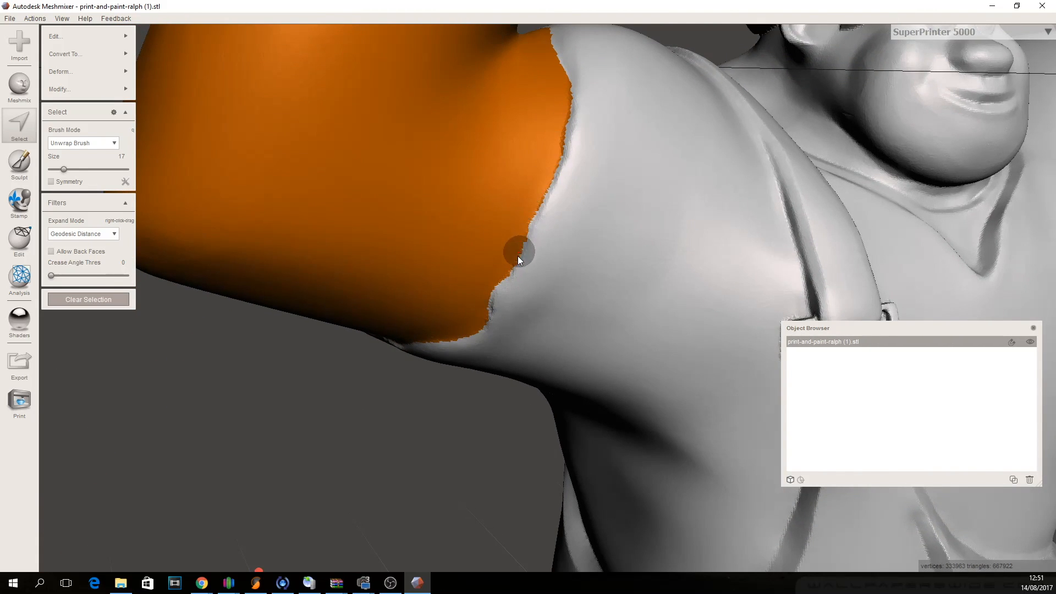
mouse_move(567, 182)
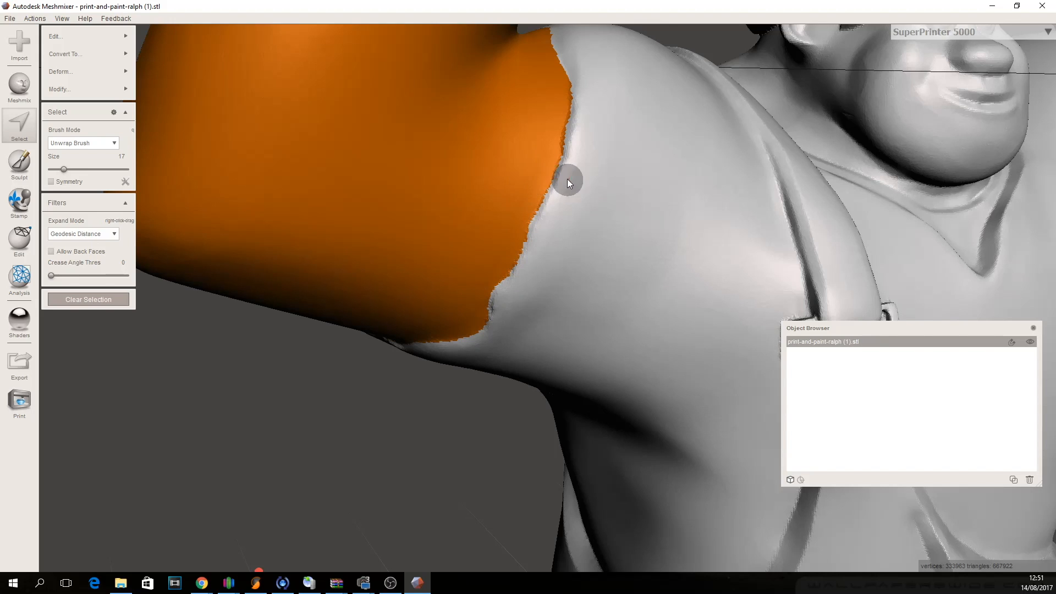
mouse_move(98, 210)
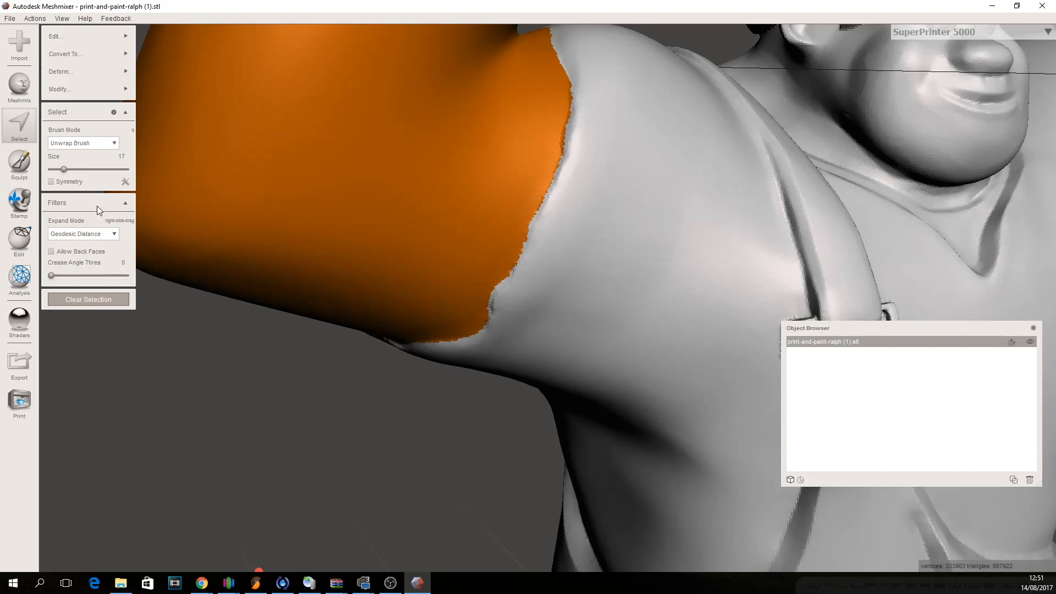
Apply Smooth Boundary to the arm selection's shoulder edge.
left_click(60, 89)
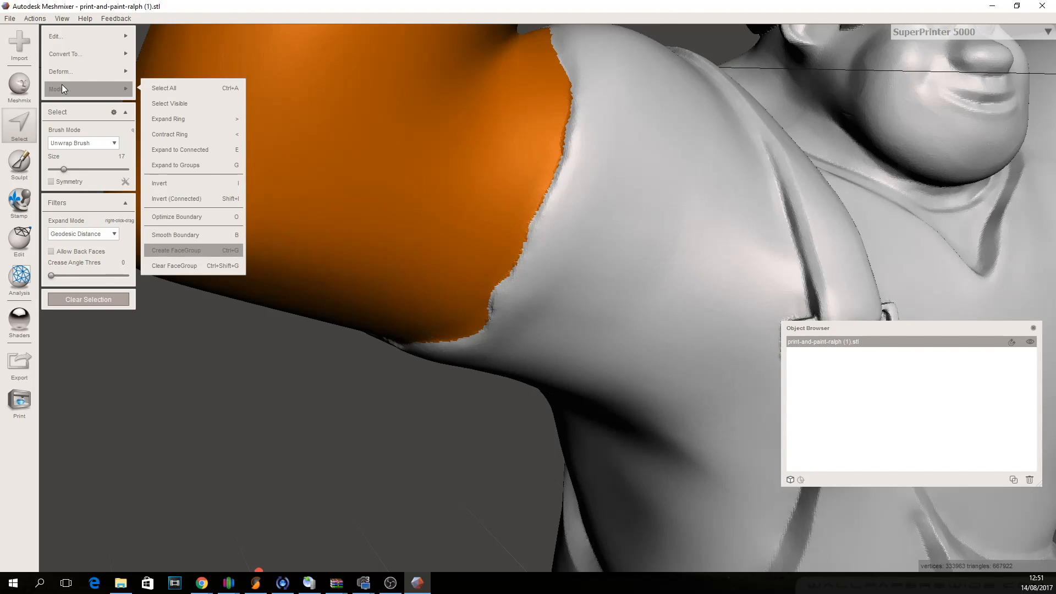
mouse_move(182, 240)
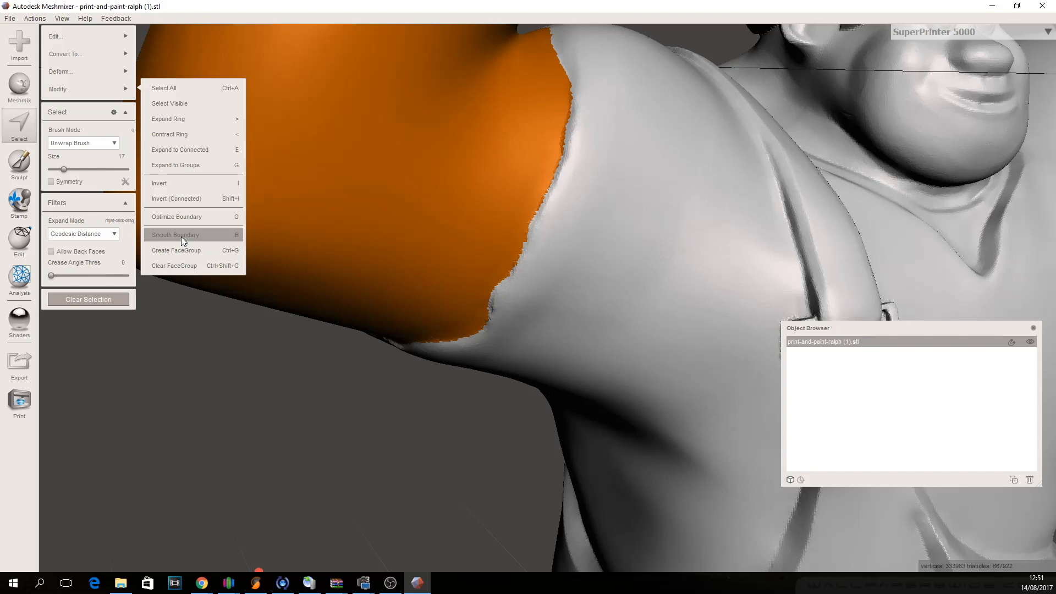
left_click(176, 234)
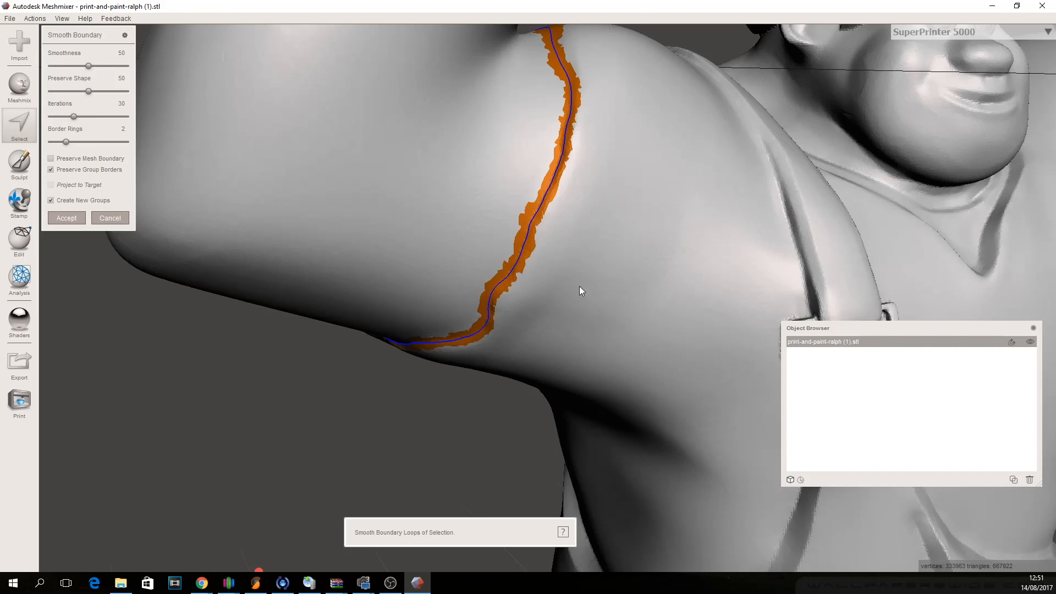
mouse_move(618, 241)
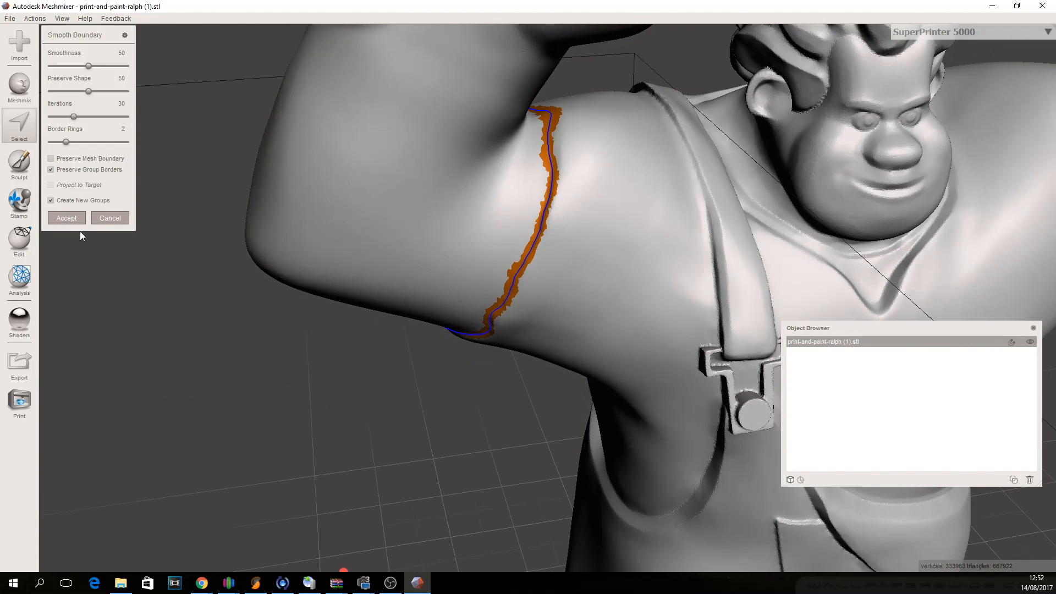
mouse_move(473, 225)
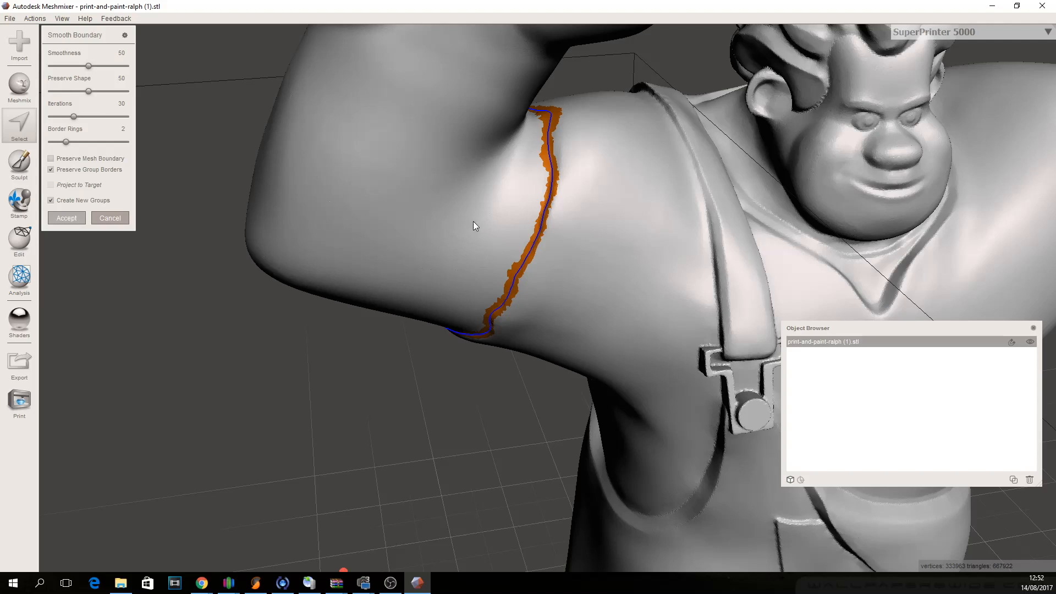
left_click(66, 218)
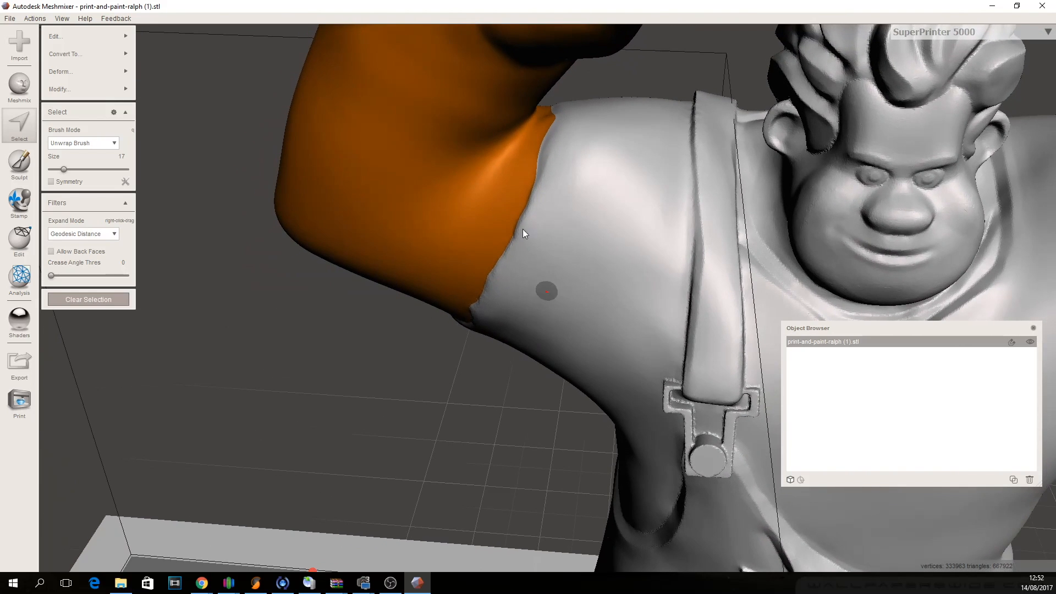
Convert the arm selection into a new face group with Create FaceGroup.
left_click(59, 89)
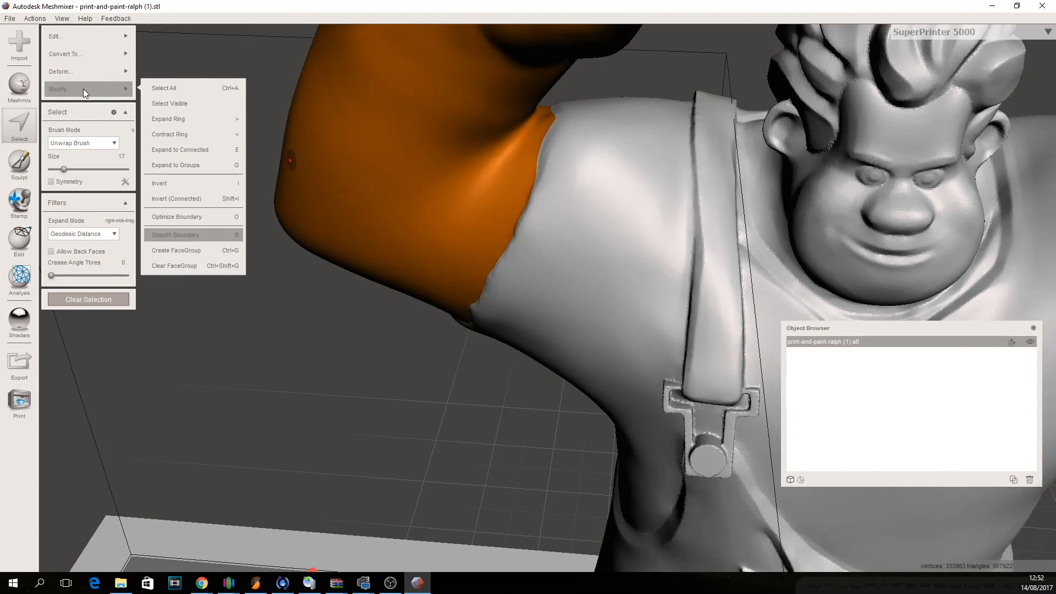
mouse_move(200, 251)
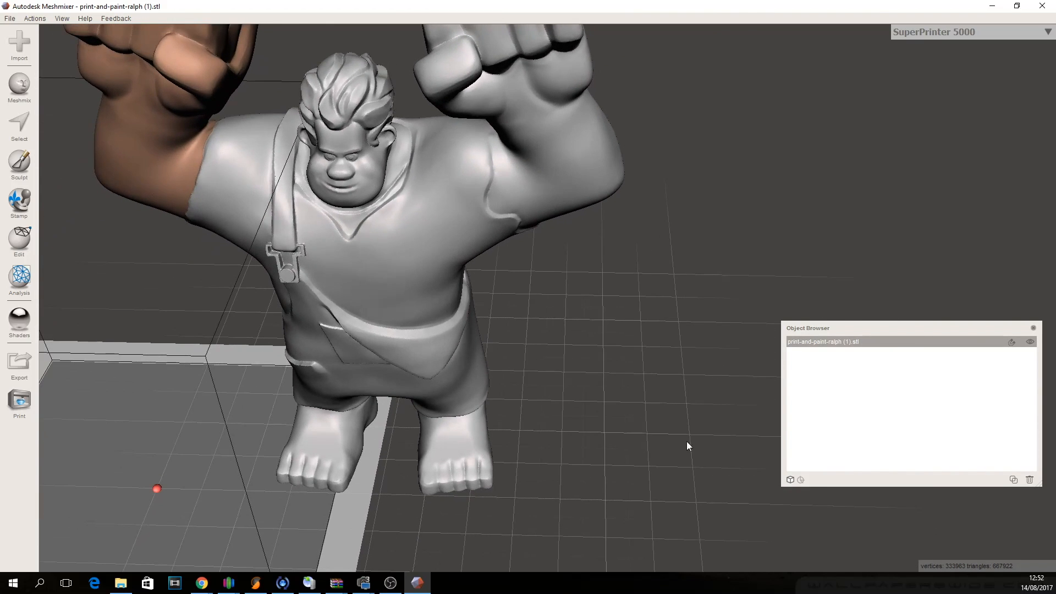
left_click(19, 124)
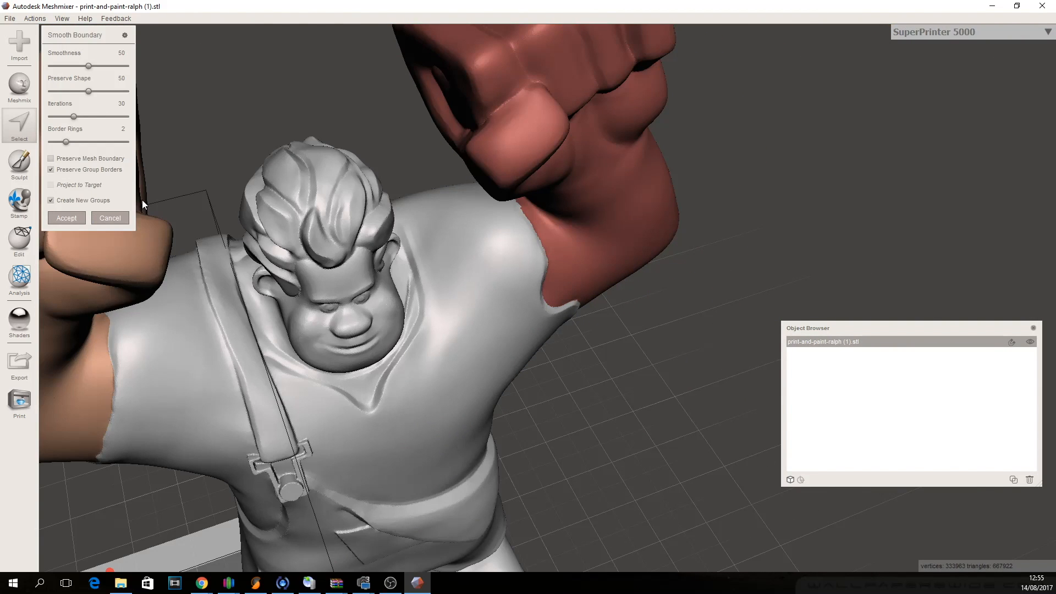
mouse_move(532, 209)
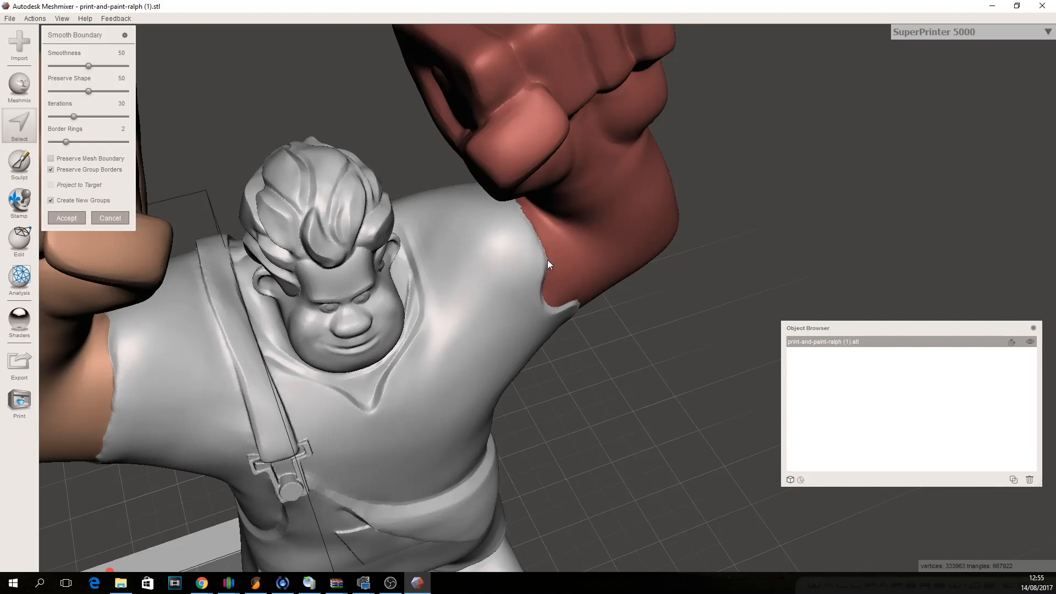
mouse_move(538, 273)
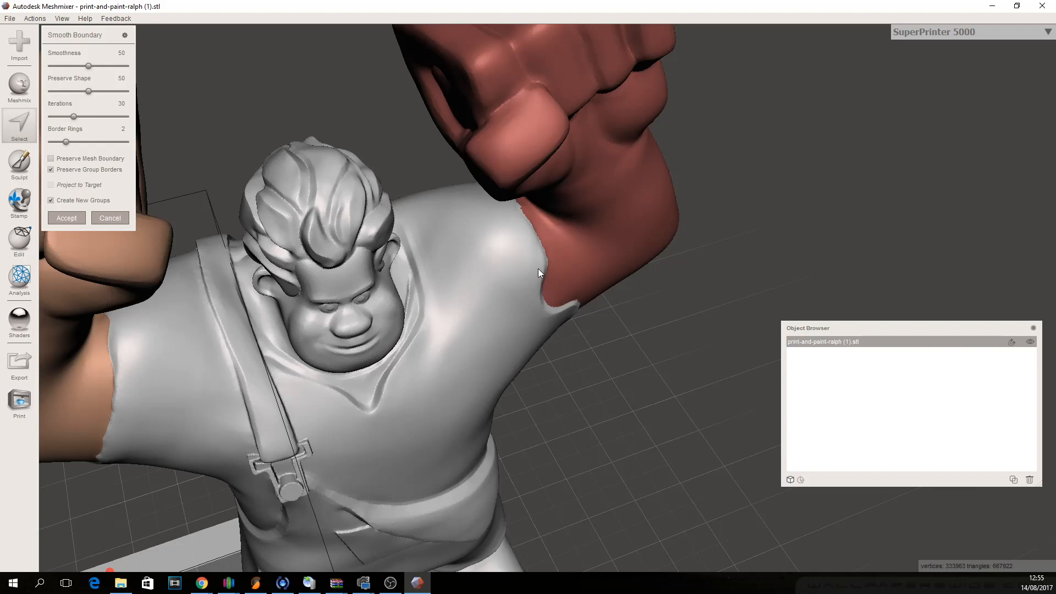
mouse_move(668, 425)
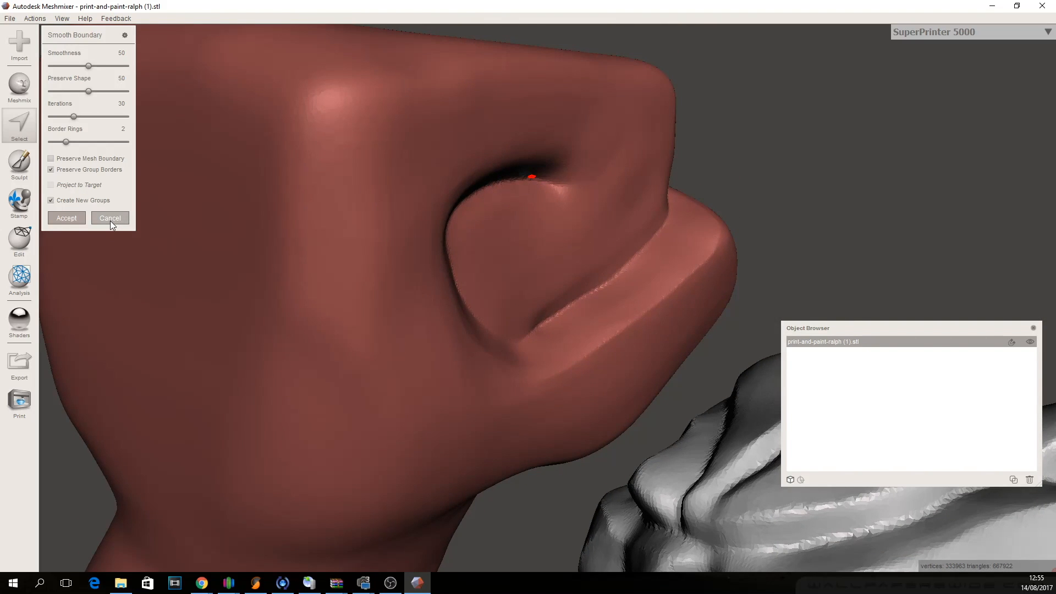
Cancel, then re-run Smooth Boundary to preview the second arm's shoulder edge.
left_click(110, 218)
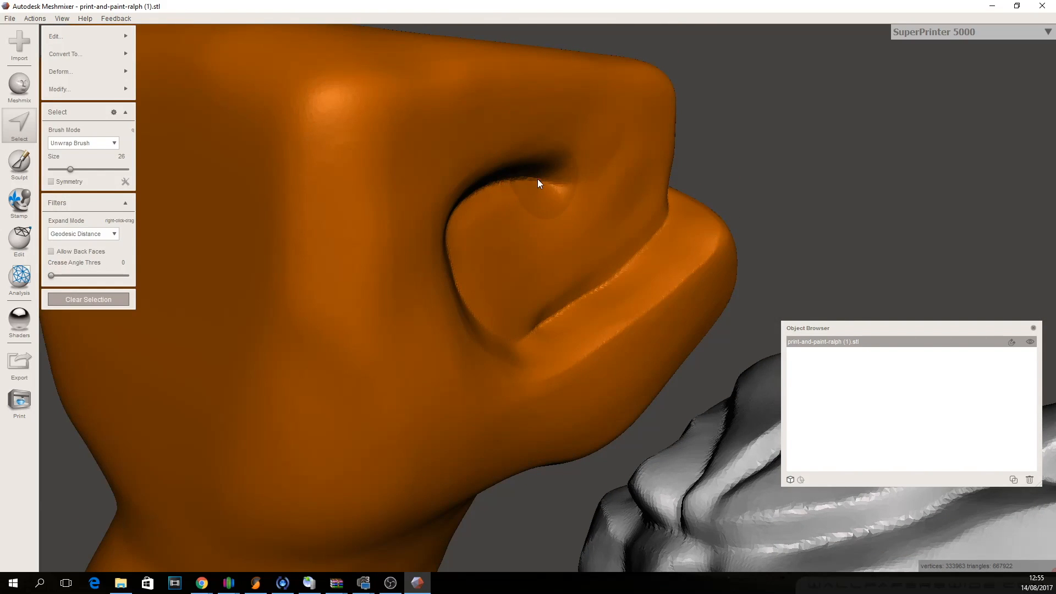
left_click(61, 89)
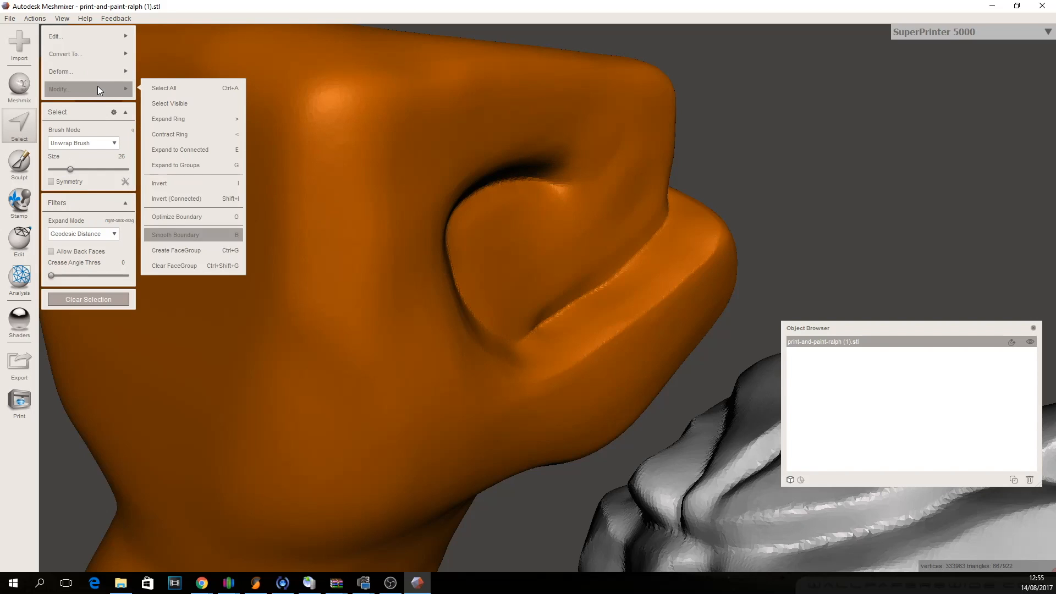
mouse_move(190, 234)
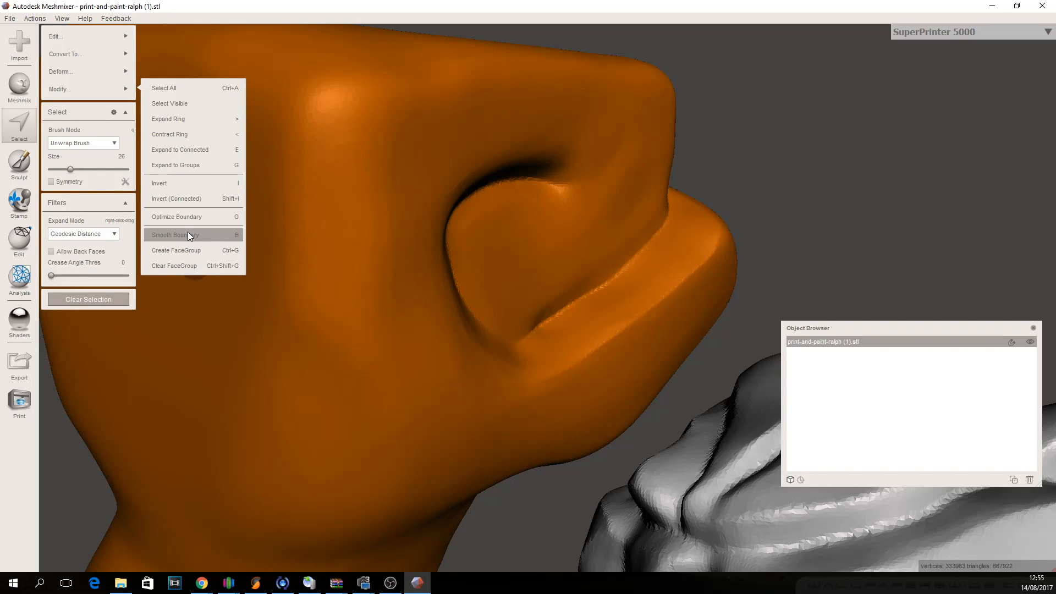
left_click(180, 235)
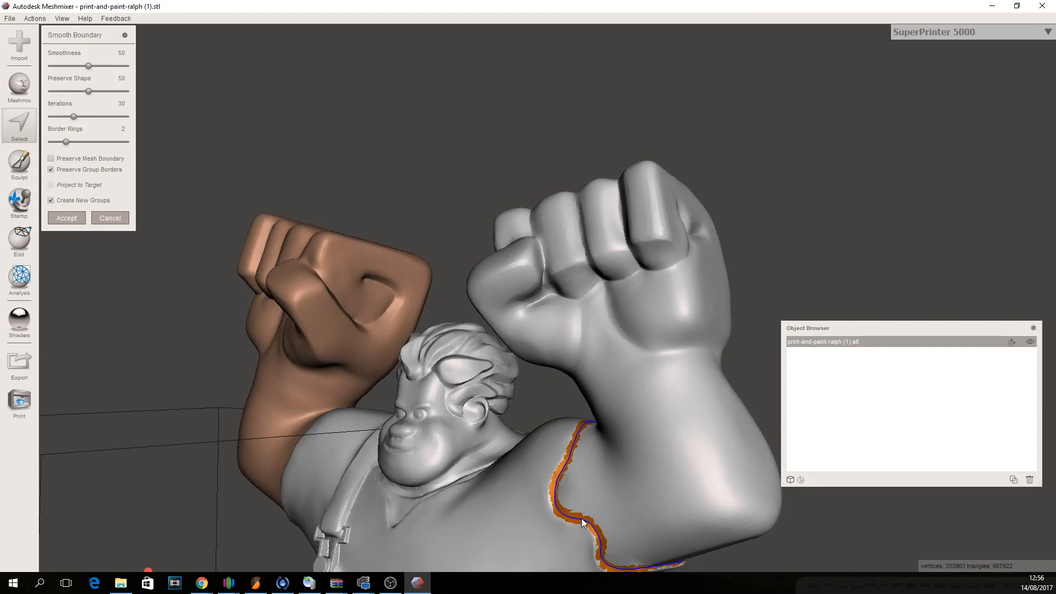
mouse_move(271, 127)
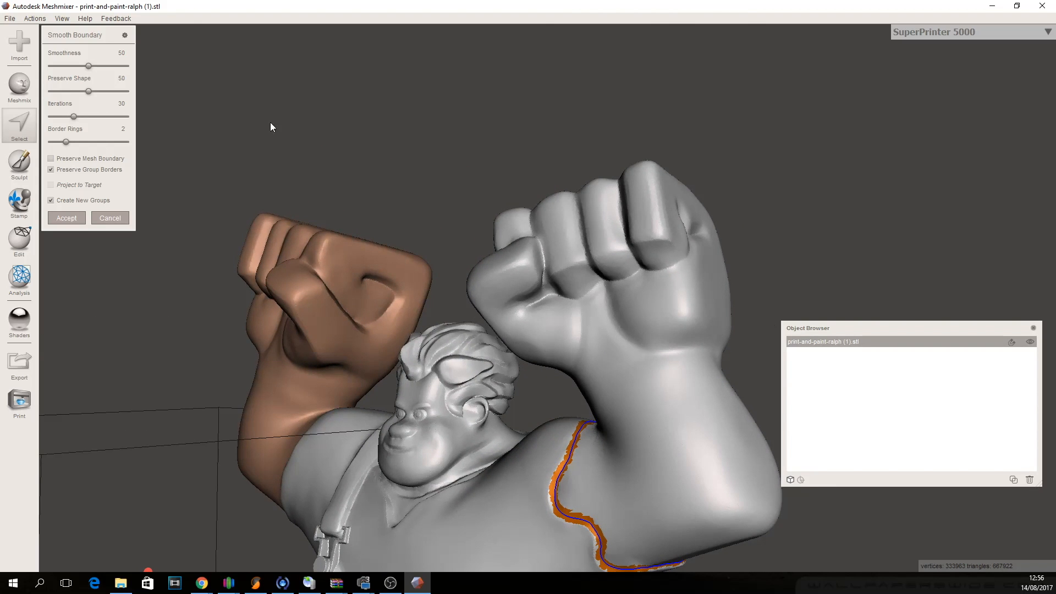
mouse_move(66, 217)
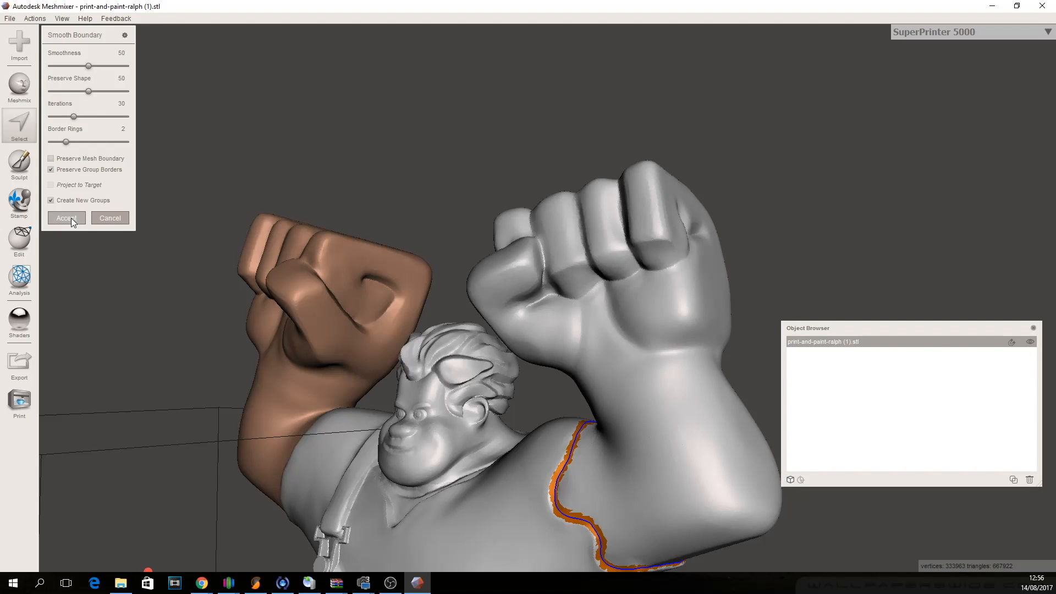
left_click(66, 218)
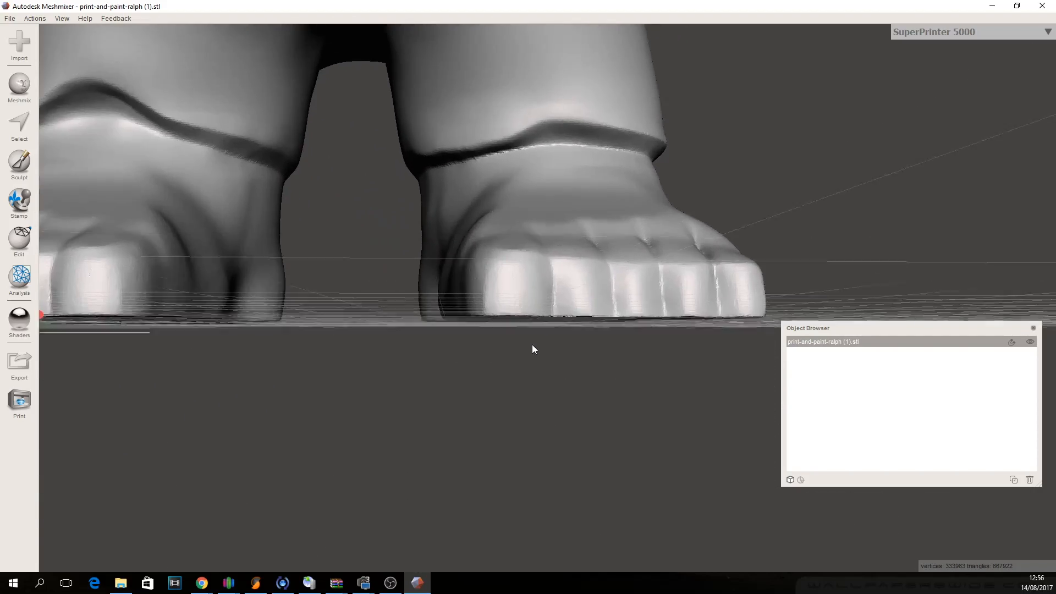
left_click(18, 125)
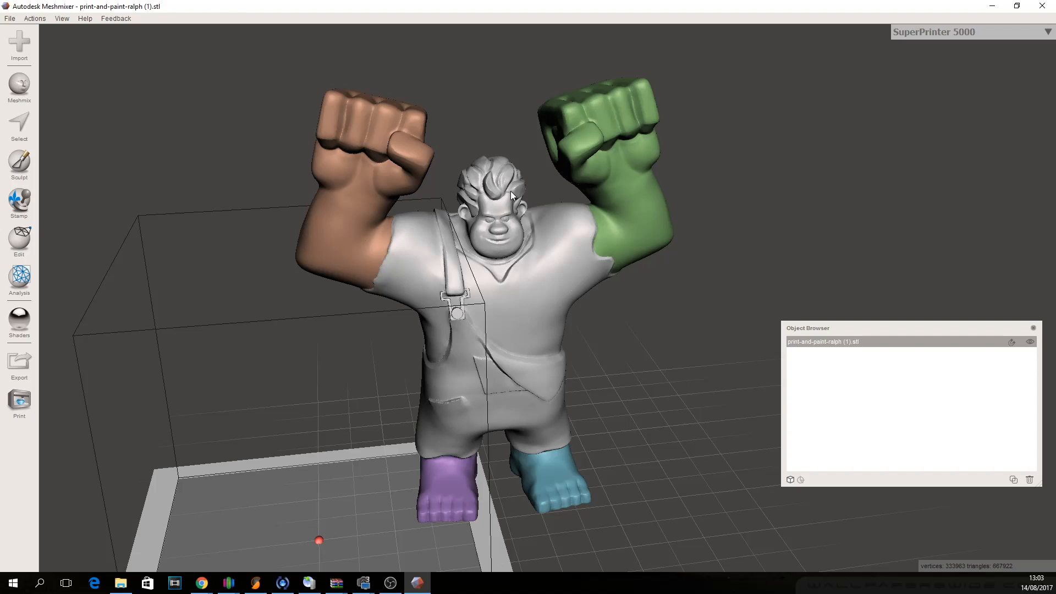
mouse_move(467, 477)
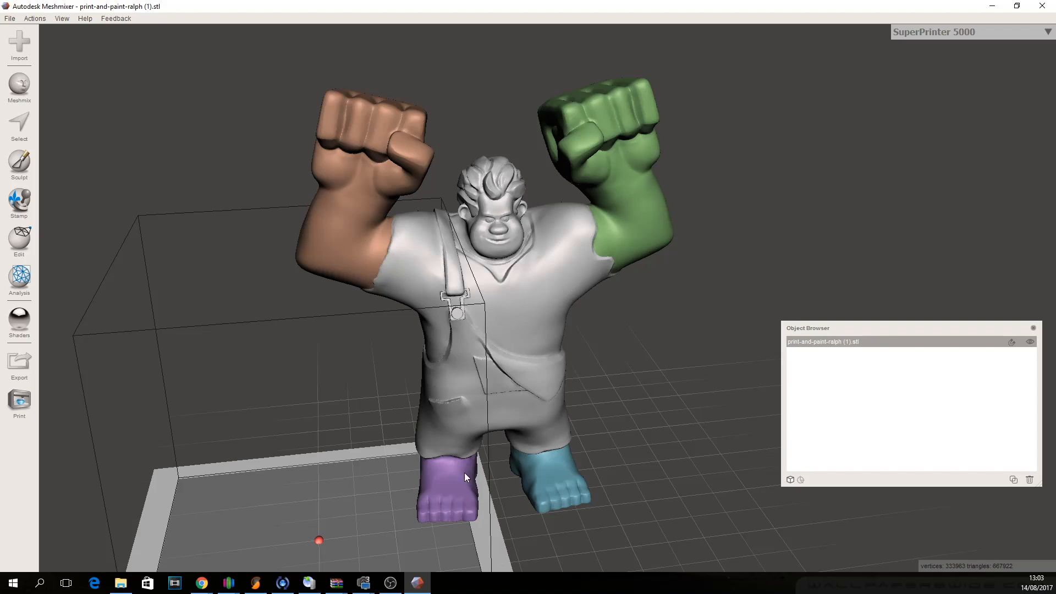
mouse_move(675, 232)
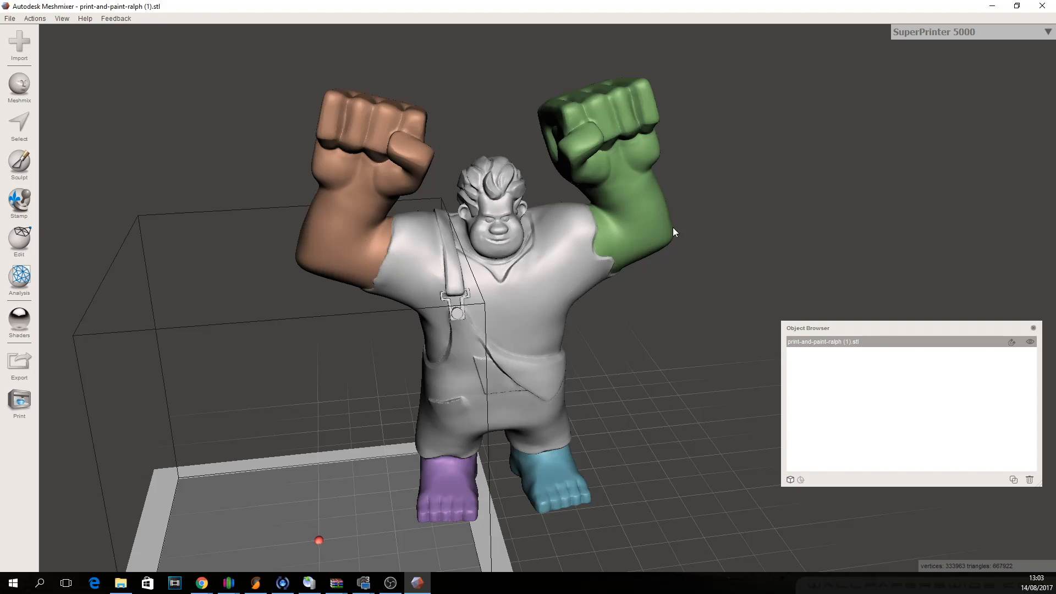
mouse_move(20, 124)
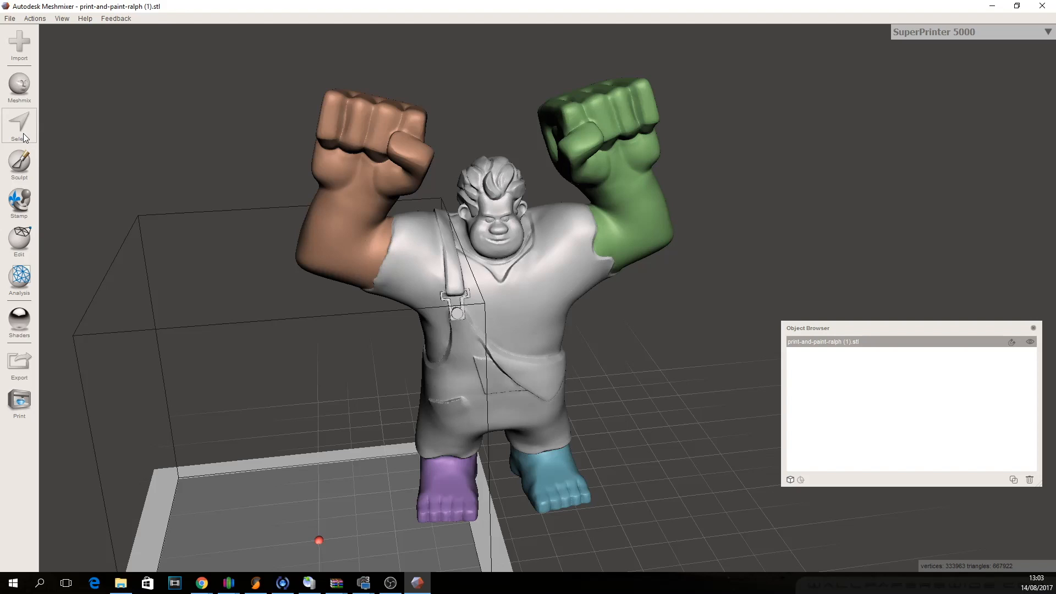
Launch Edit > Generate Complex to outline the face-group boundaries.
left_click(19, 239)
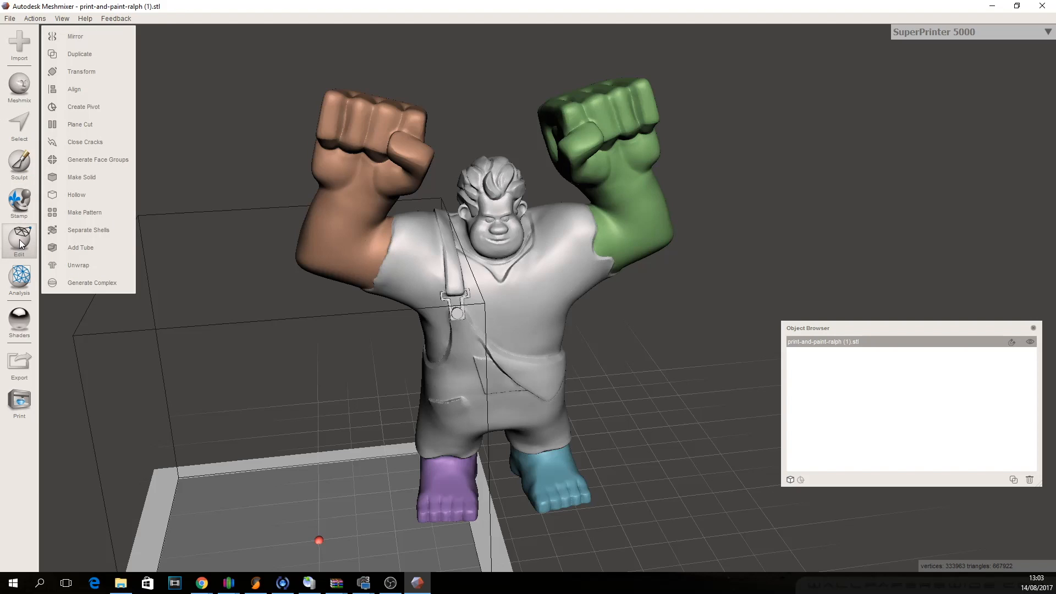
mouse_move(91, 282)
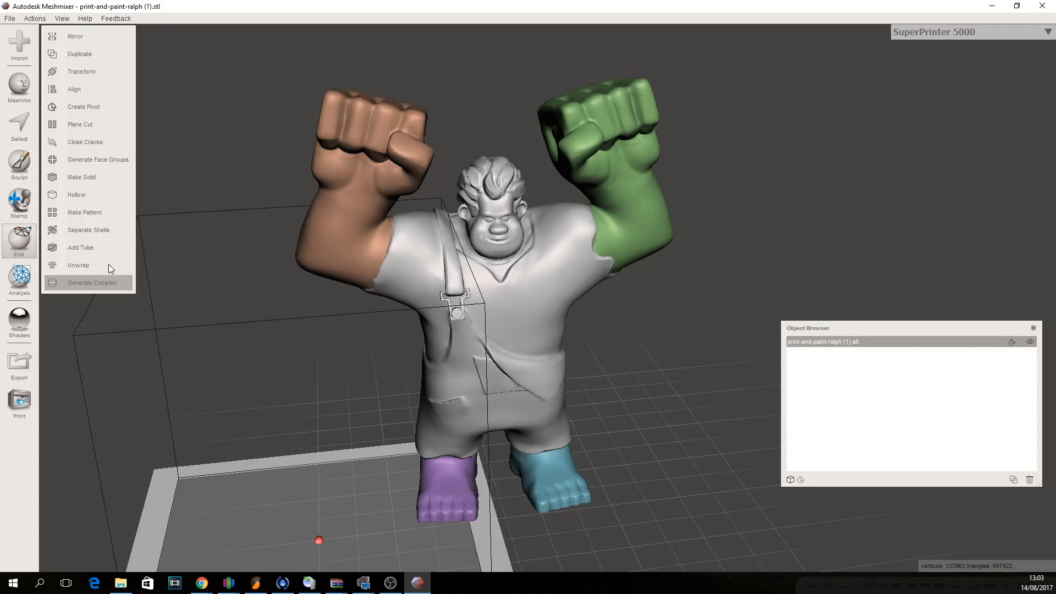
mouse_move(340, 221)
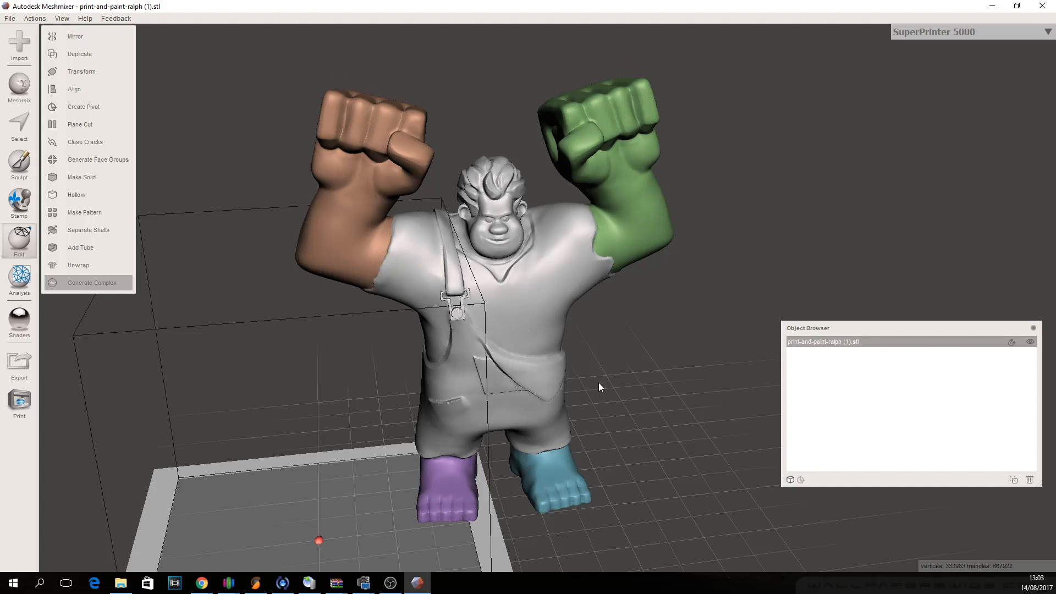
left_click(92, 282)
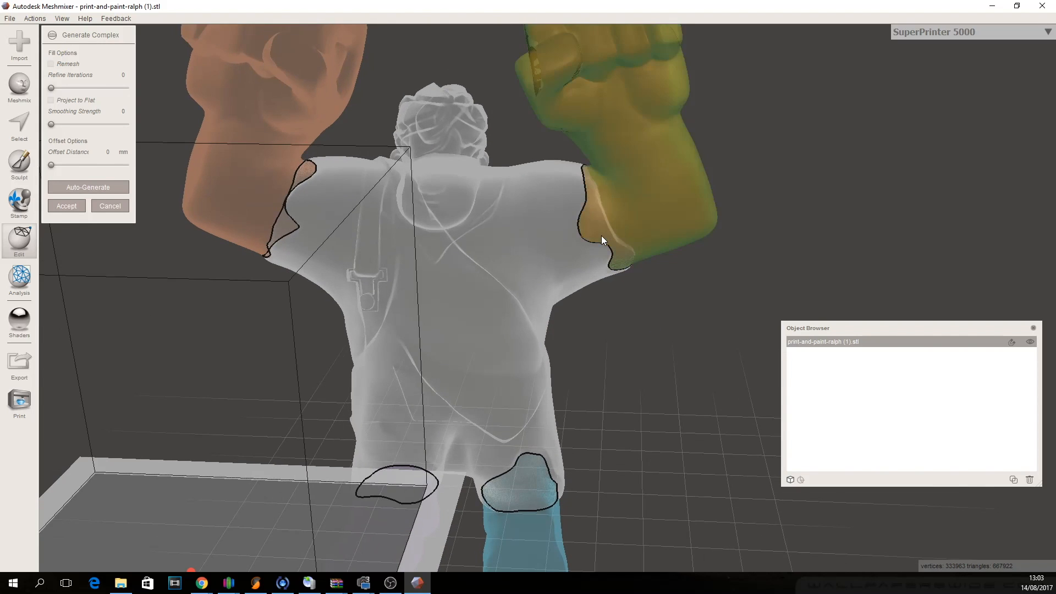
mouse_move(618, 258)
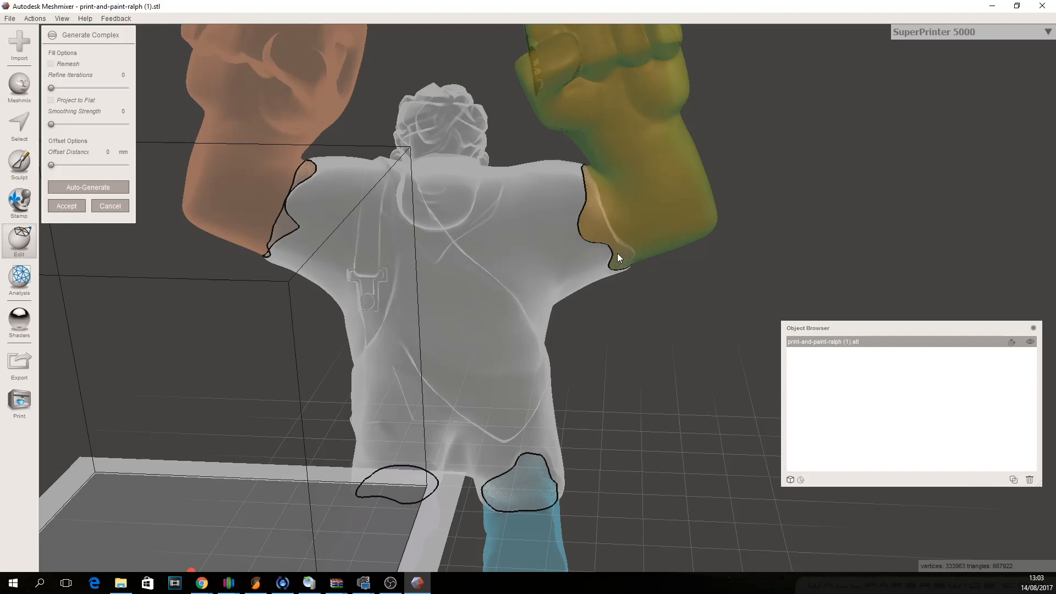
Fill the green and orange arm shoulder openings with remeshed surfaces.
left_click(606, 249)
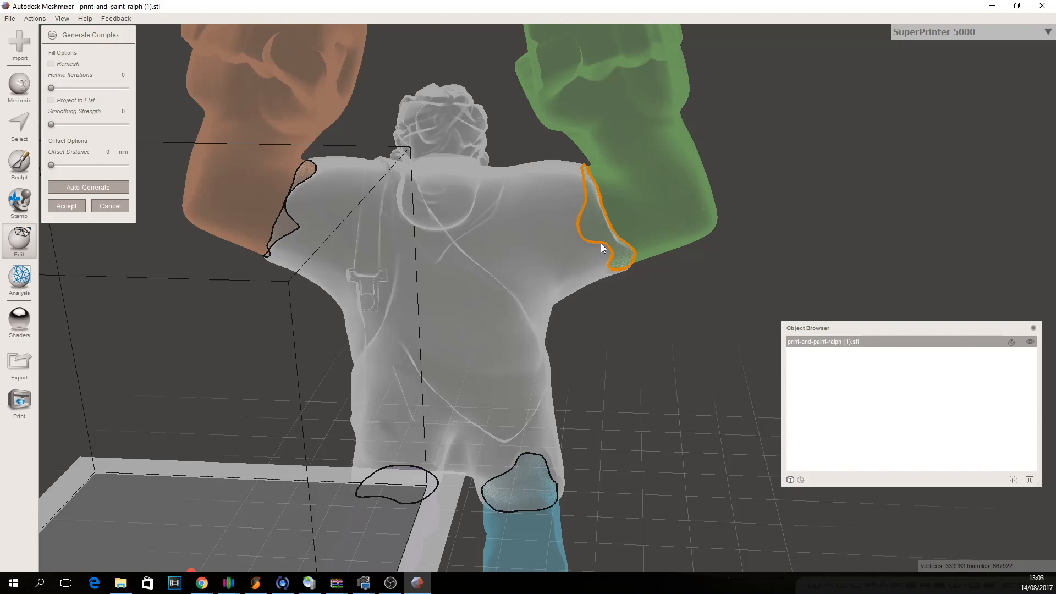
left_click(87, 187)
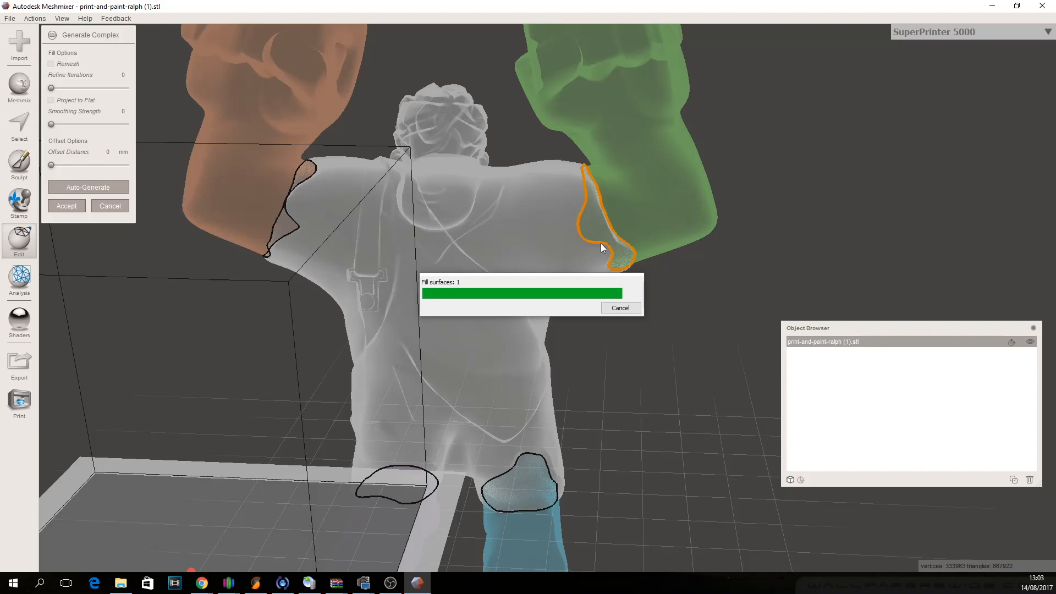
mouse_move(593, 195)
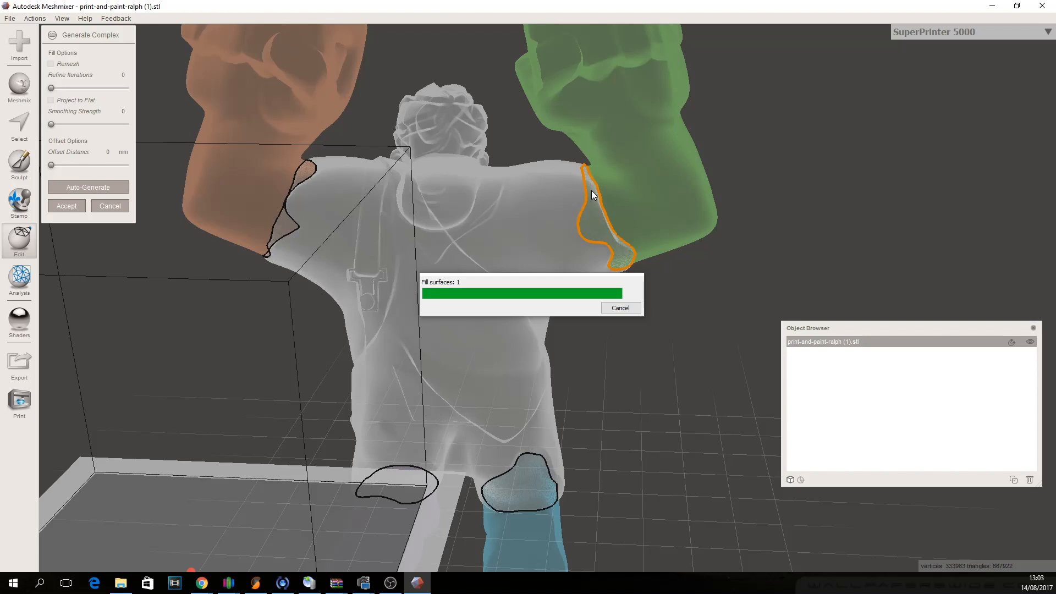
mouse_move(583, 176)
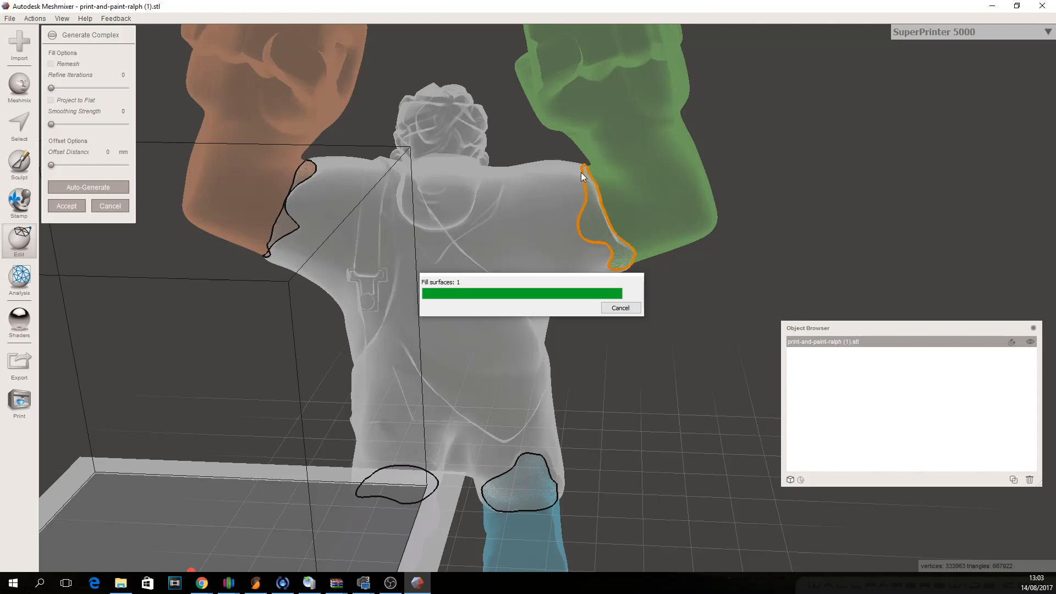
mouse_move(591, 180)
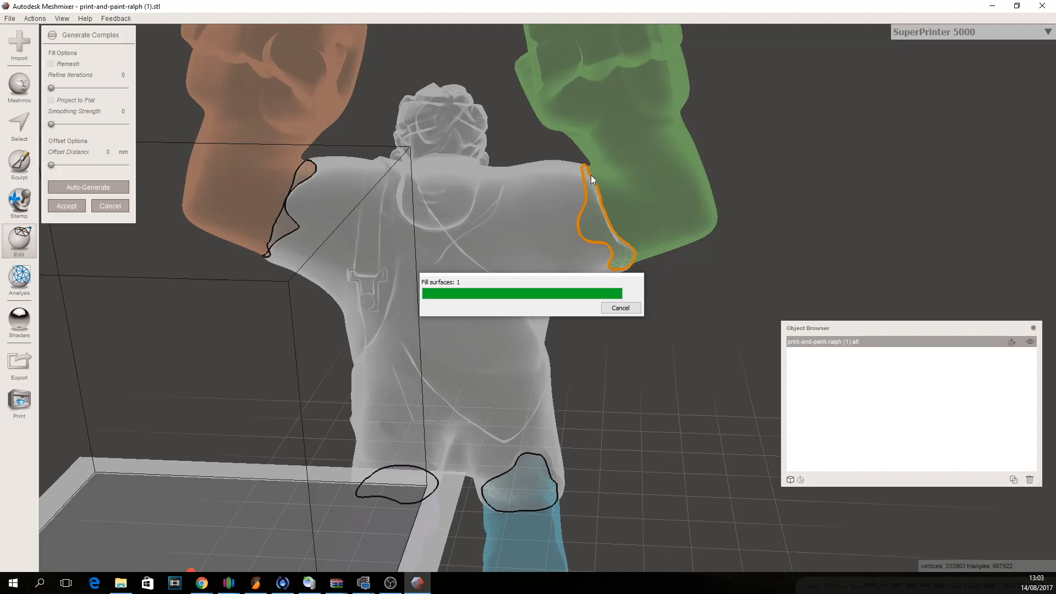
mouse_move(570, 261)
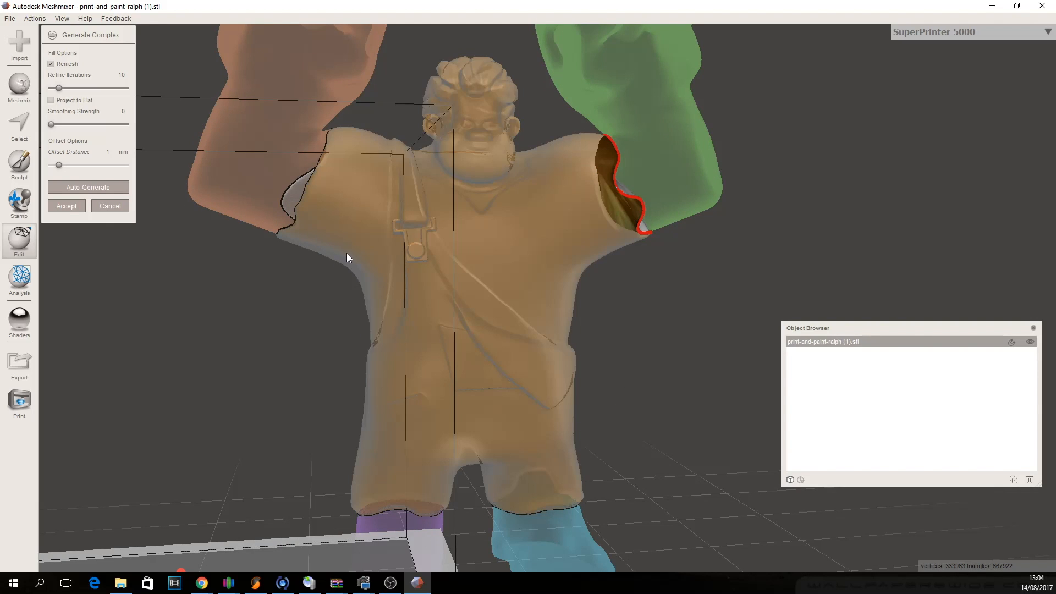
left_click(87, 187)
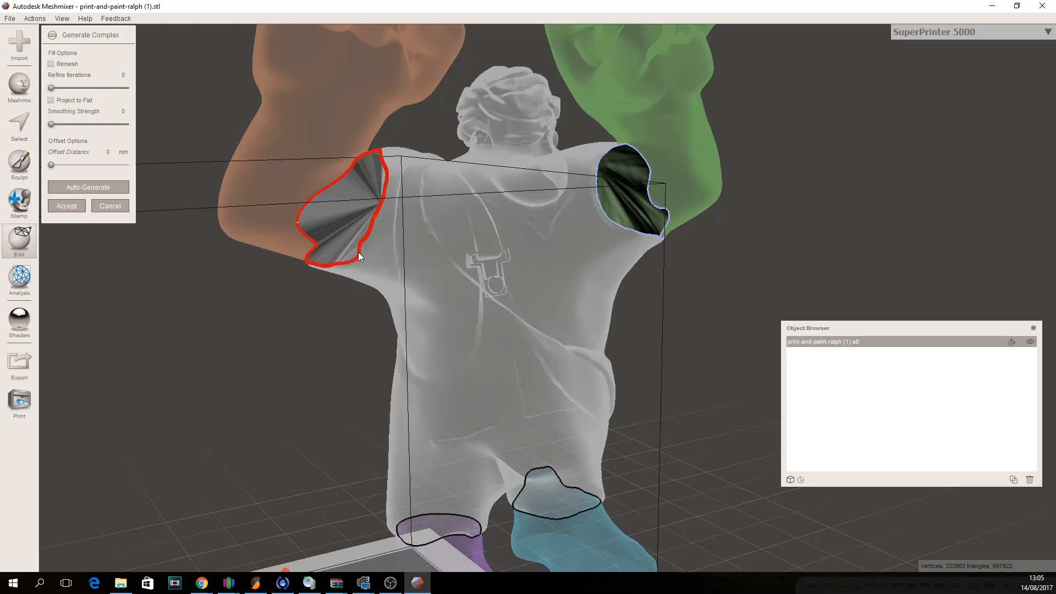
mouse_move(552, 524)
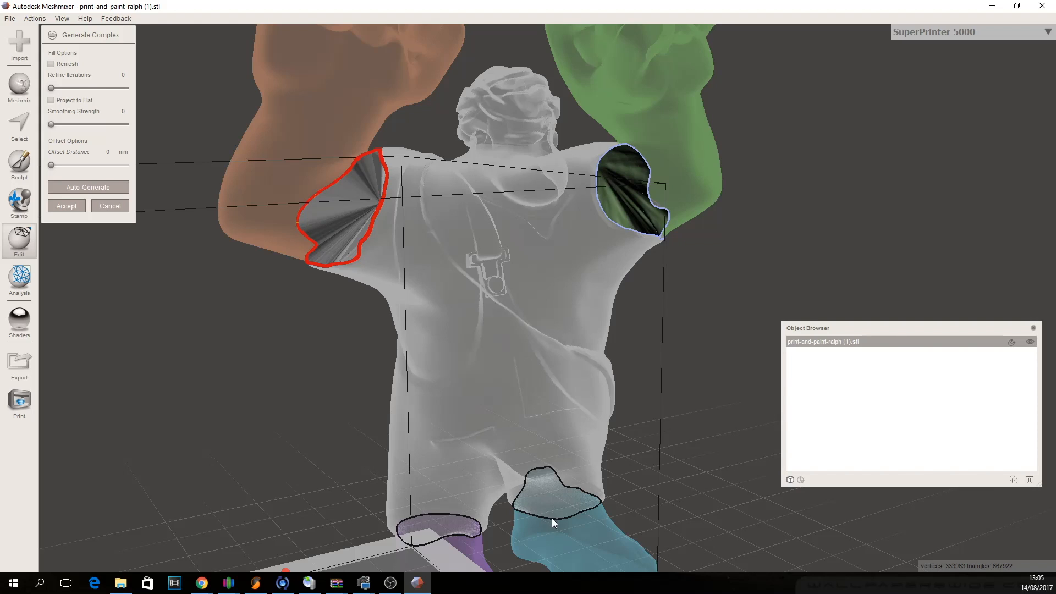
mouse_move(633, 456)
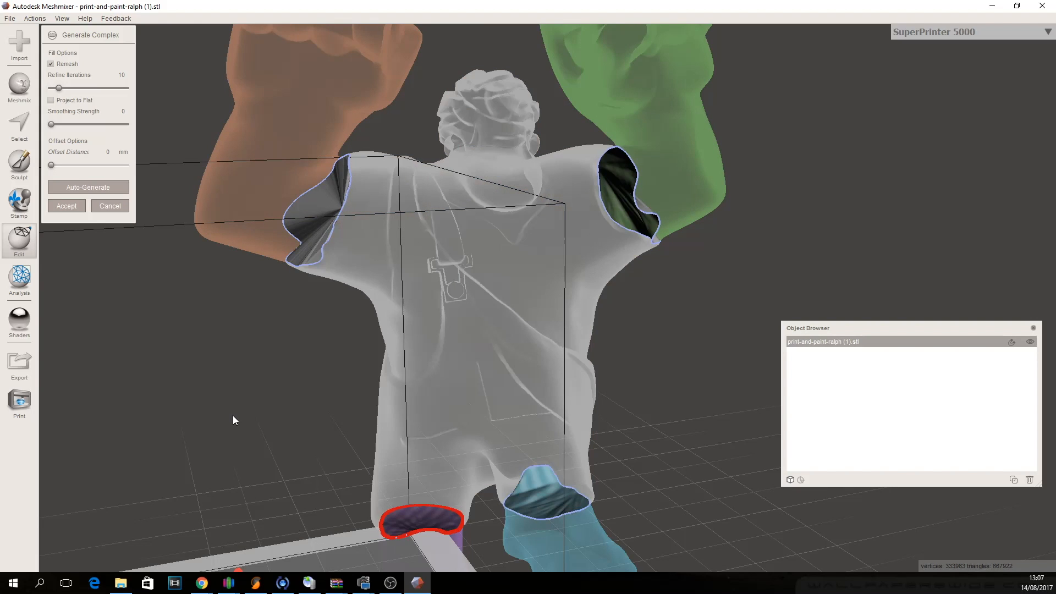
mouse_move(308, 217)
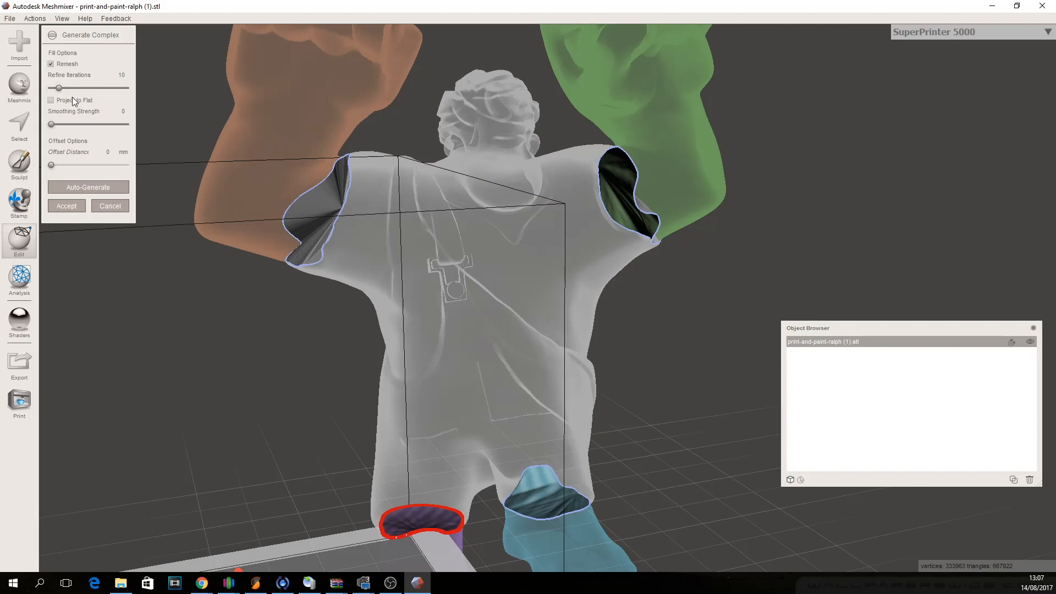
mouse_move(68, 114)
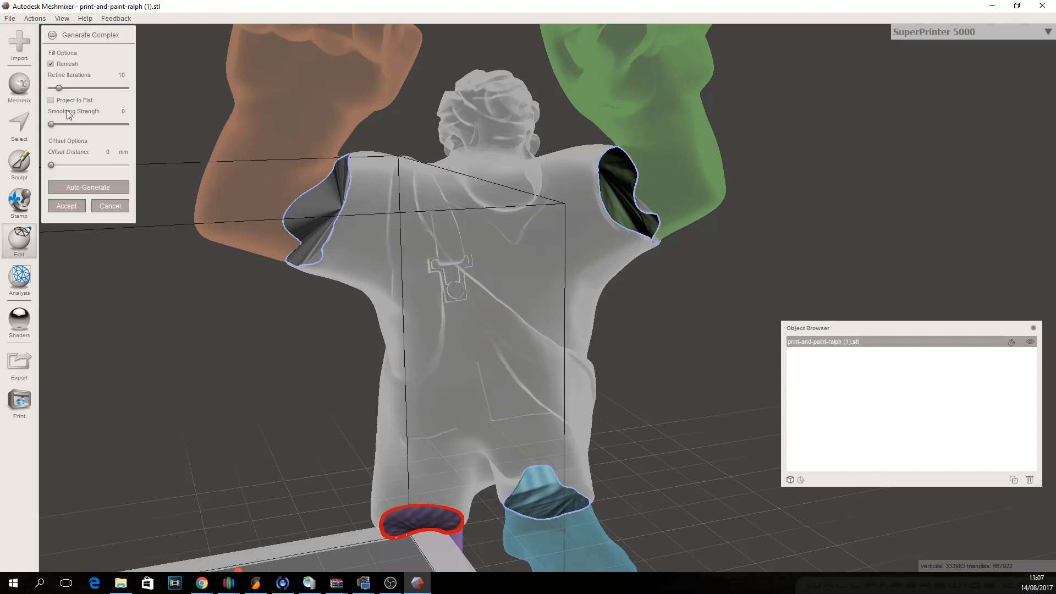
mouse_move(95, 123)
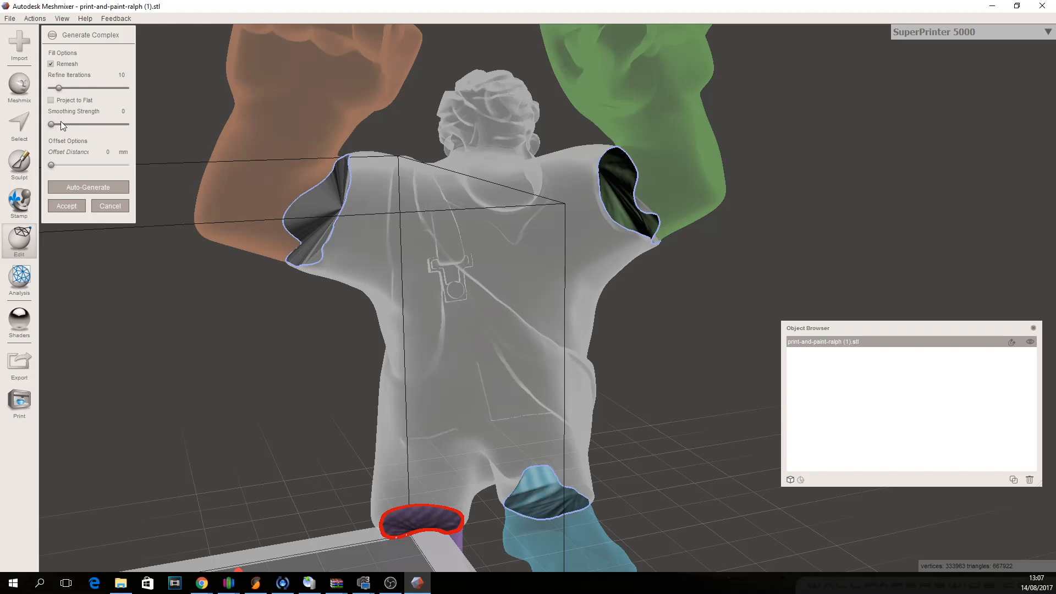
mouse_move(322, 192)
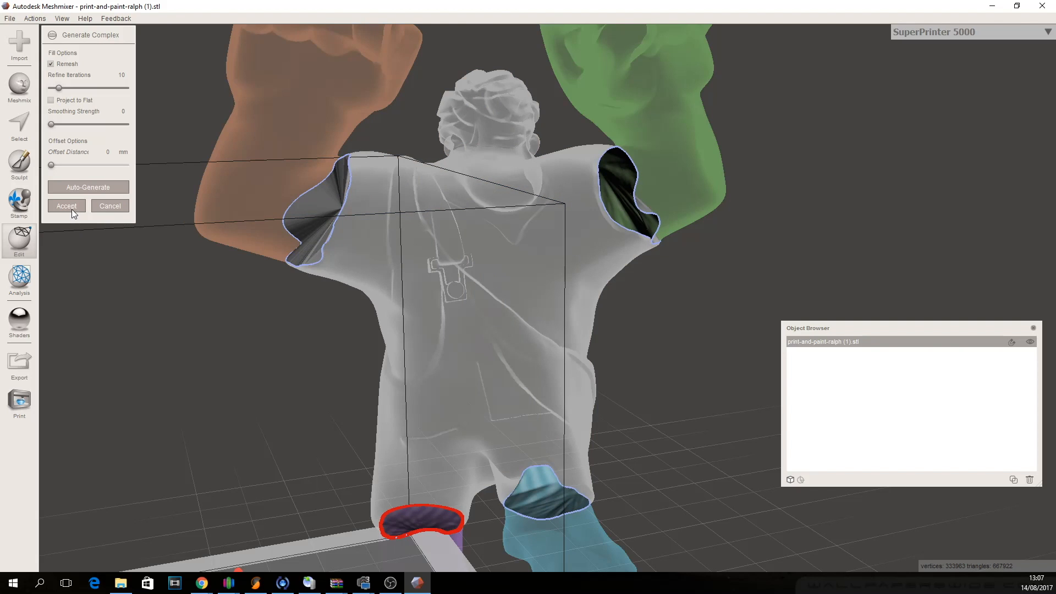
Accept the generated complex and split it into parts split 0–4.
left_click(66, 205)
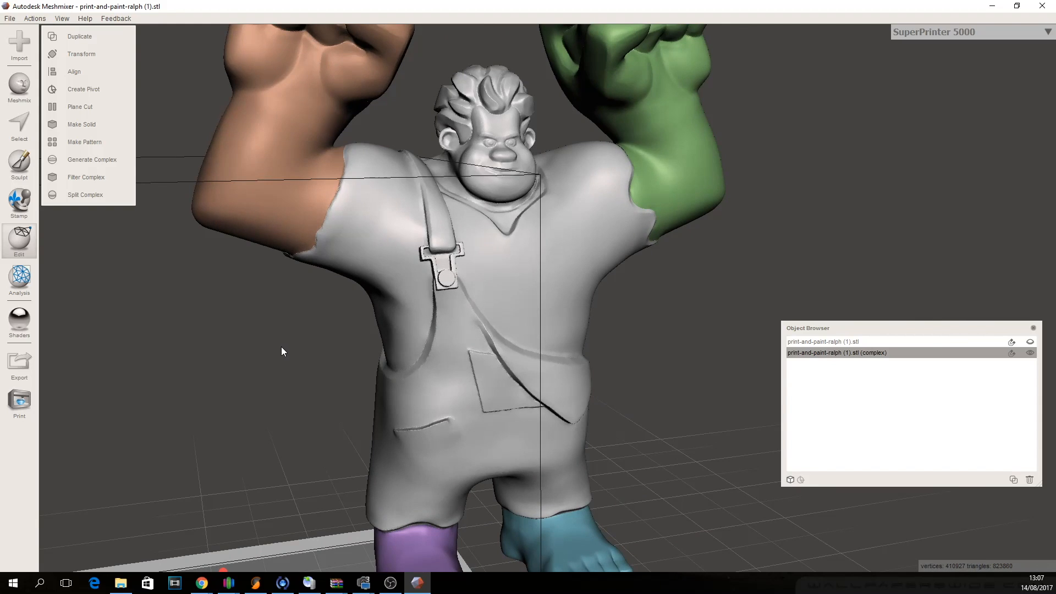
mouse_move(109, 195)
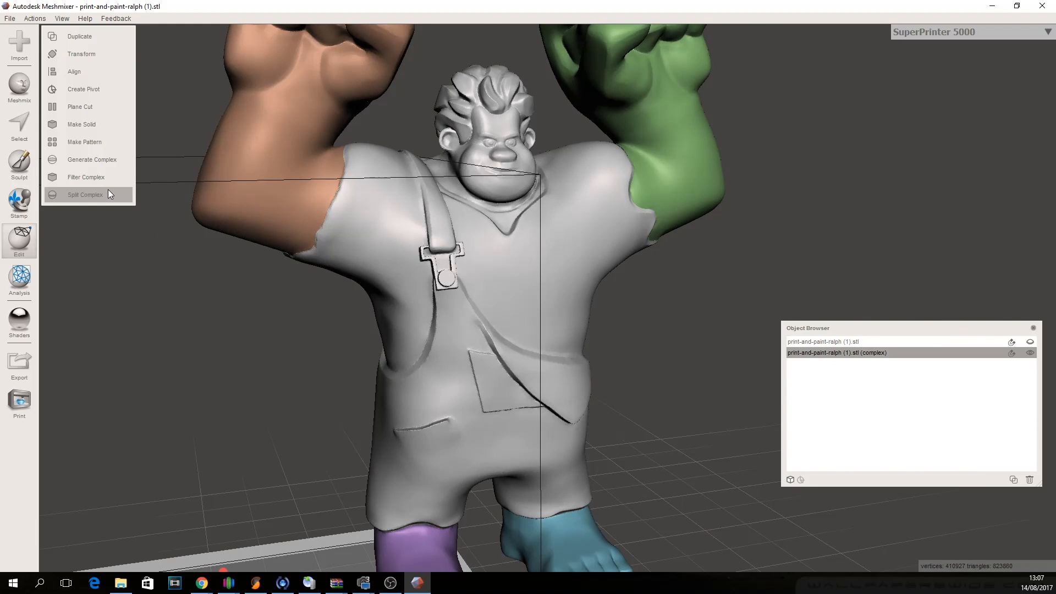
mouse_move(88, 201)
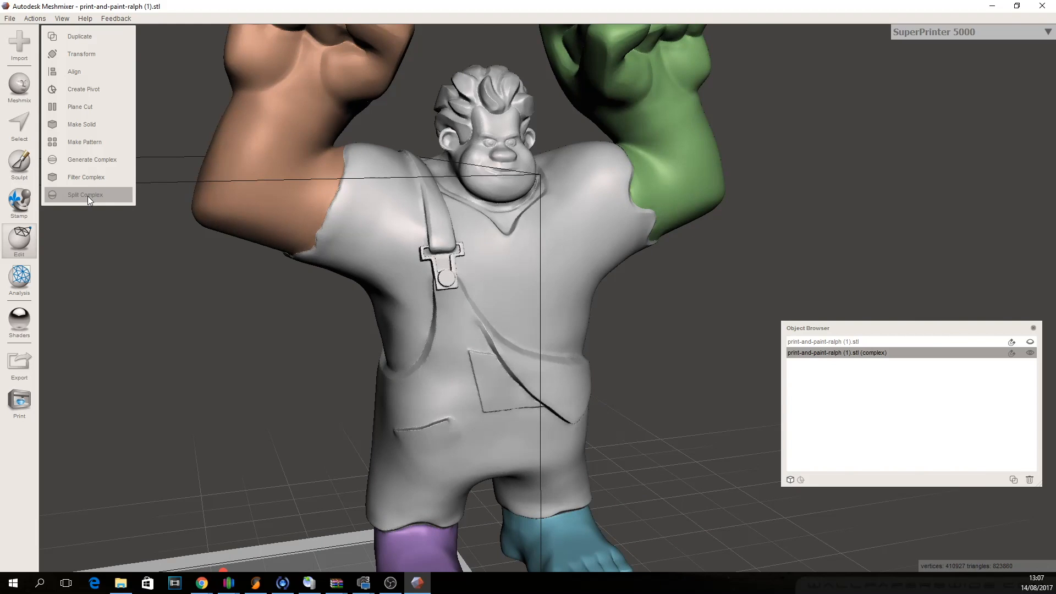
mouse_move(446, 535)
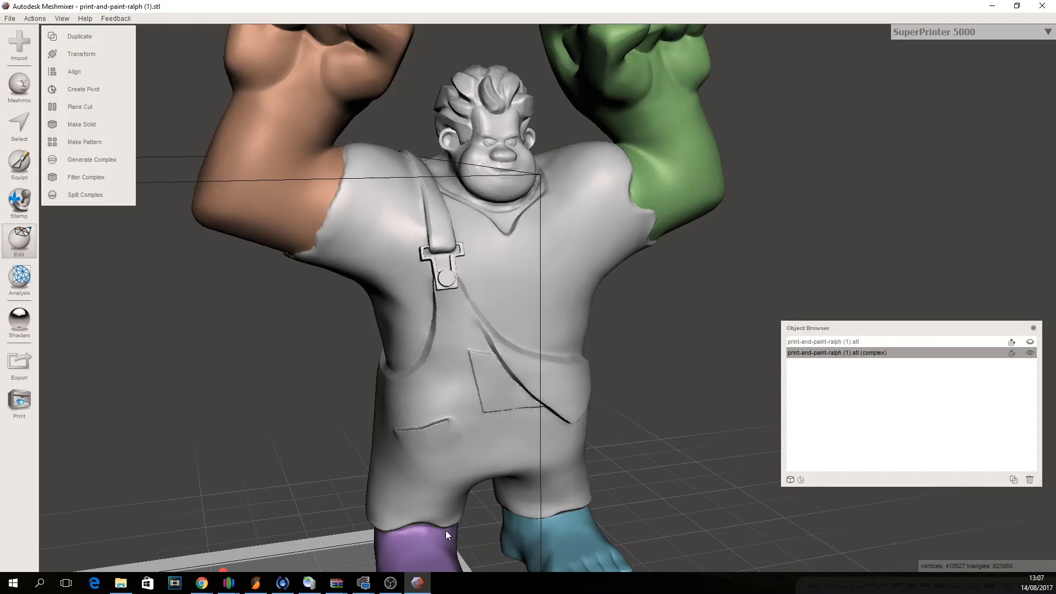
mouse_move(478, 552)
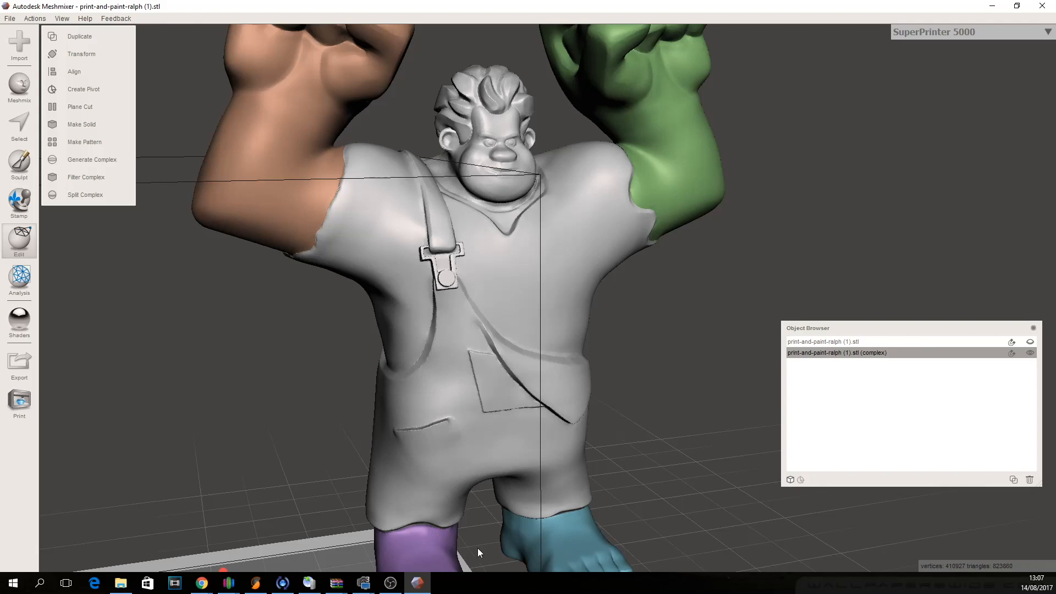
mouse_move(85, 195)
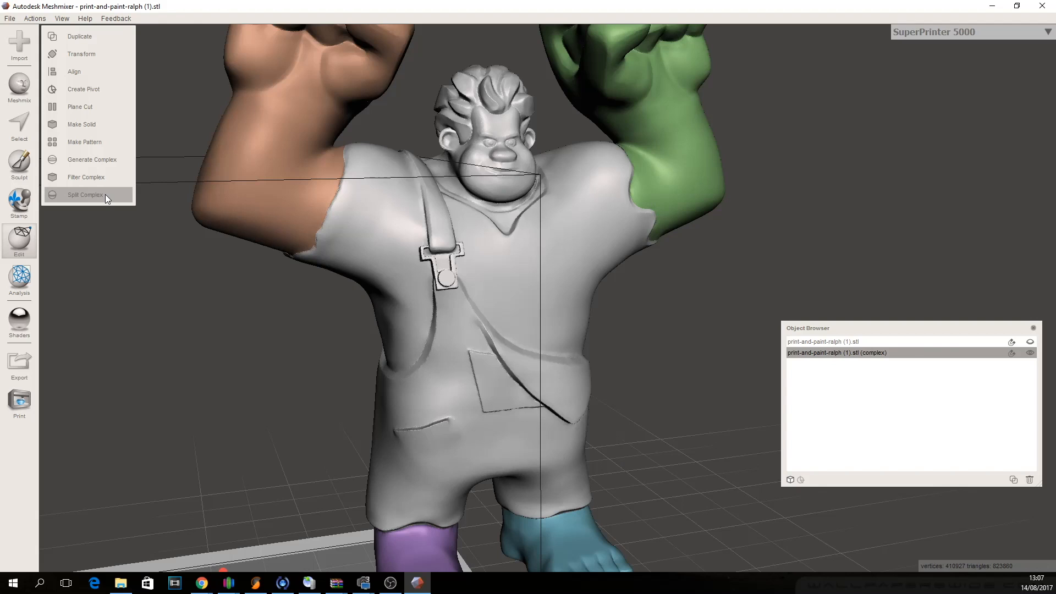
left_click(85, 195)
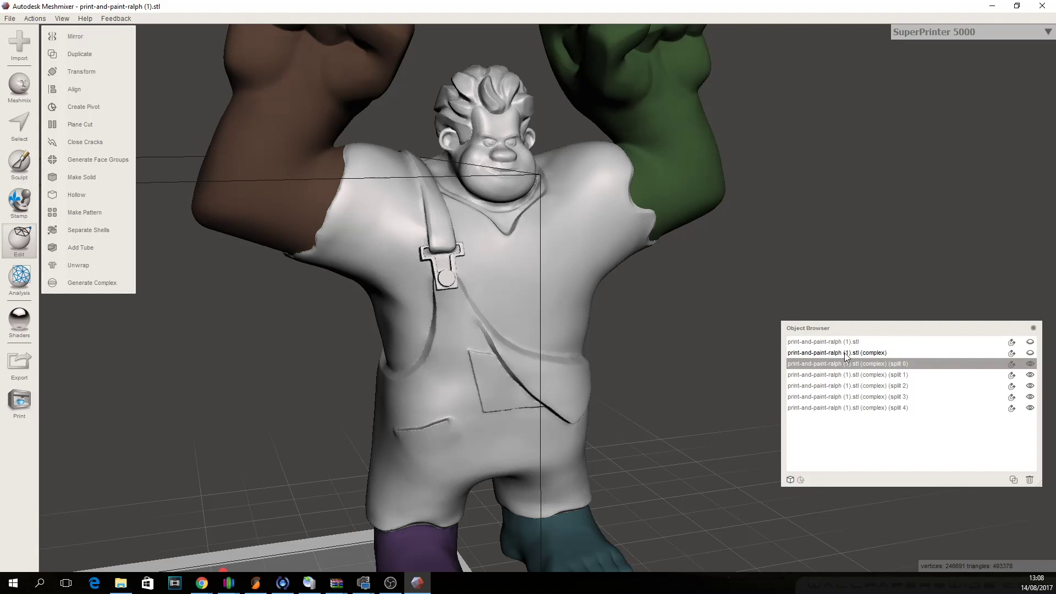
Highlight the arm, foot and body split parts in turn, then select the complex.
left_click(846, 375)
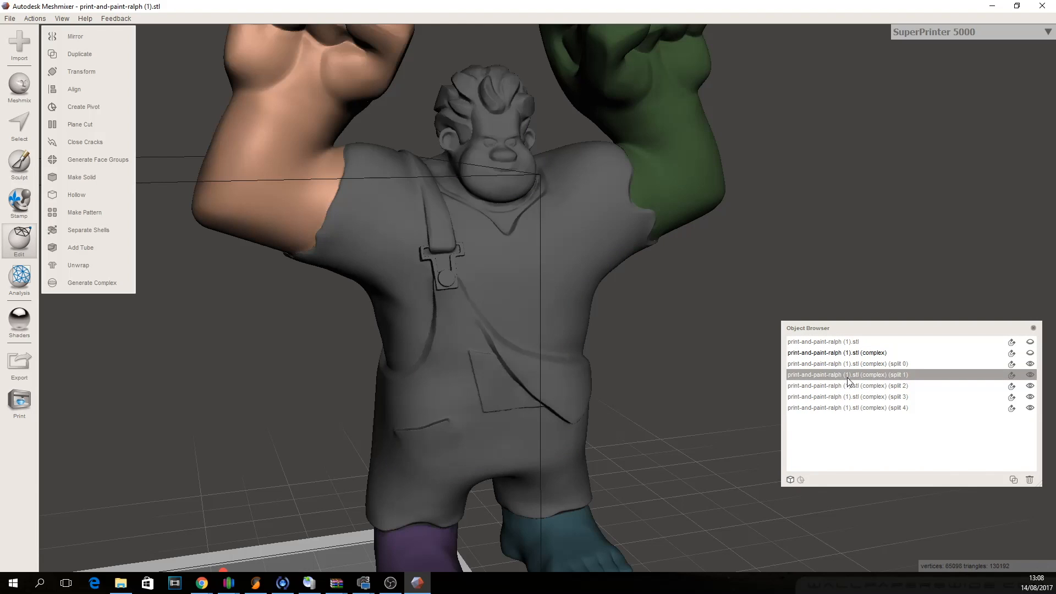
left_click(849, 384)
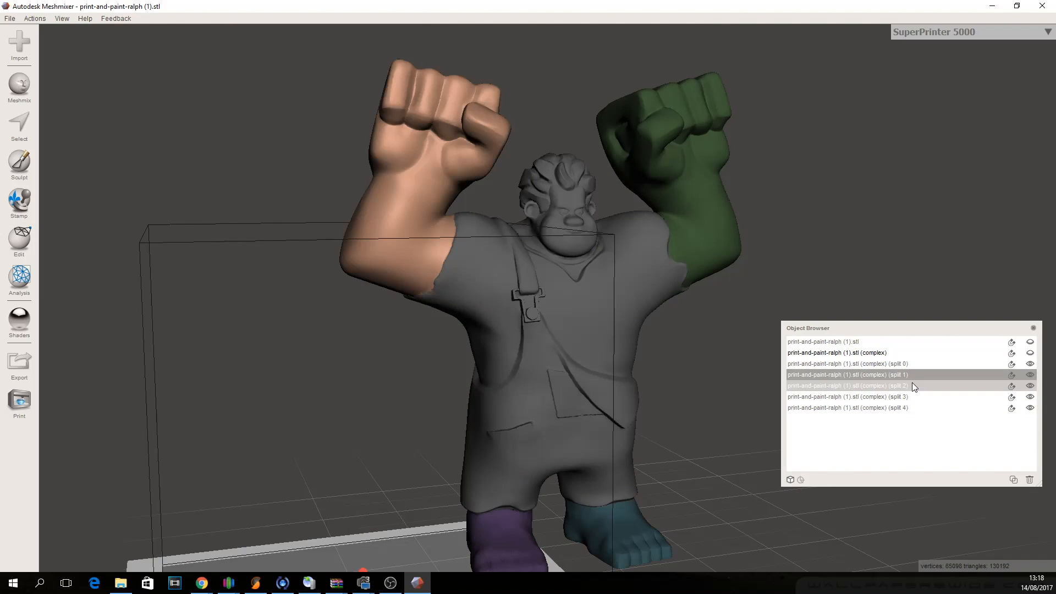
left_click(846, 385)
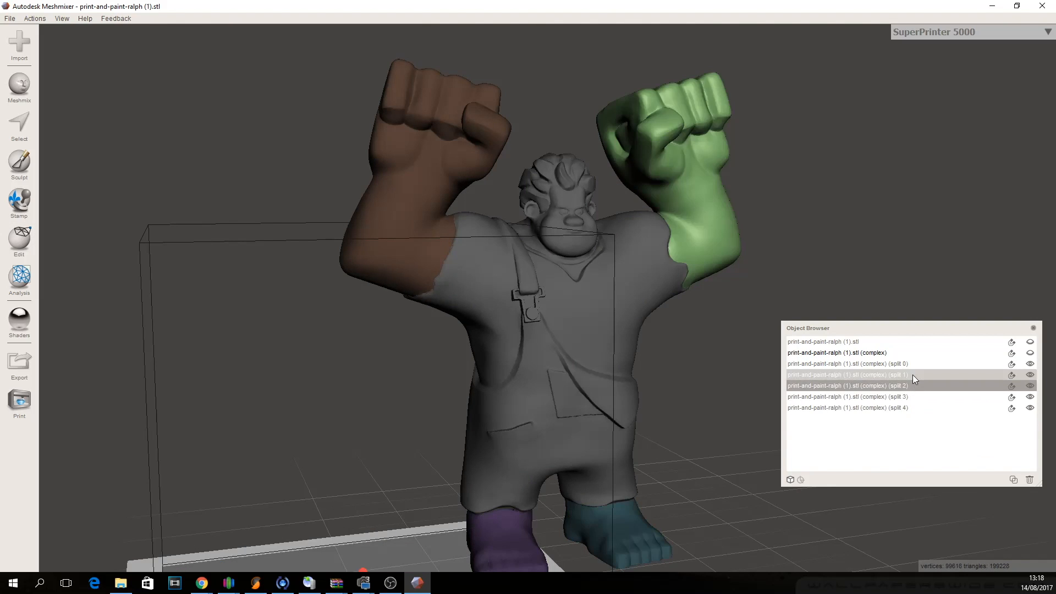
left_click(846, 407)
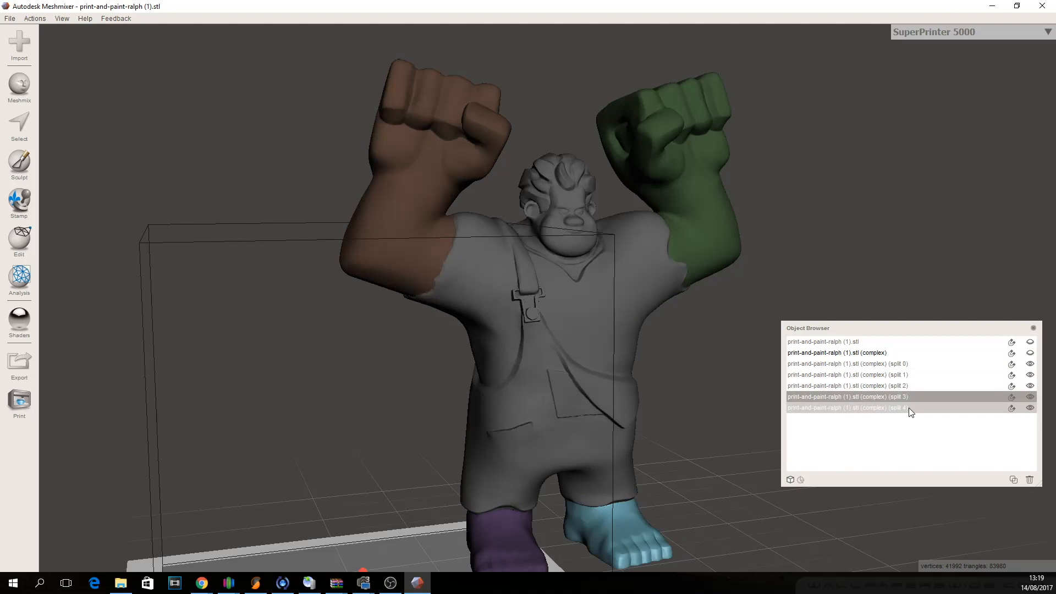
left_click(846, 363)
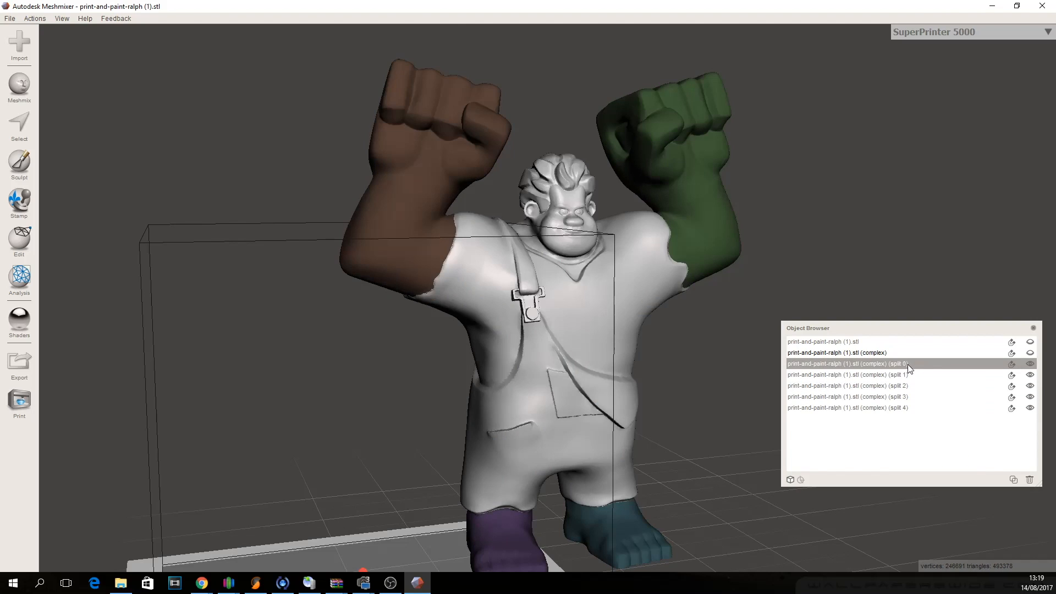
left_click(848, 374)
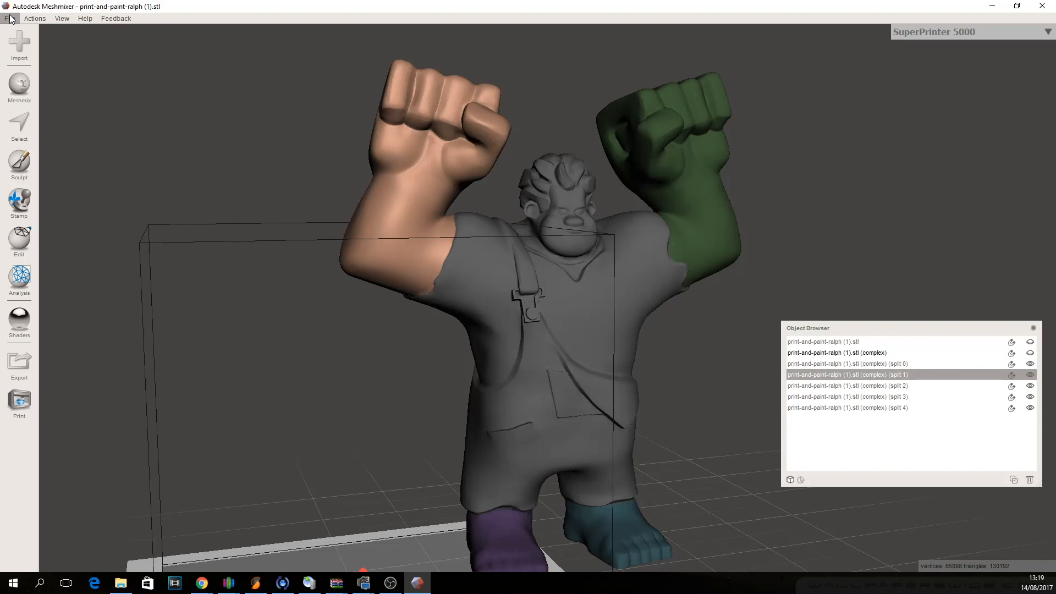
mouse_move(18, 363)
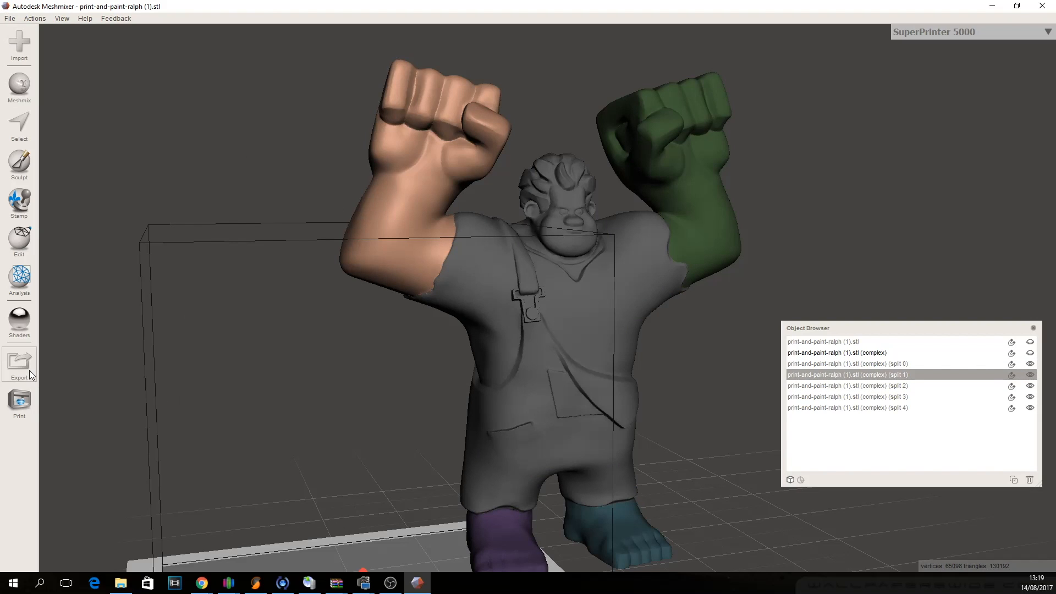
mouse_move(894, 375)
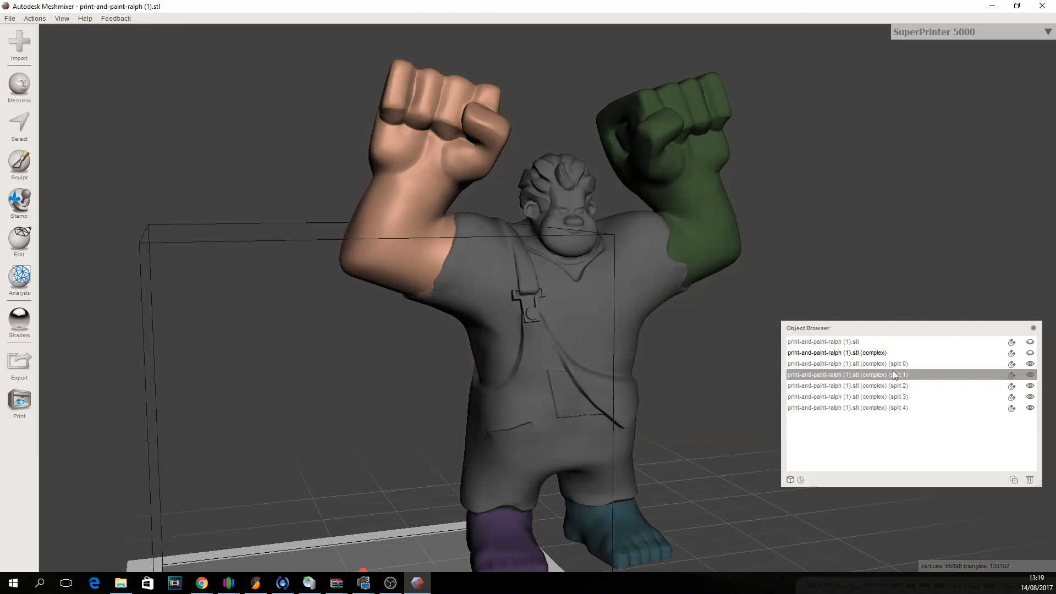
left_click(847, 363)
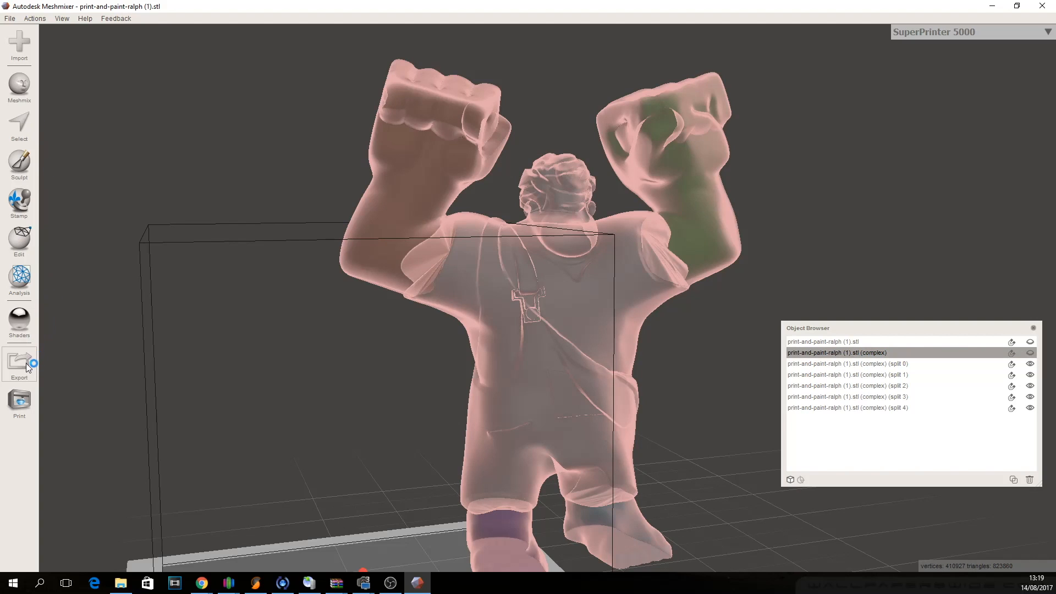
Export the complex as STL Binary Sequence, one file per region, named RalphArmsLegs.
left_click(19, 364)
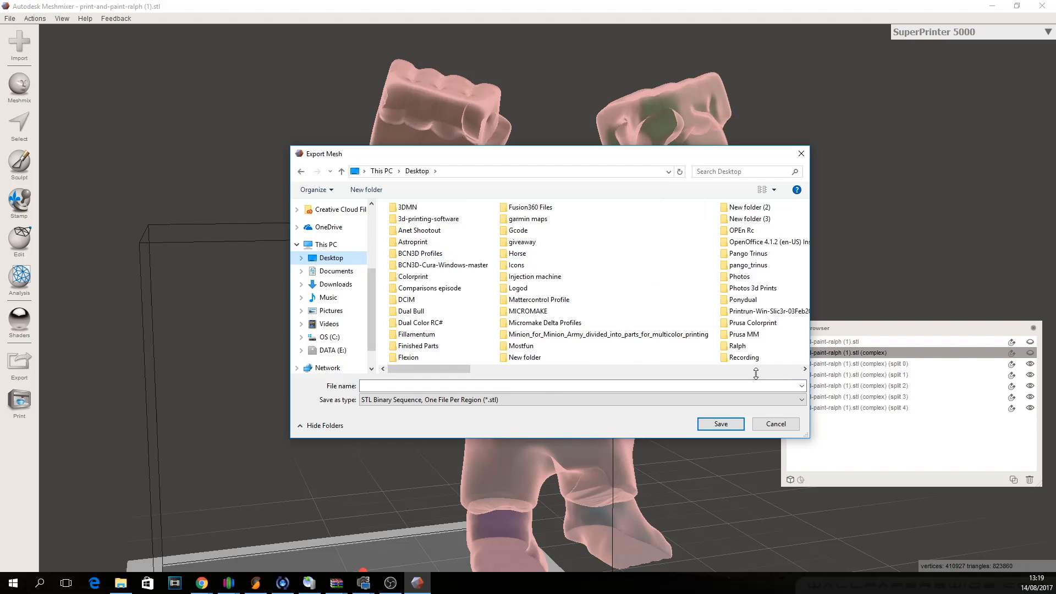
scroll("right", 3)
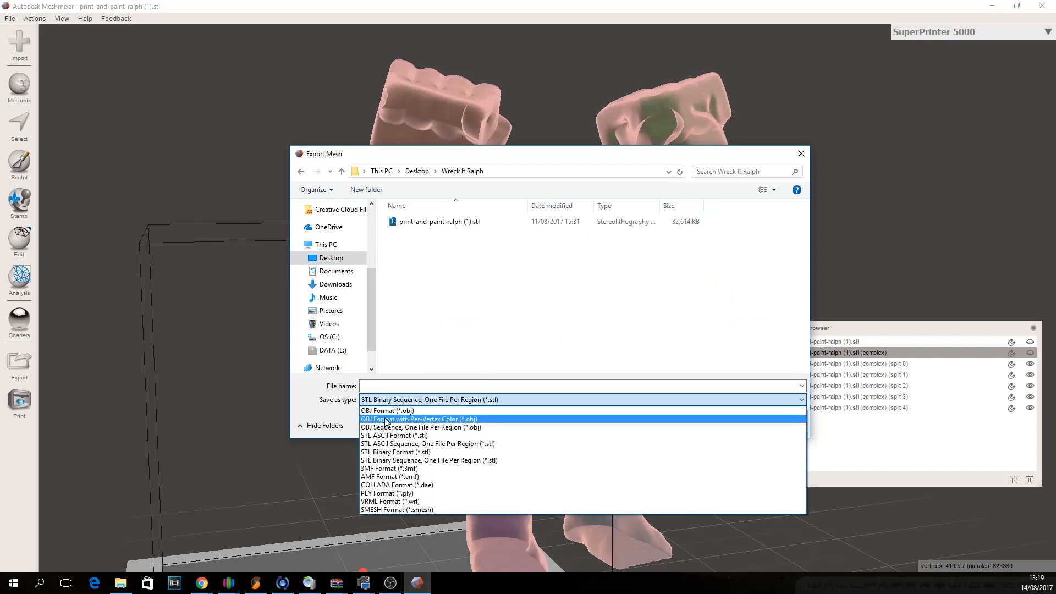
mouse_move(390, 467)
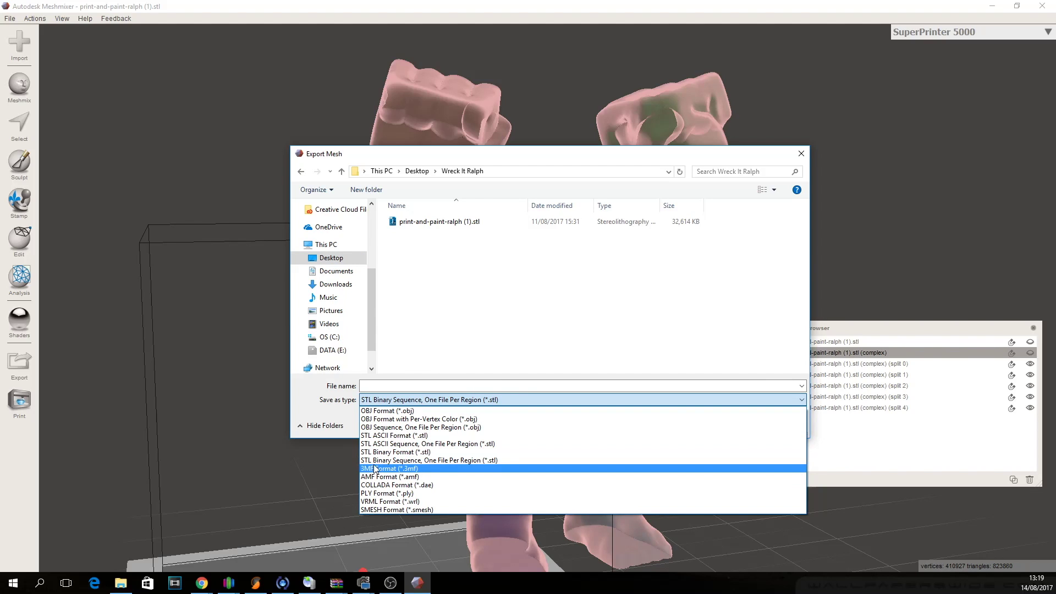
mouse_move(481, 459)
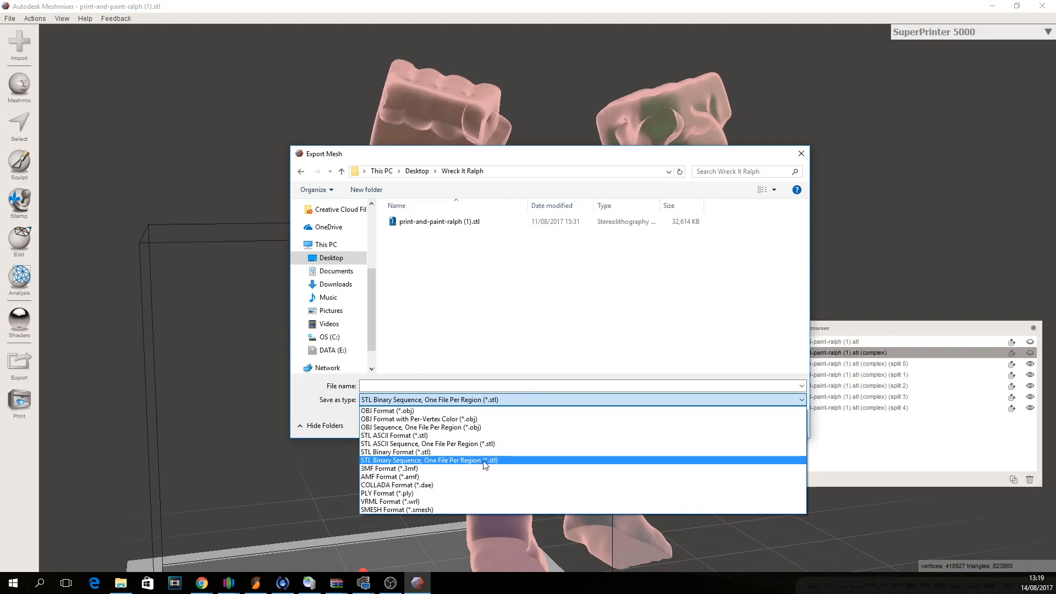
left_click(428, 459)
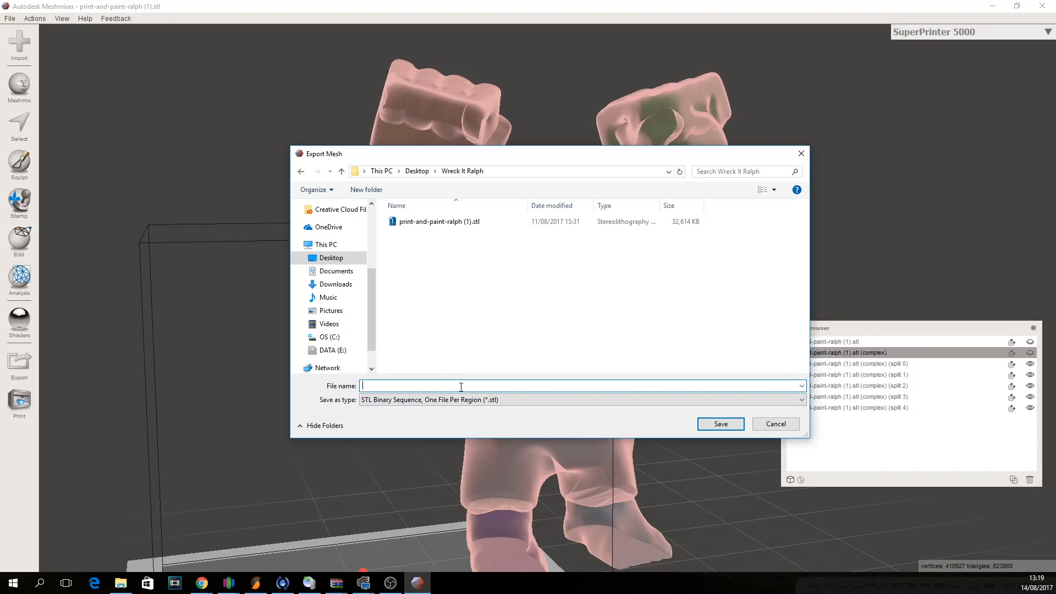
type("Ra")
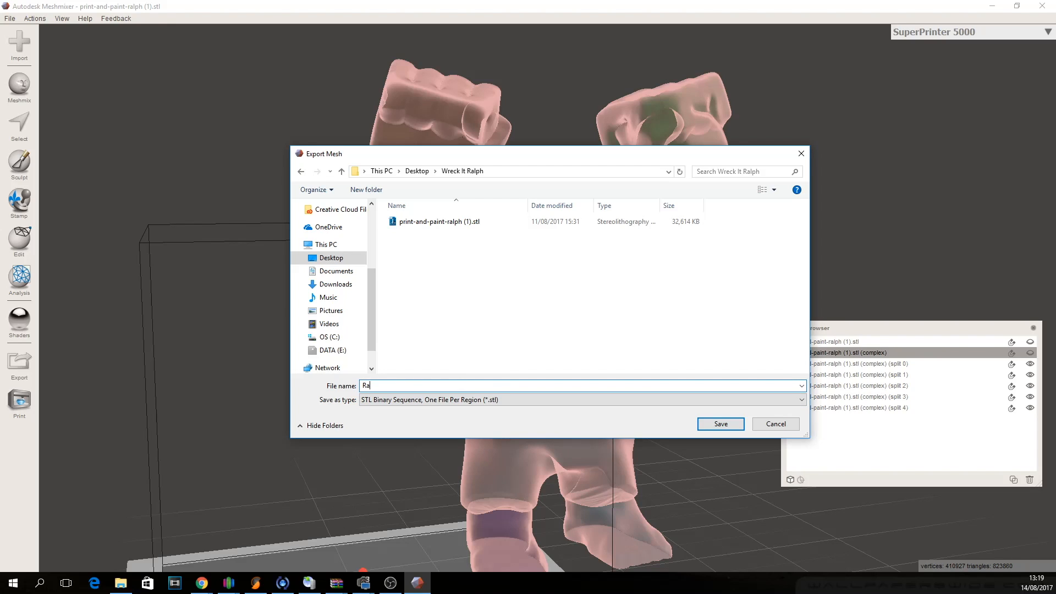
type("lph")
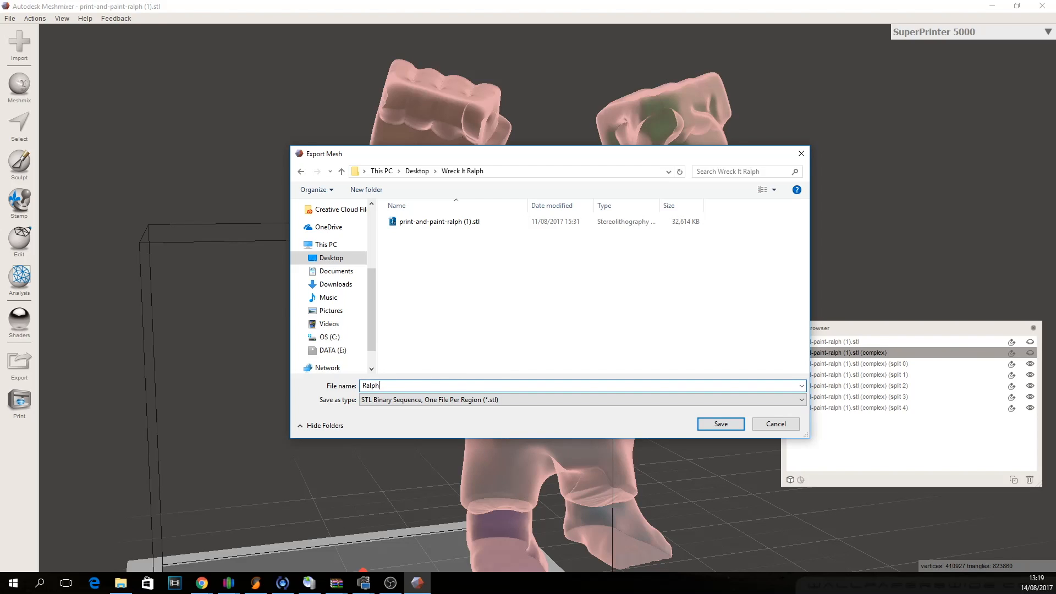
type("ArmsLegs")
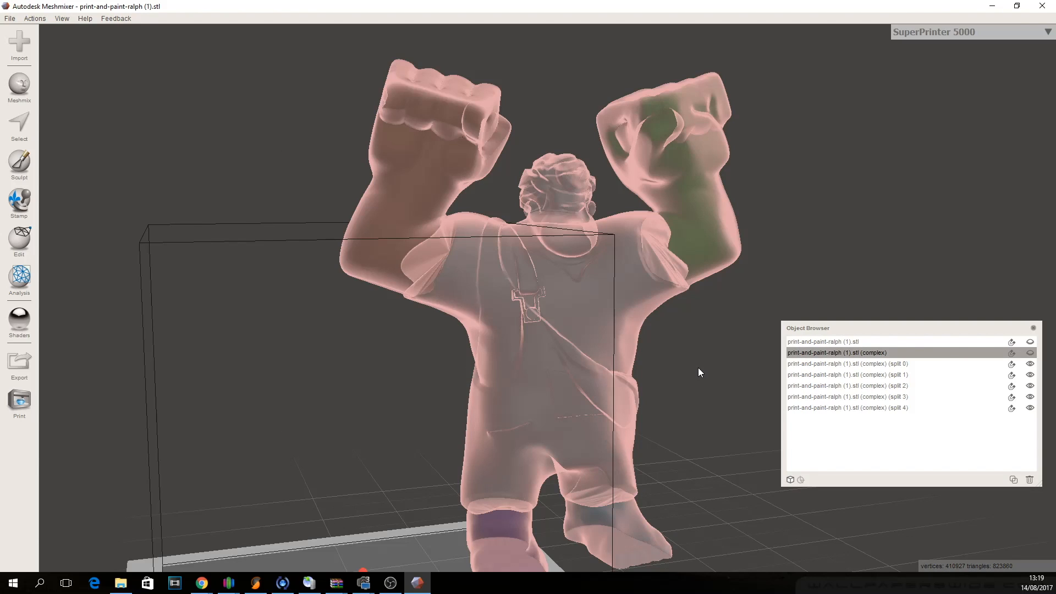
mouse_move(18, 44)
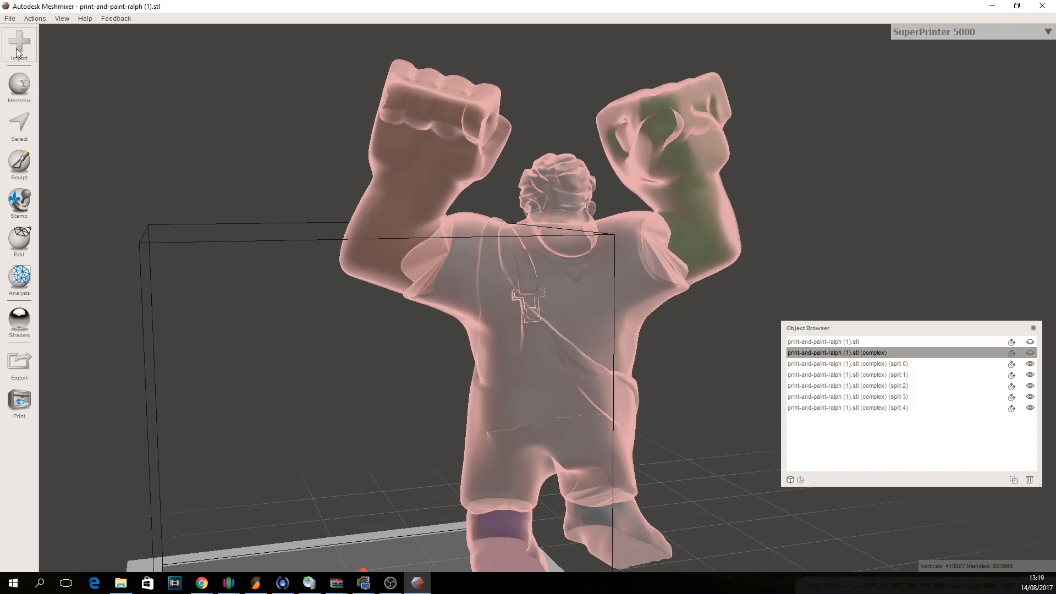
Import RalphArmsLegs0.stl from the Wreck It Ralph folder into Meshmixer.
left_click(19, 44)
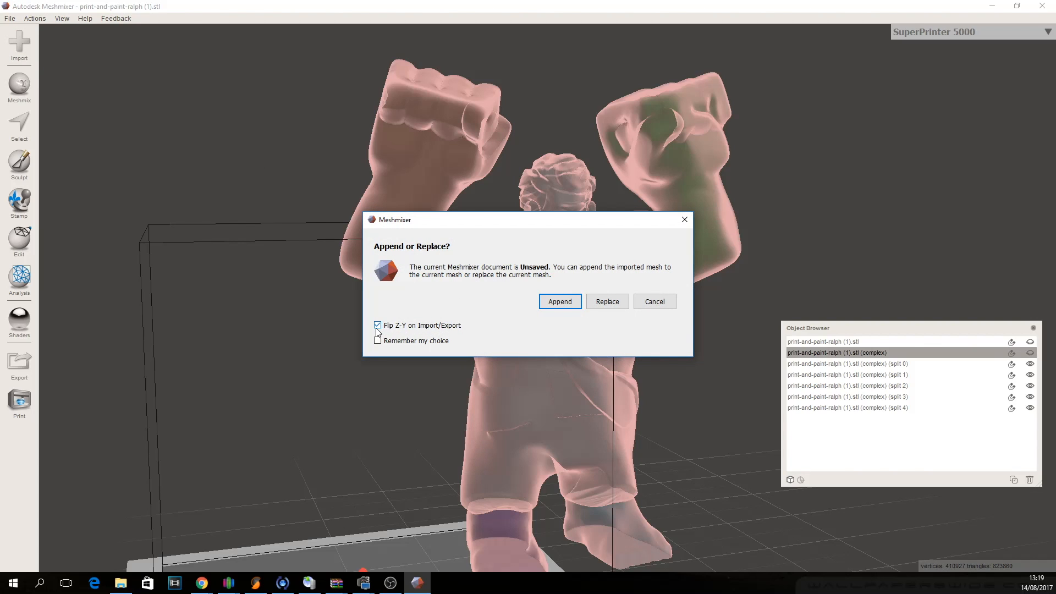
left_click(559, 301)
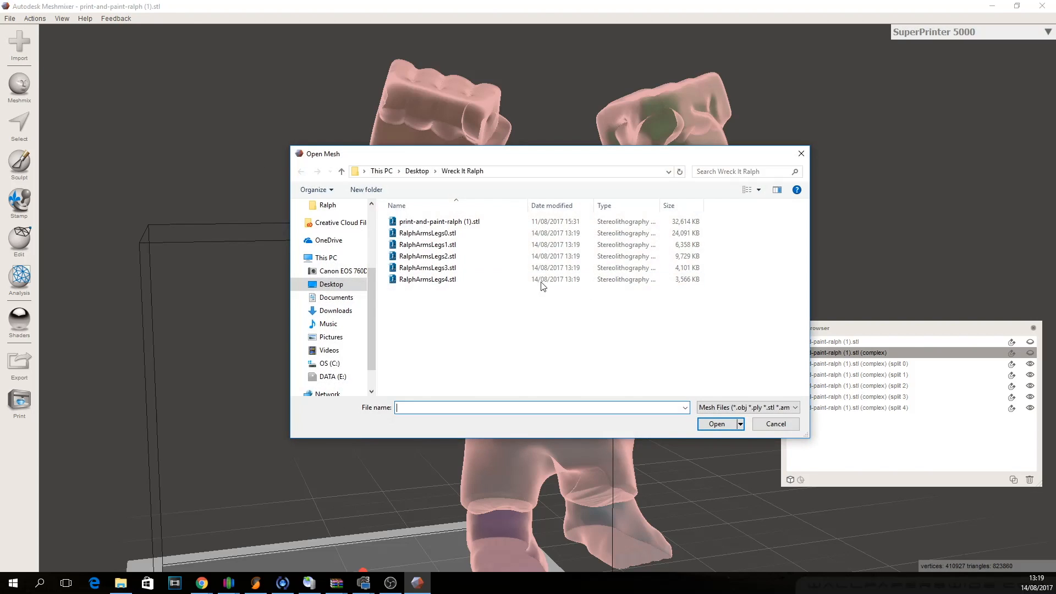
mouse_move(426, 232)
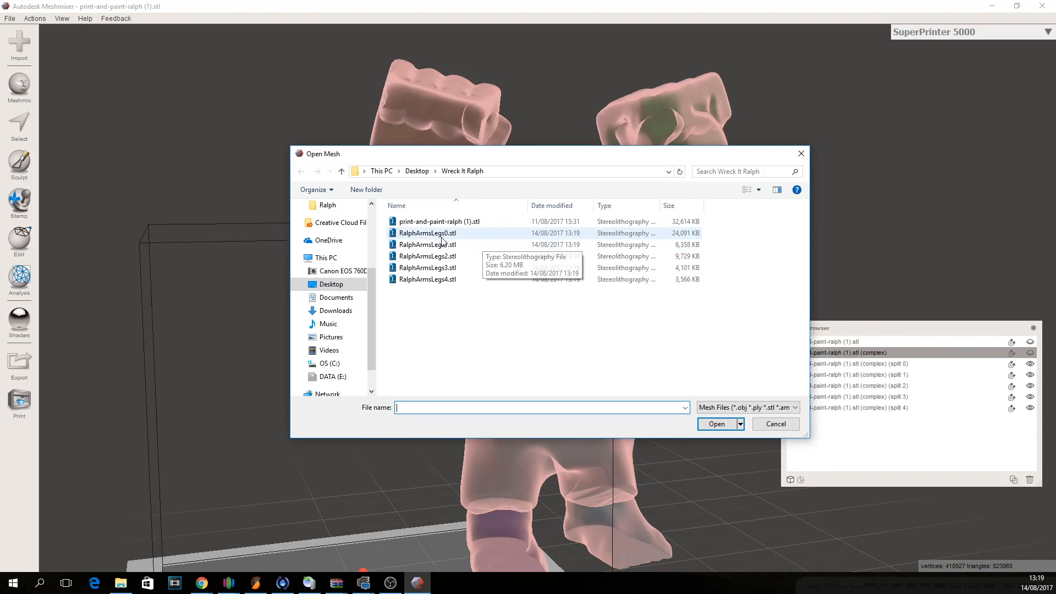
left_click(427, 267)
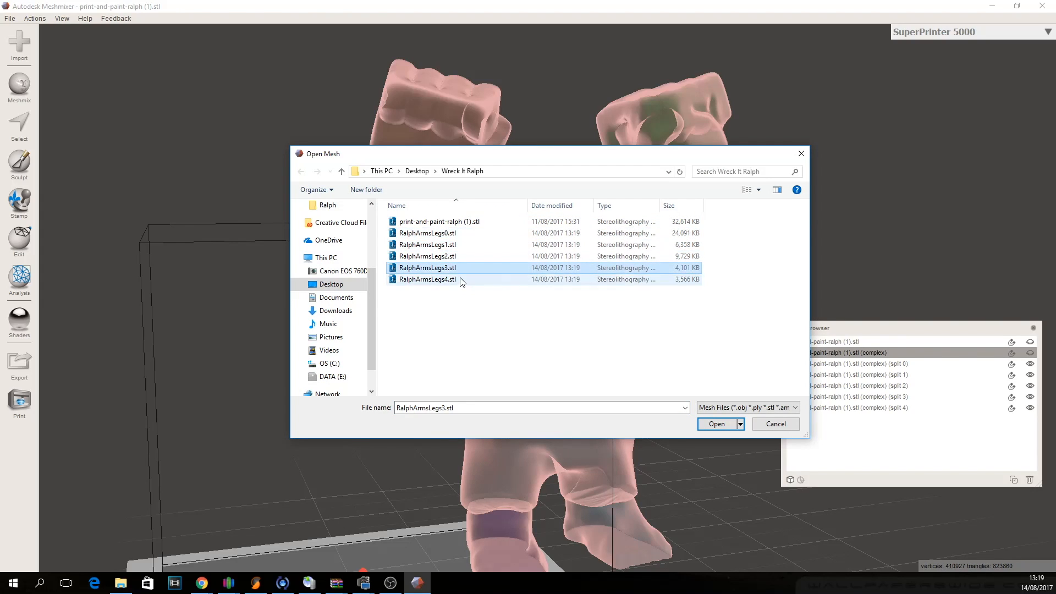
left_click(426, 232)
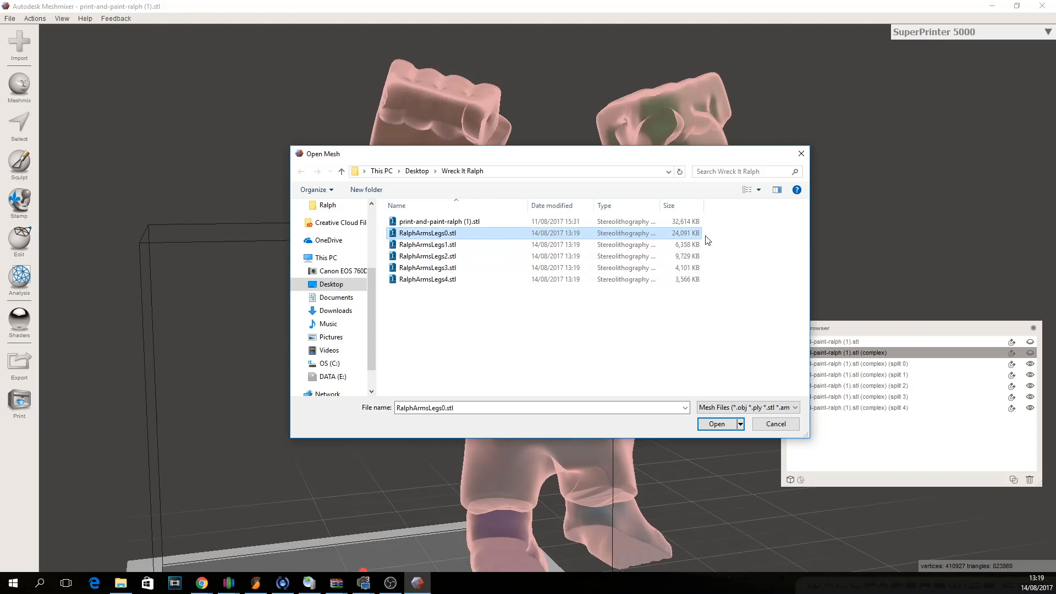
mouse_move(684, 237)
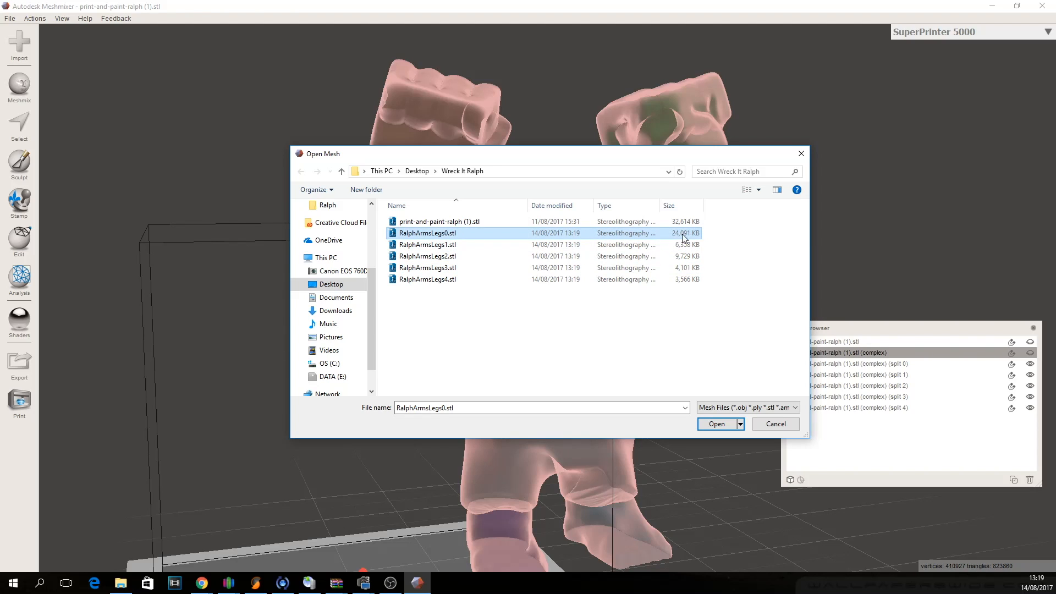
mouse_move(684, 244)
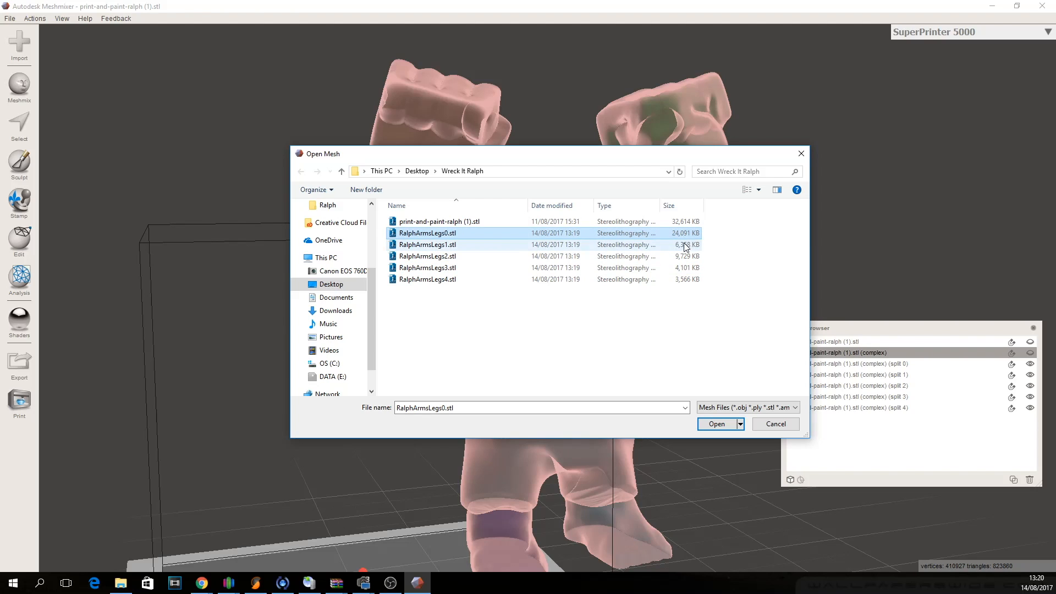
mouse_move(688, 268)
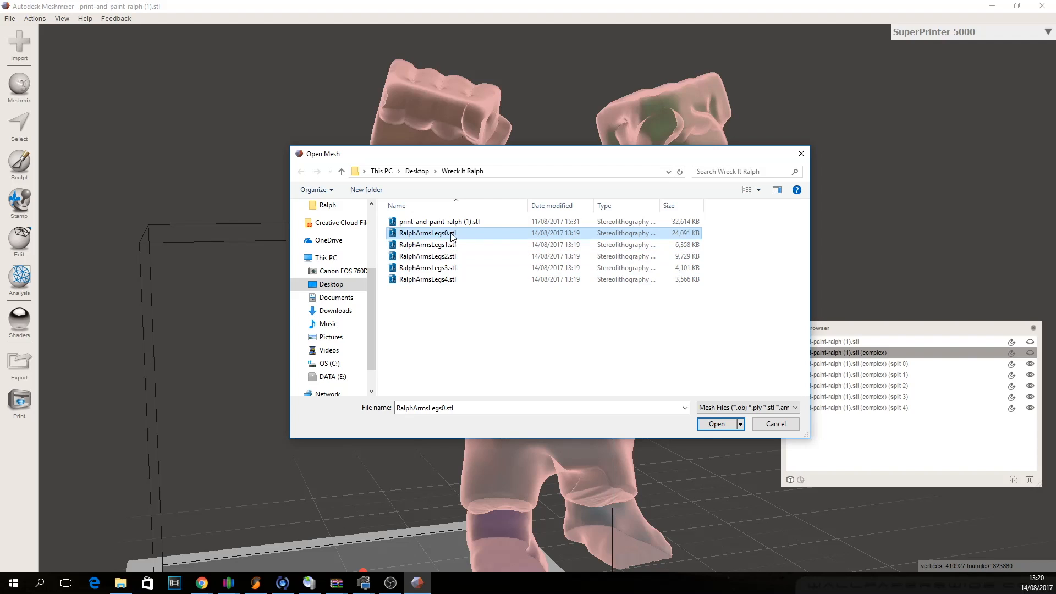
mouse_move(716, 423)
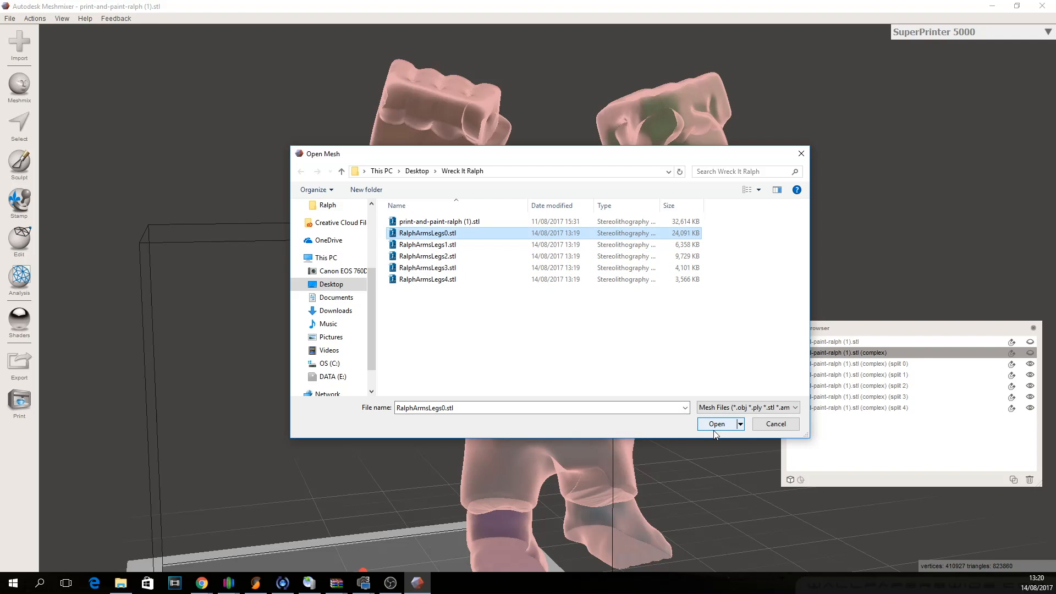
left_click(716, 423)
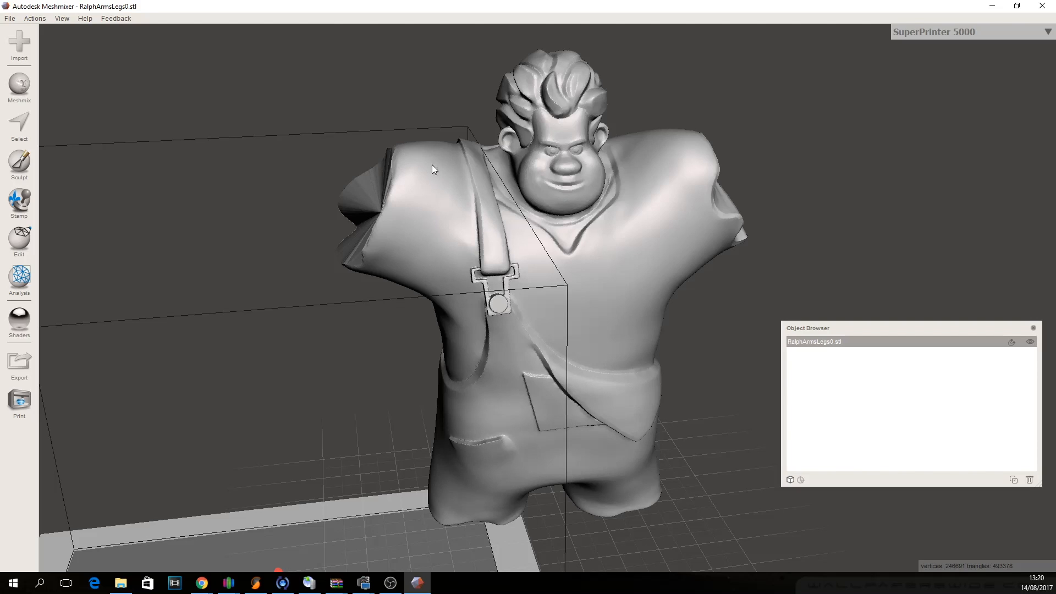
mouse_move(488, 413)
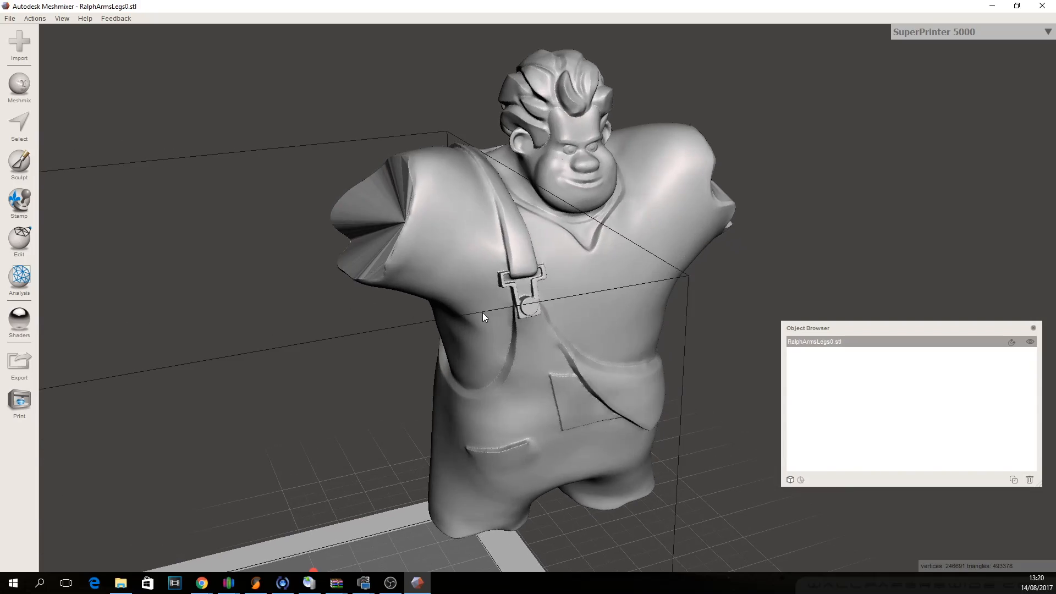
Split off the green shoulder region and start exporting the split parts.
left_click(19, 125)
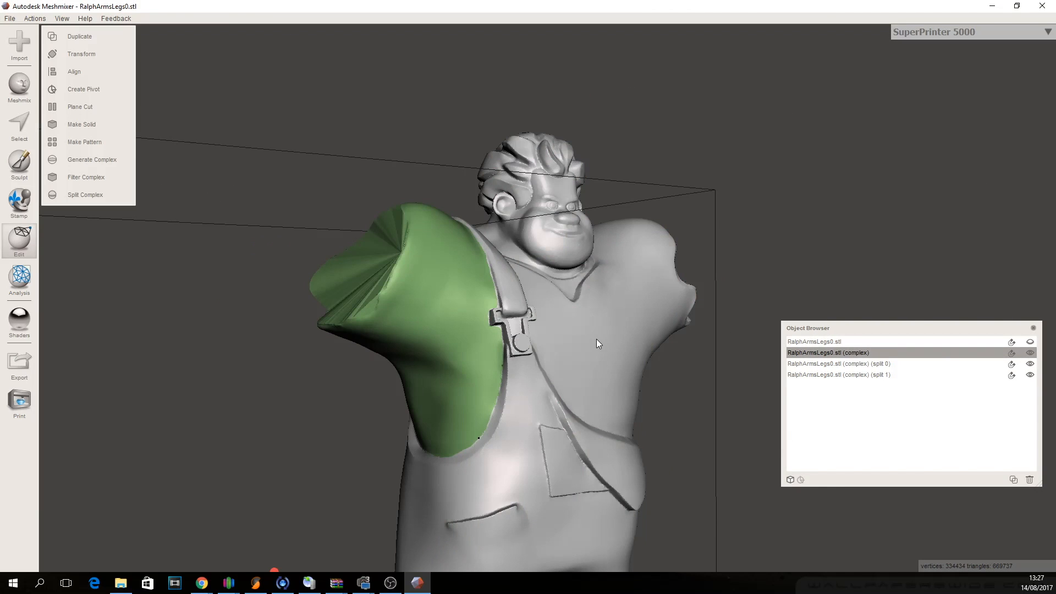
mouse_move(512, 342)
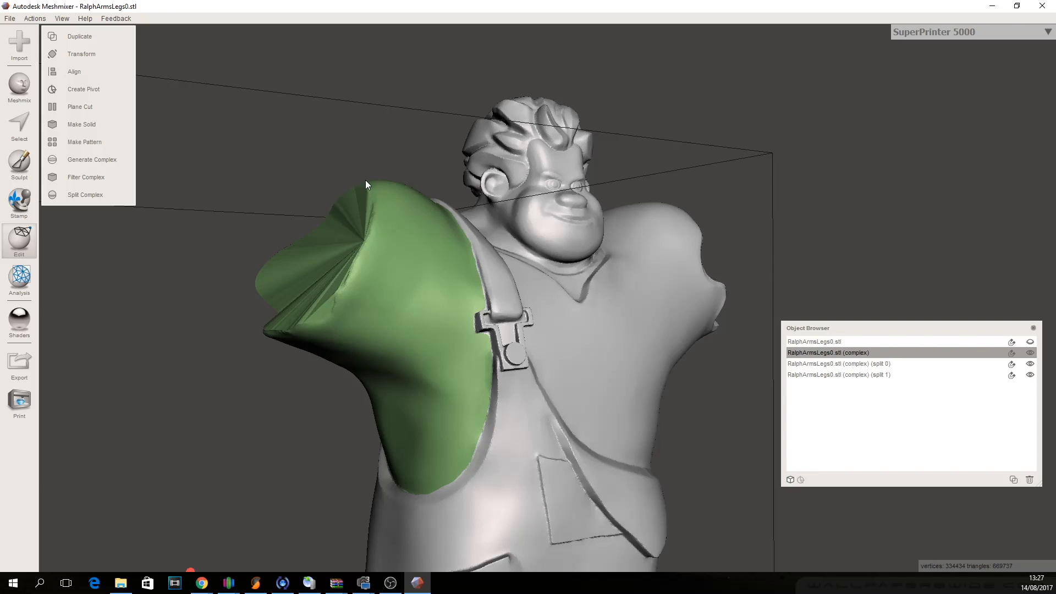
mouse_move(320, 281)
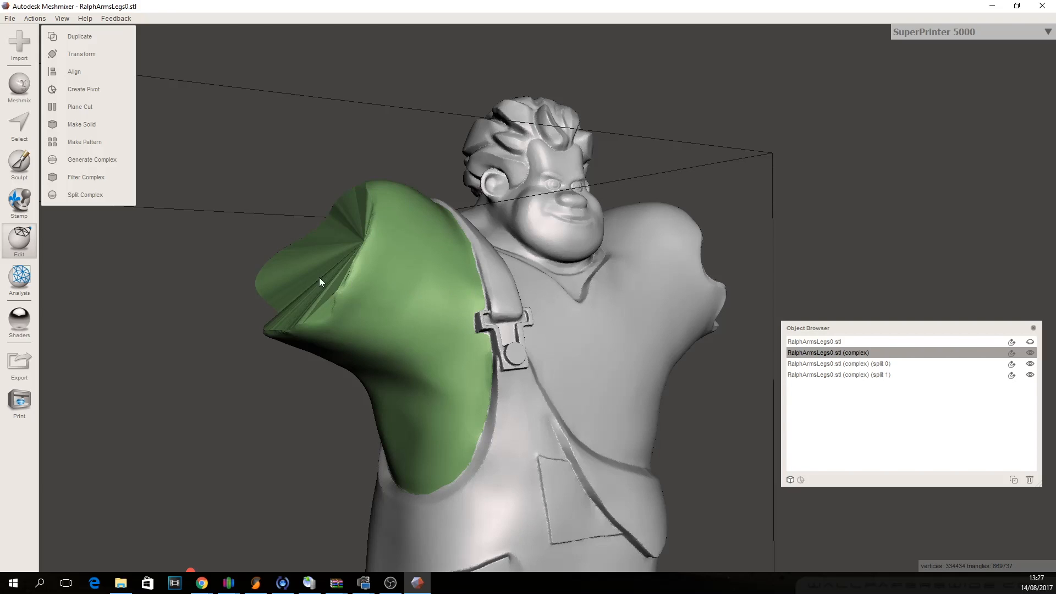
mouse_move(572, 317)
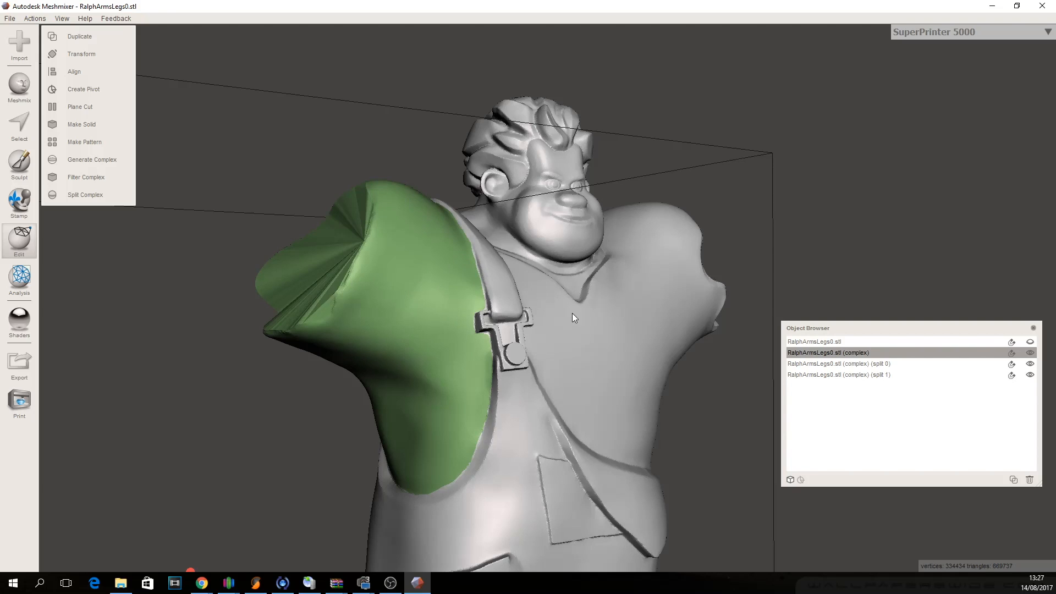
mouse_move(180, 351)
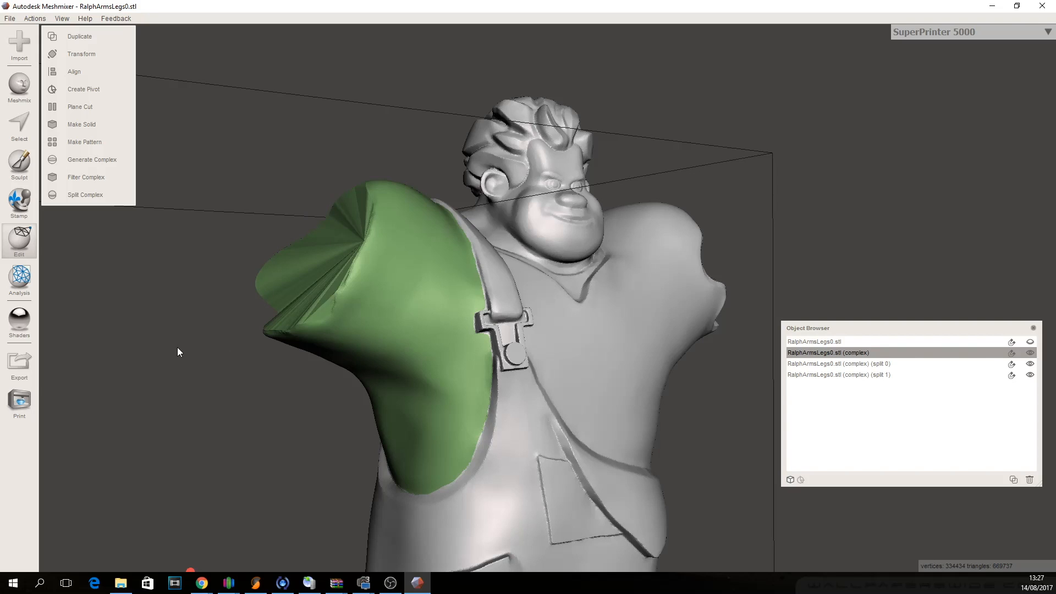
left_click(19, 363)
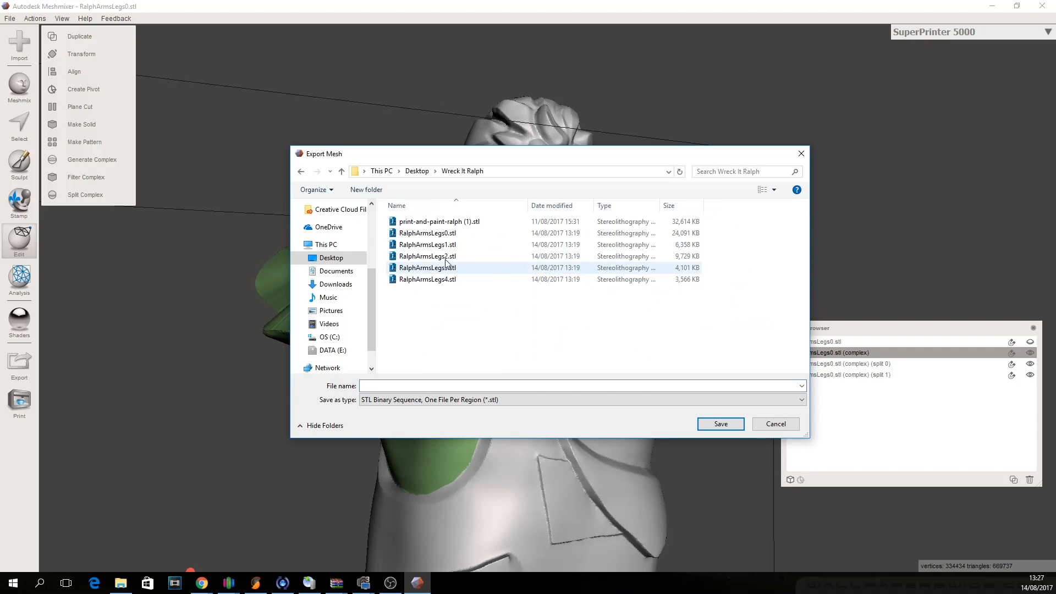
Export the split parts as an STL sequence named RalphArmsLegsShoulder.
left_click(426, 232)
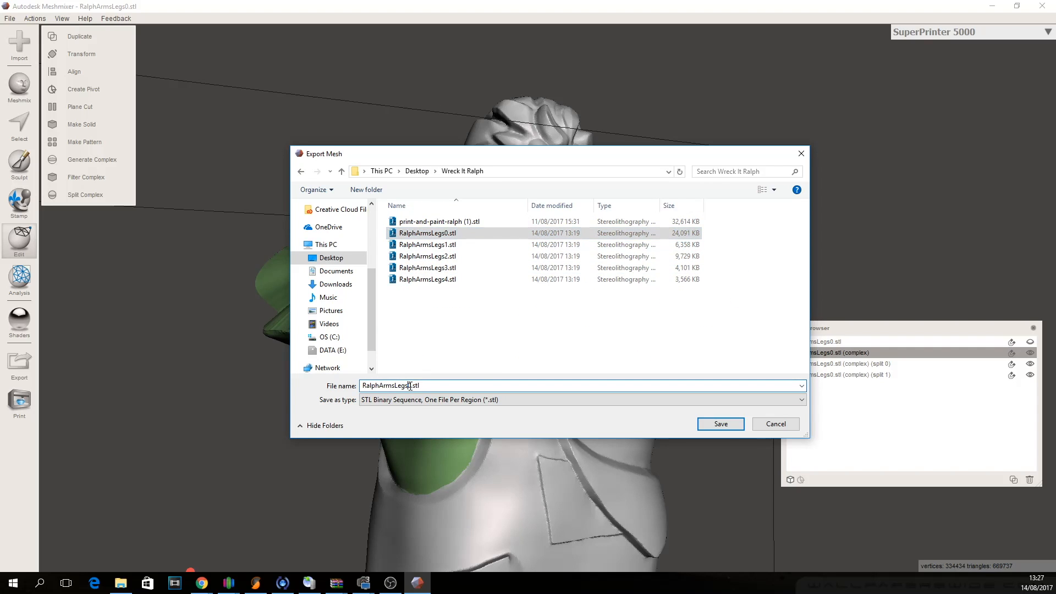
type("Shoulder")
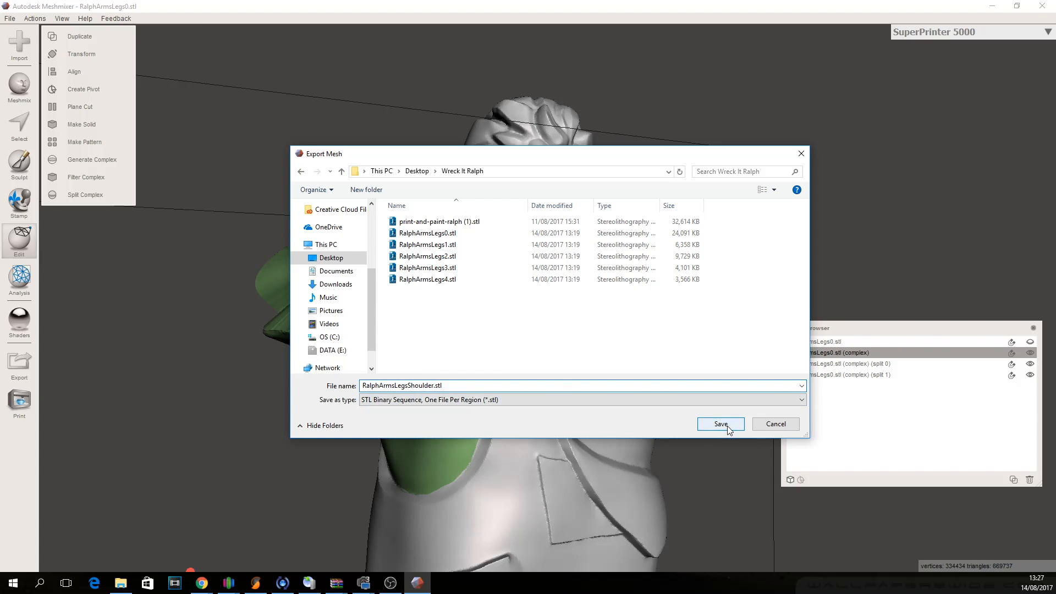
left_click(719, 423)
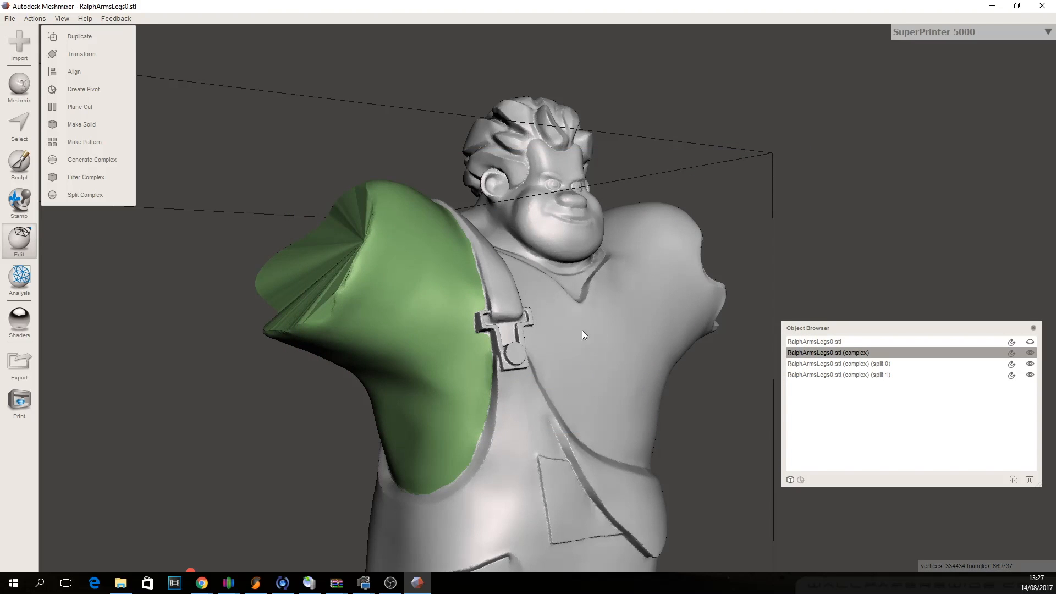
Import RalphArmsLegsShoulder0.stl, replacing the current model.
left_click(19, 48)
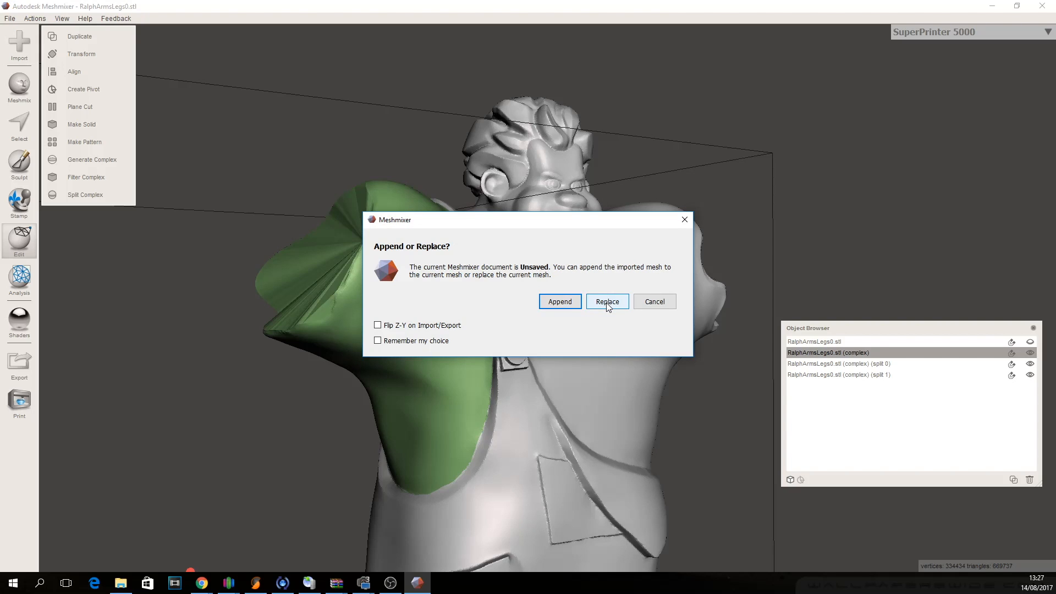
left_click(606, 301)
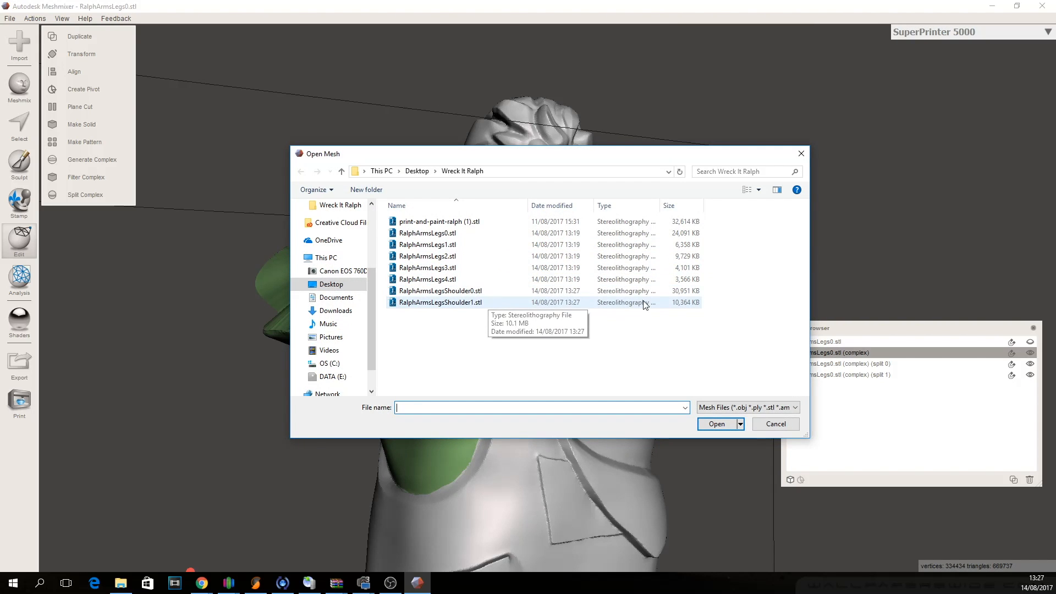
mouse_move(677, 290)
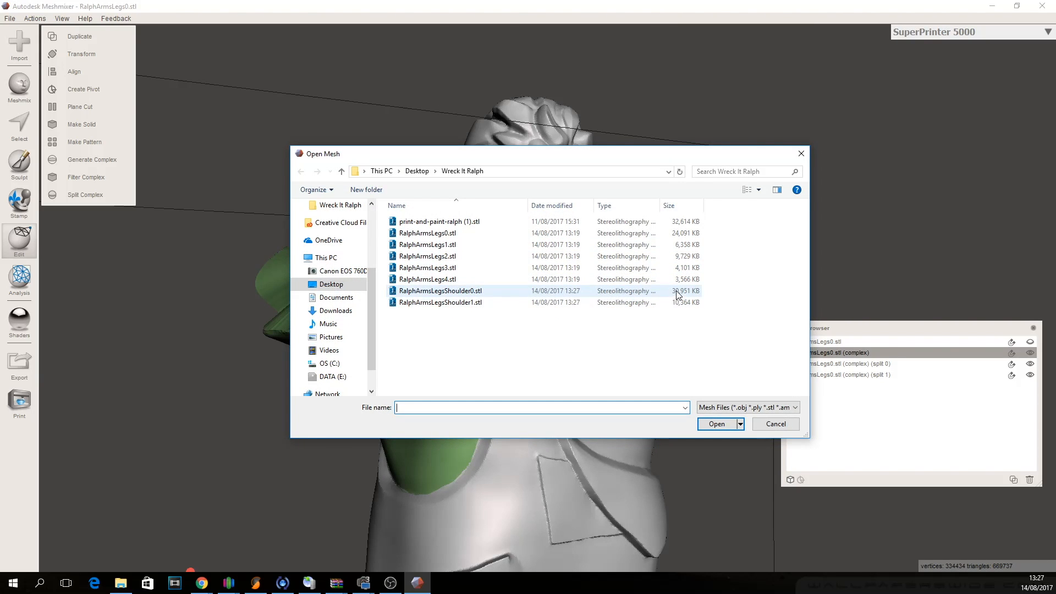
left_click(441, 291)
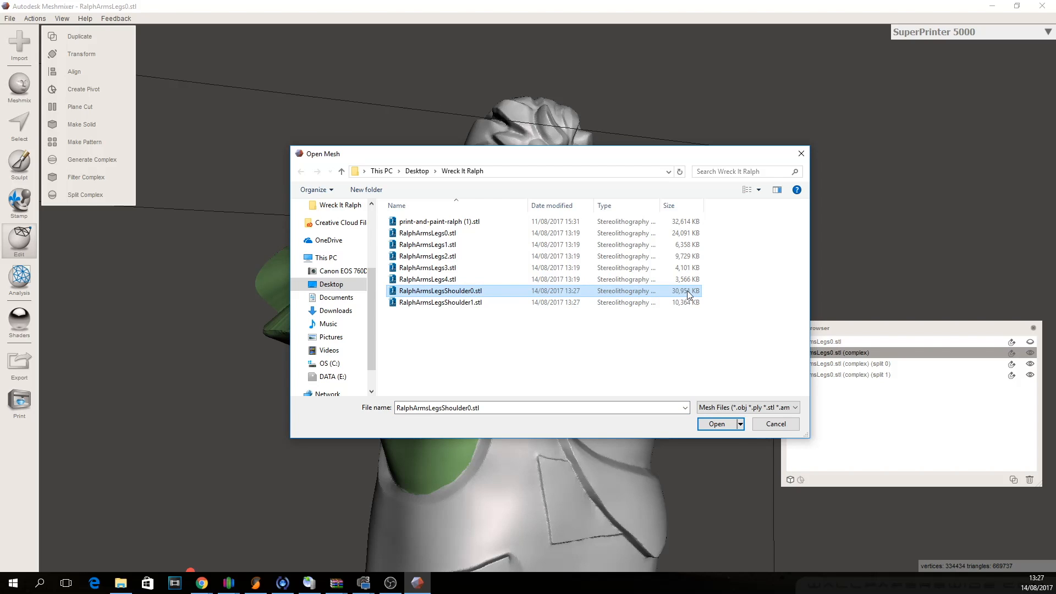
left_click(716, 424)
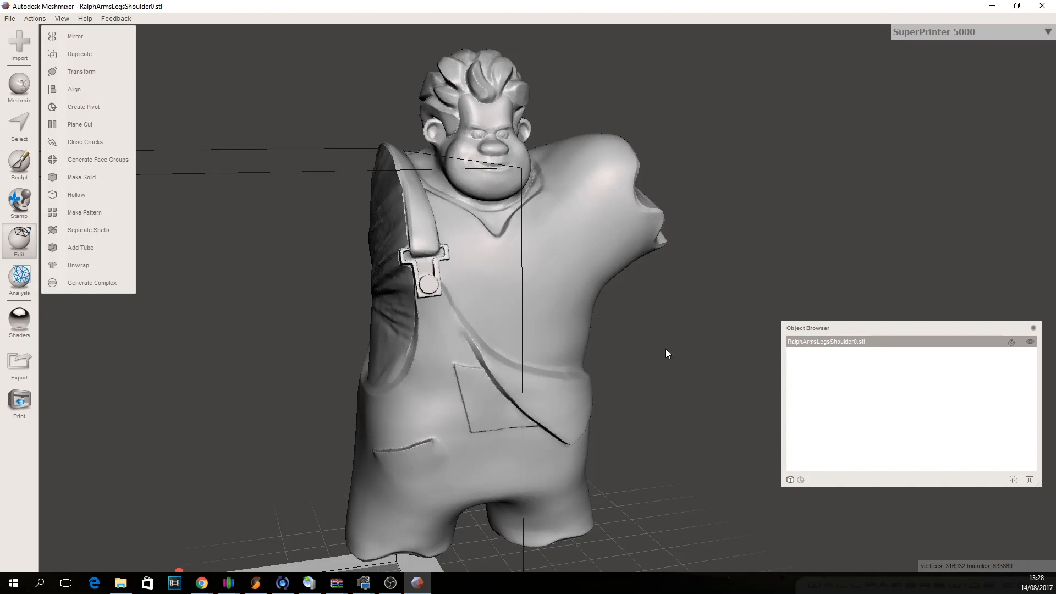
mouse_move(511, 186)
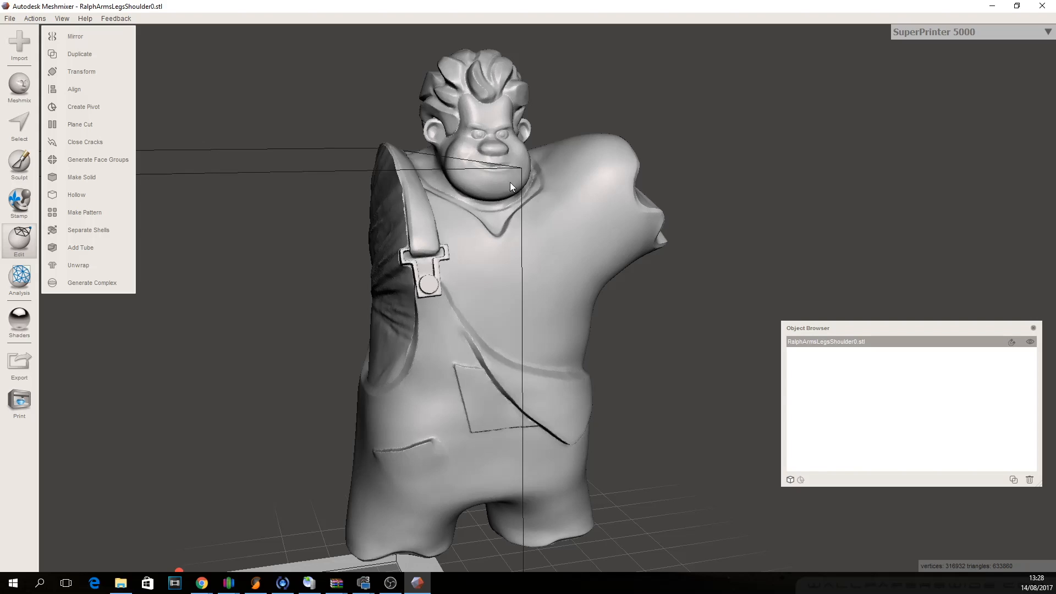
mouse_move(631, 330)
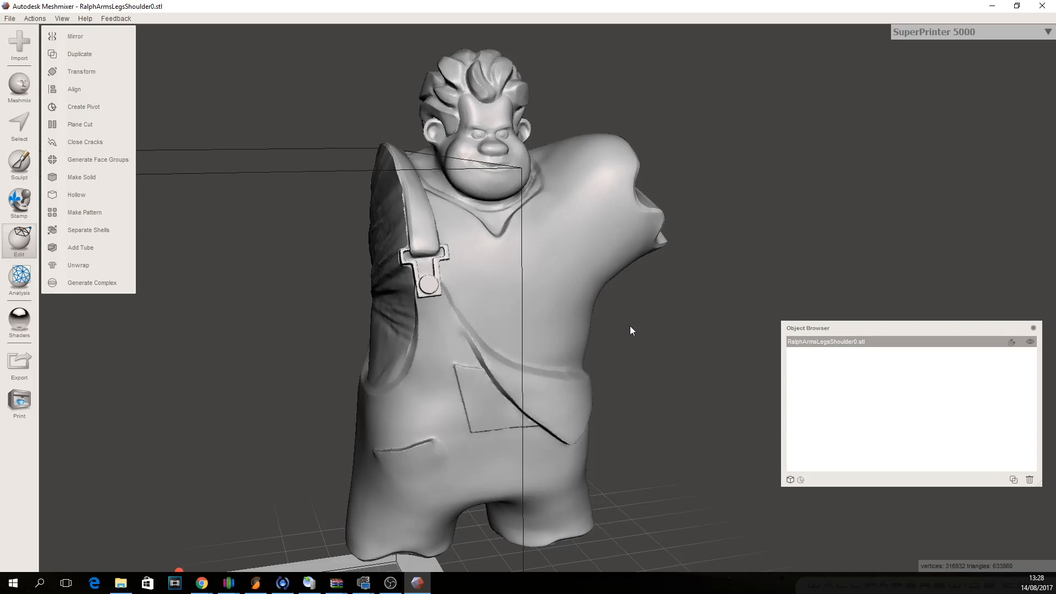
mouse_move(562, 156)
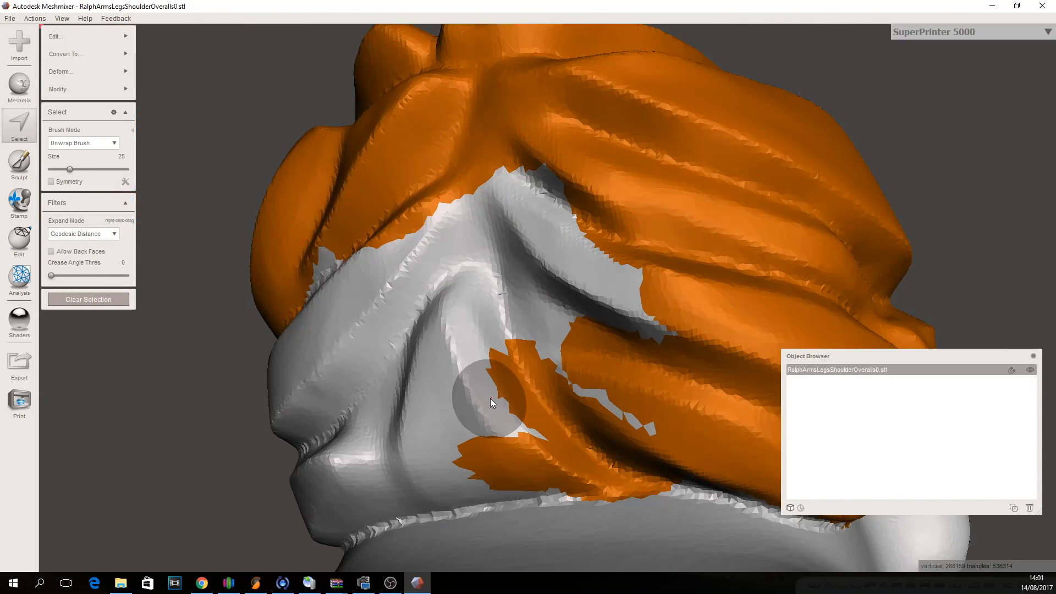
Export the overalls and hair split parts as separate STL files.
left_click(19, 367)
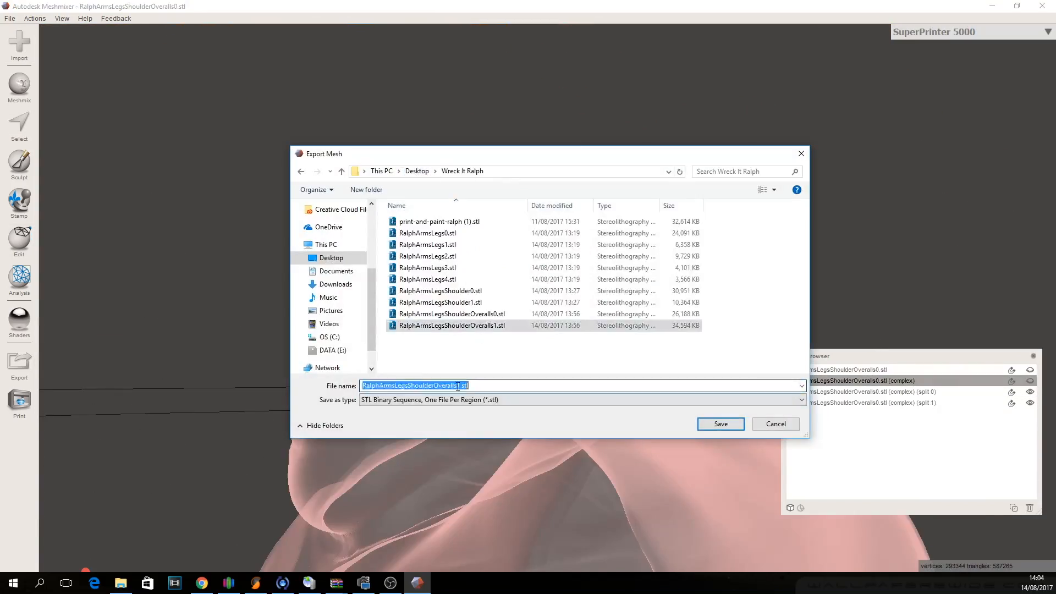
left_click(719, 423)
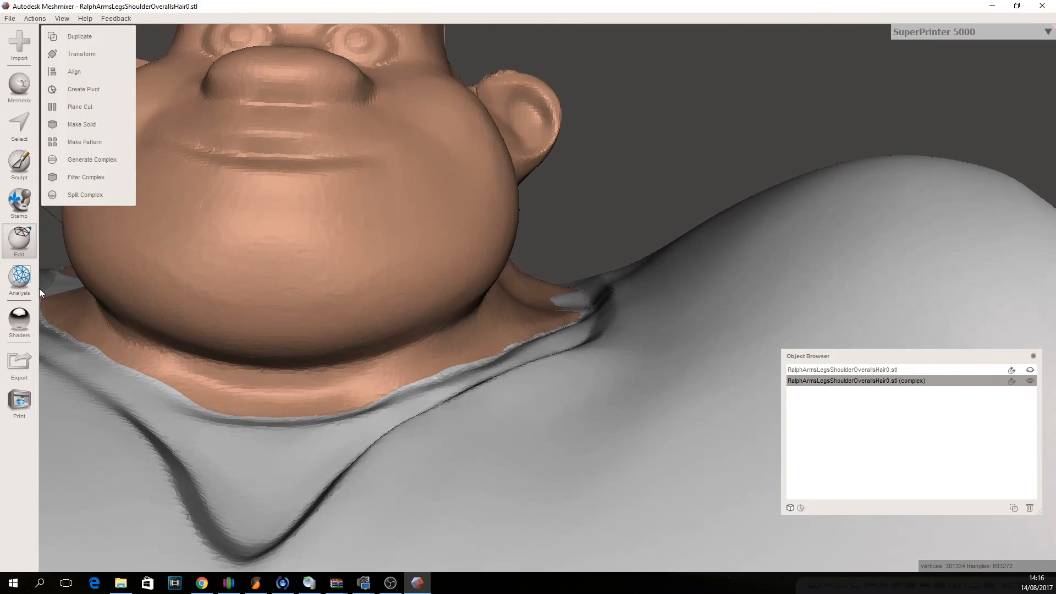
mouse_move(235, 289)
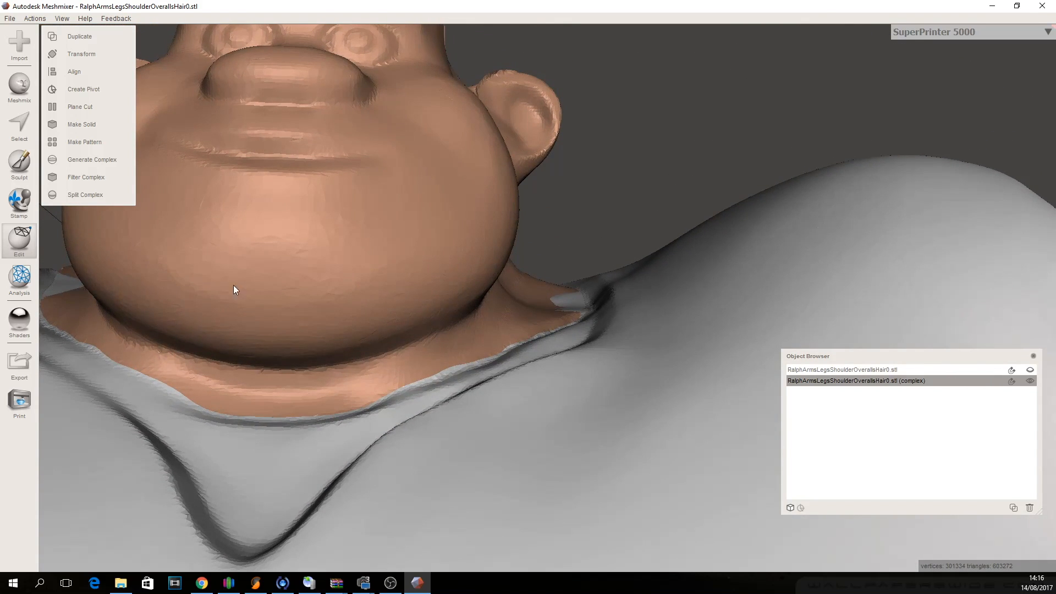
mouse_move(453, 327)
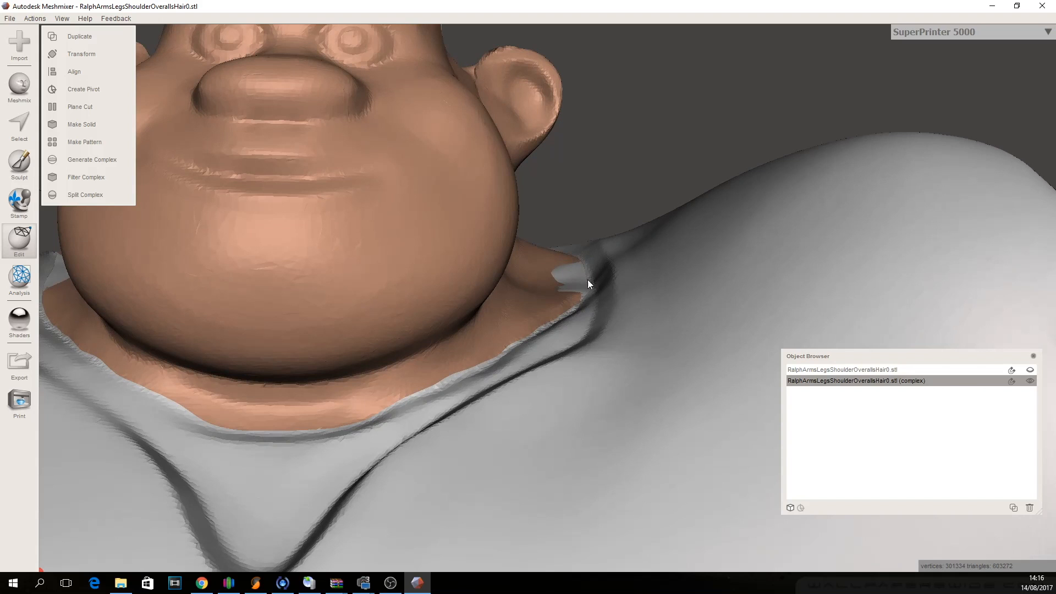
mouse_move(578, 288)
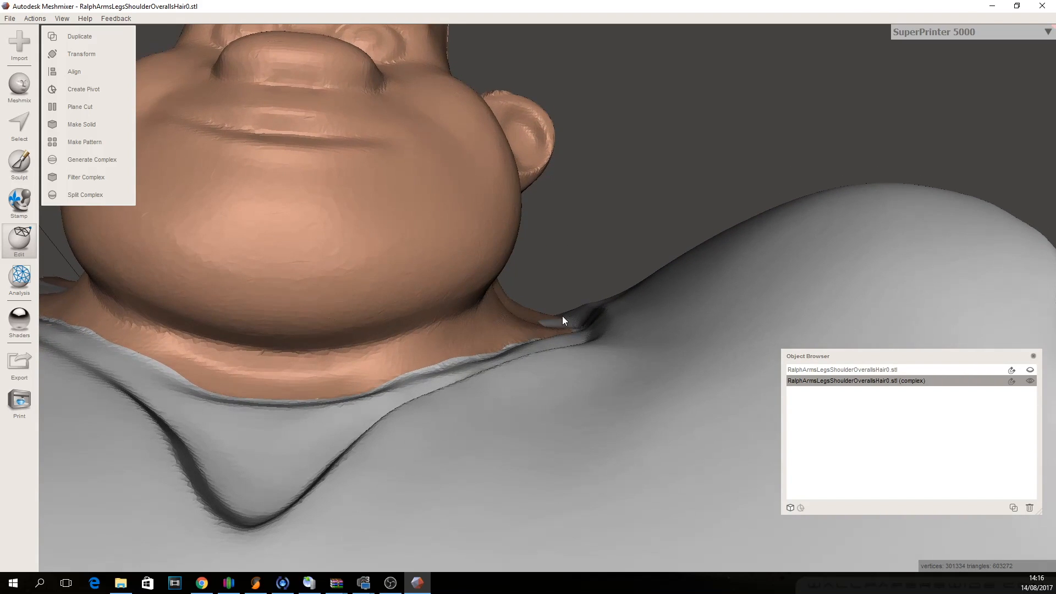
mouse_move(571, 329)
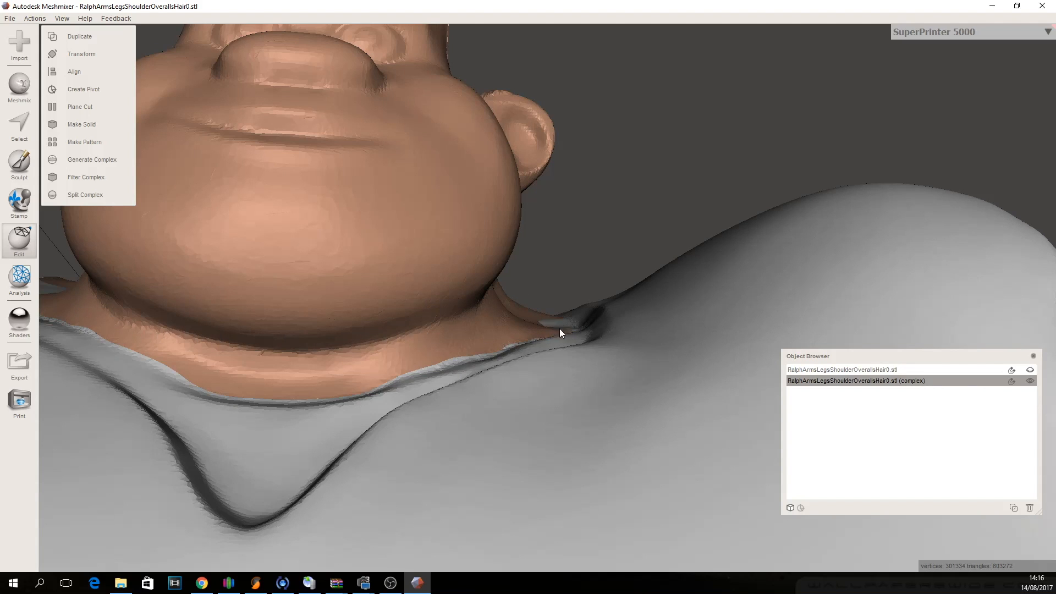
Auto-generate the head complex with Remesh, 10 refine iterations and 1 mm offset.
left_click(91, 160)
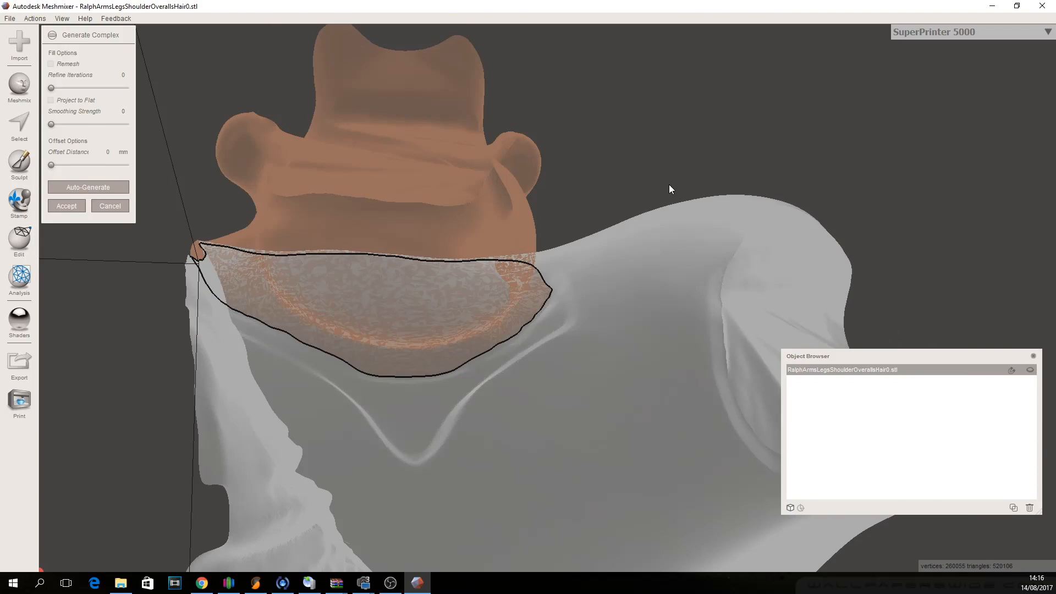
mouse_move(104, 92)
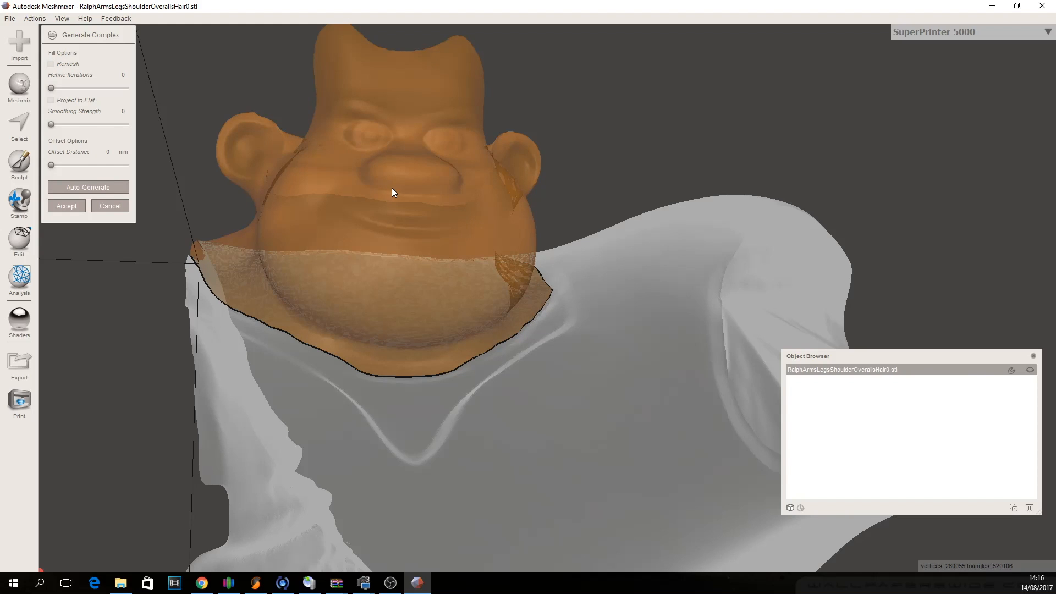
left_click(87, 186)
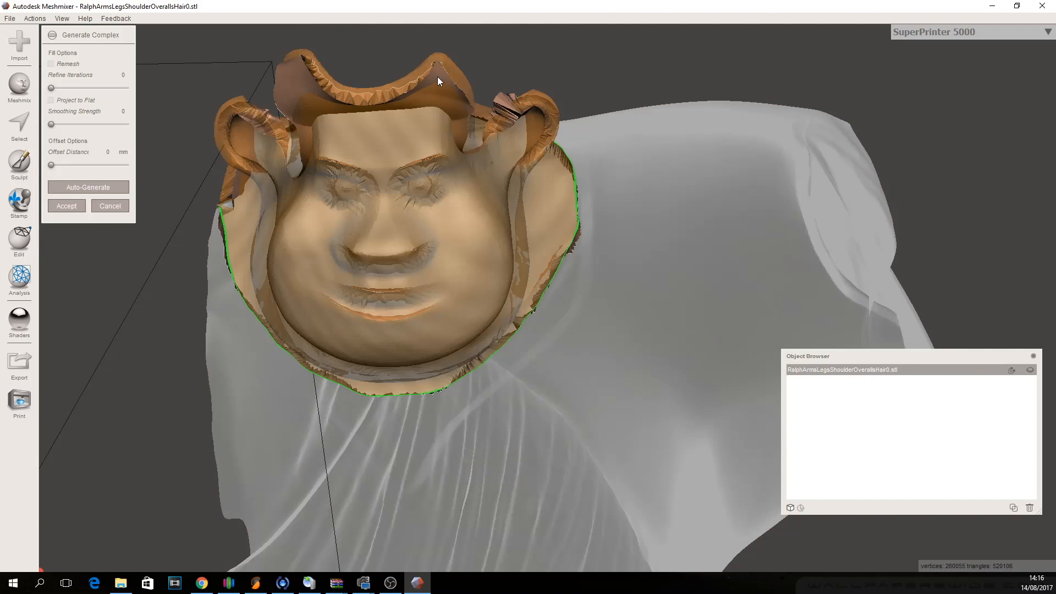
mouse_move(518, 247)
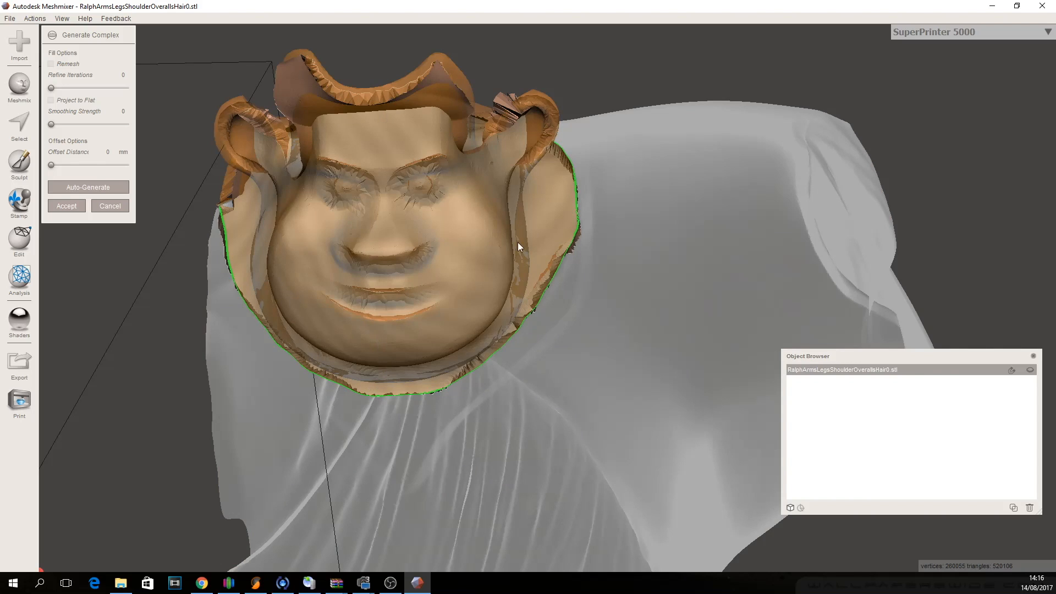
mouse_move(296, 331)
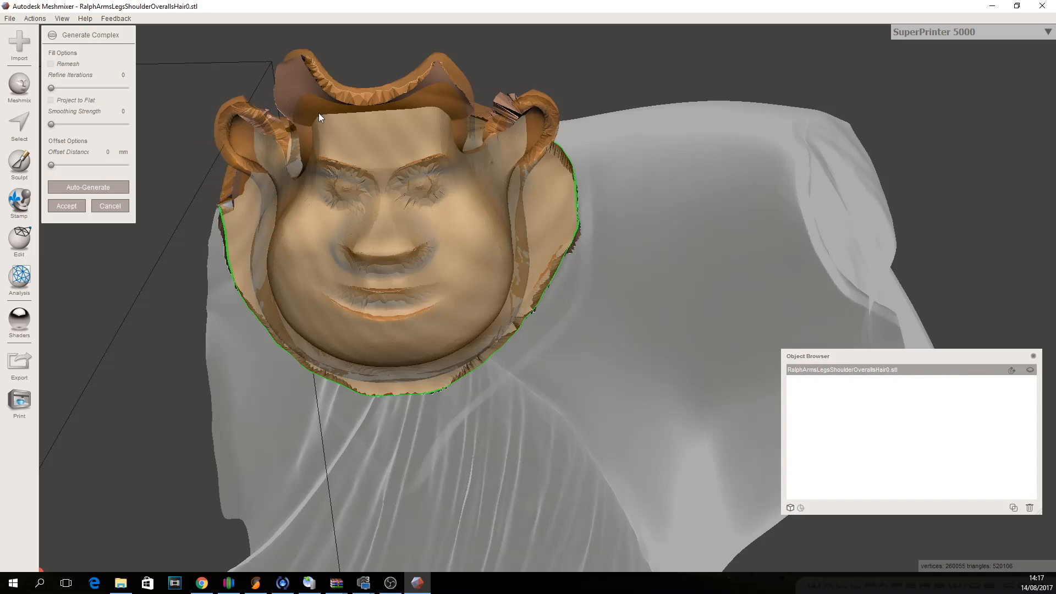
mouse_move(163, 192)
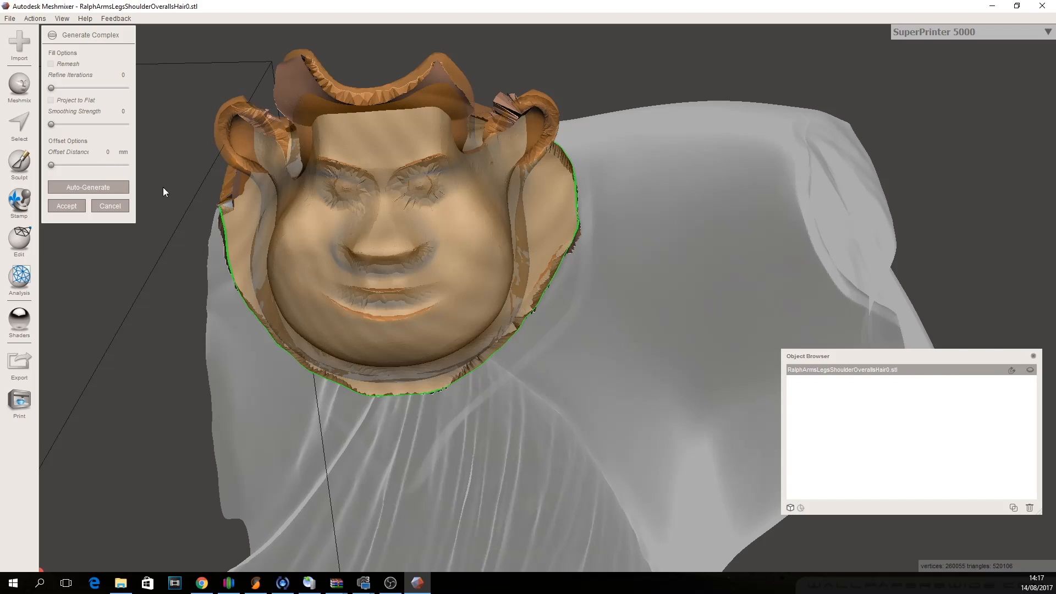
left_click(87, 187)
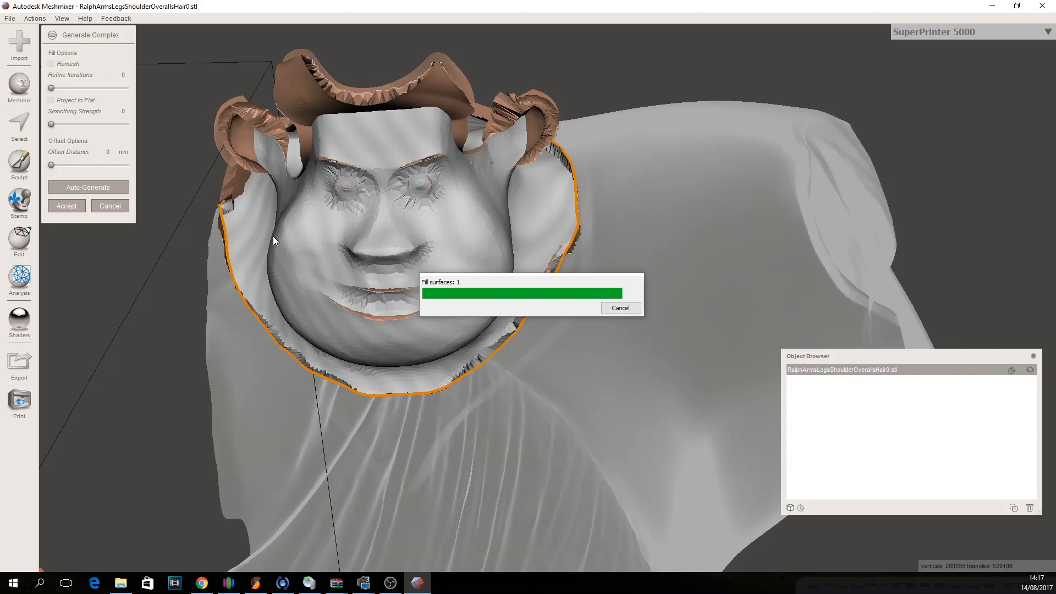
mouse_move(186, 254)
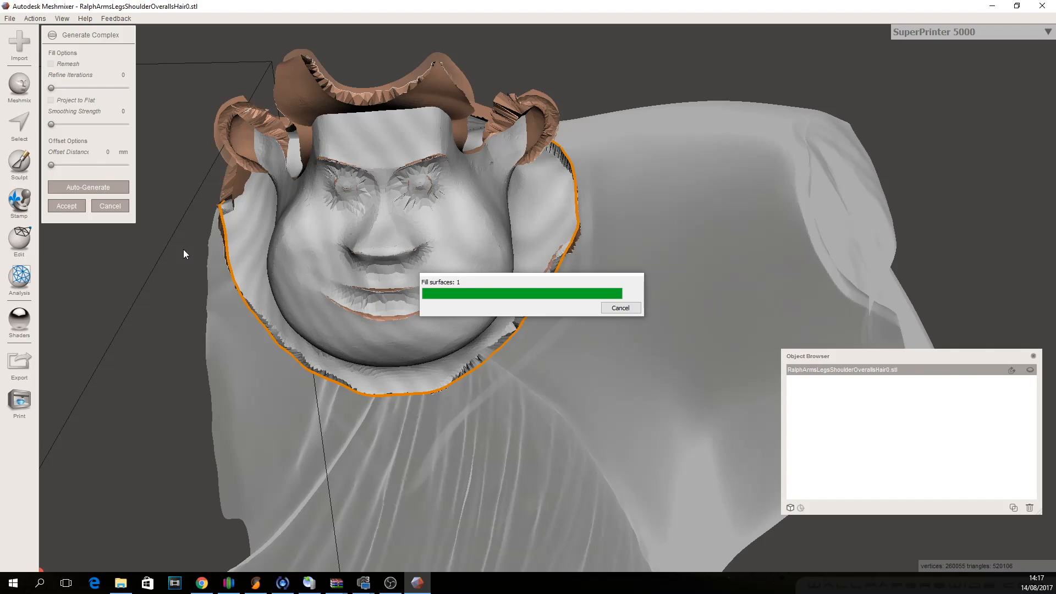
mouse_move(237, 221)
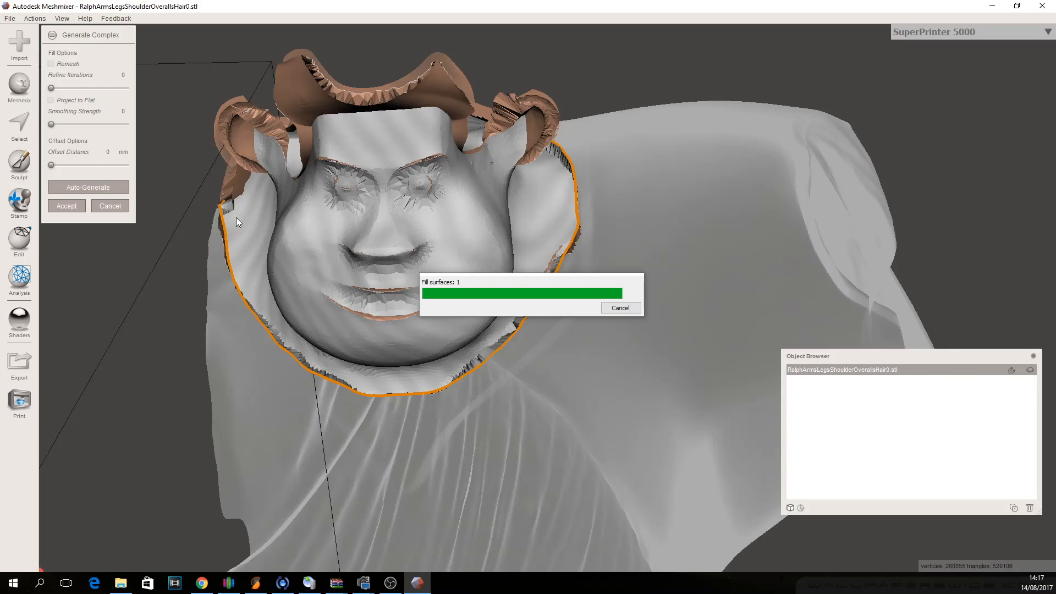
mouse_move(560, 219)
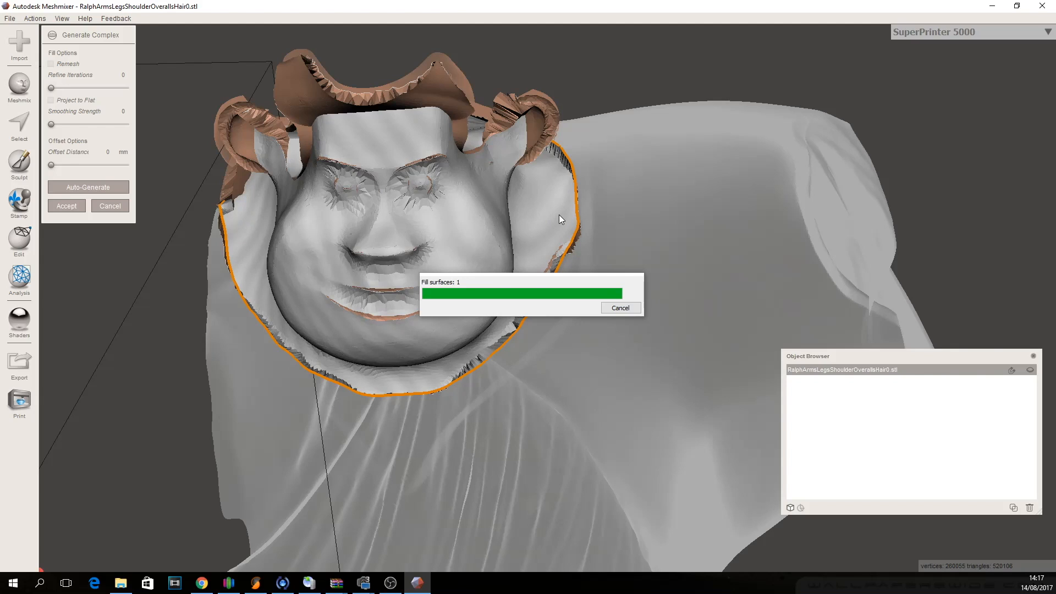
mouse_move(406, 229)
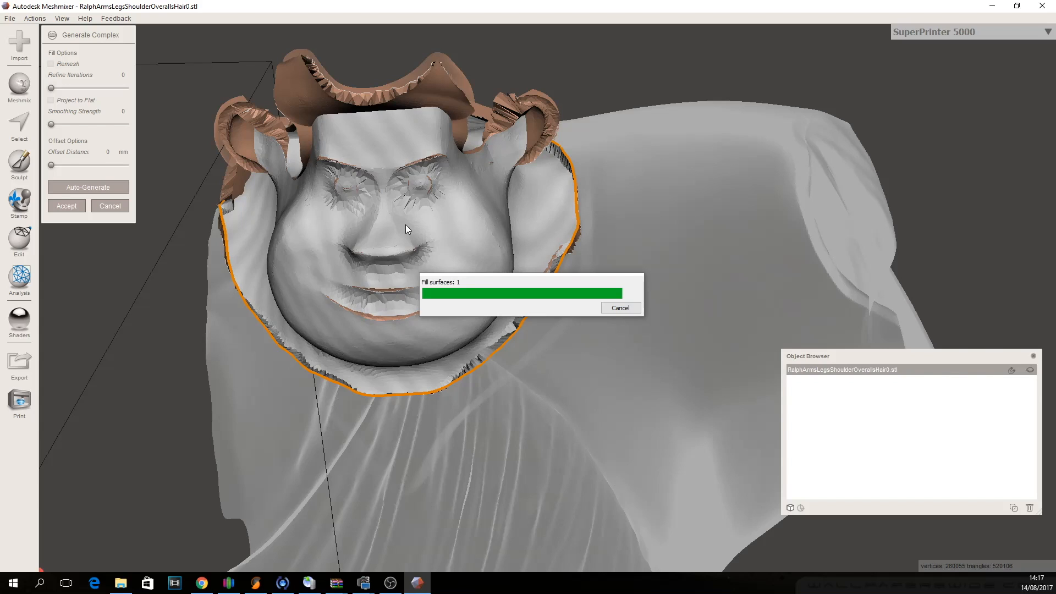
mouse_move(334, 260)
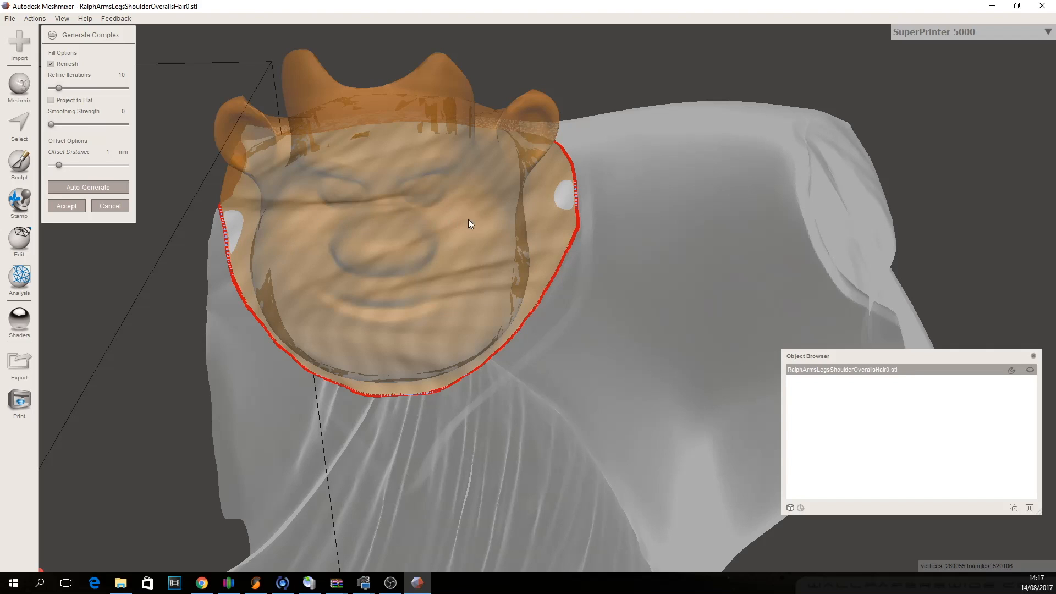
mouse_move(235, 219)
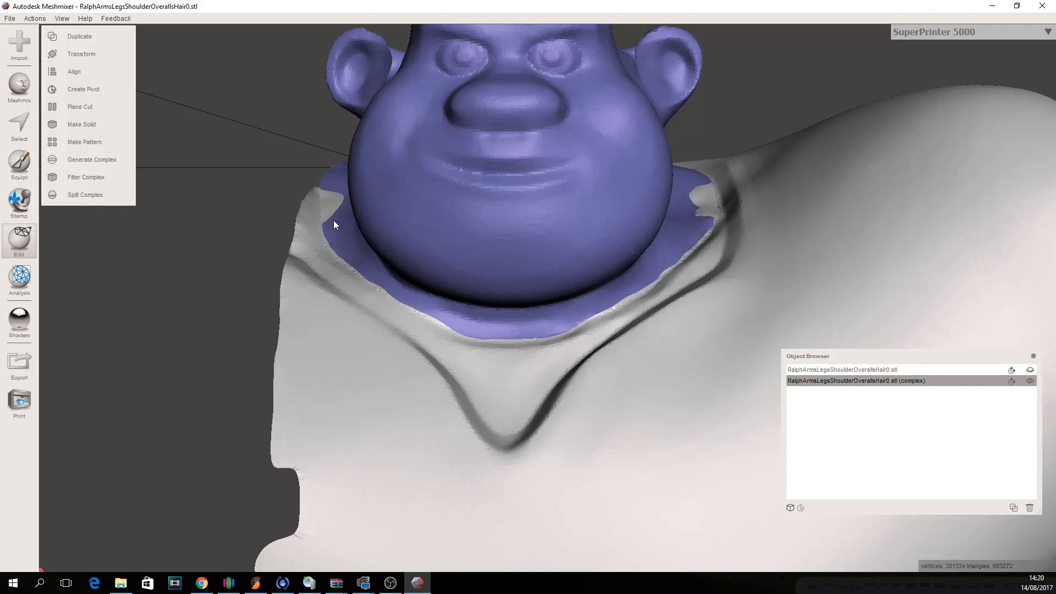
mouse_move(680, 199)
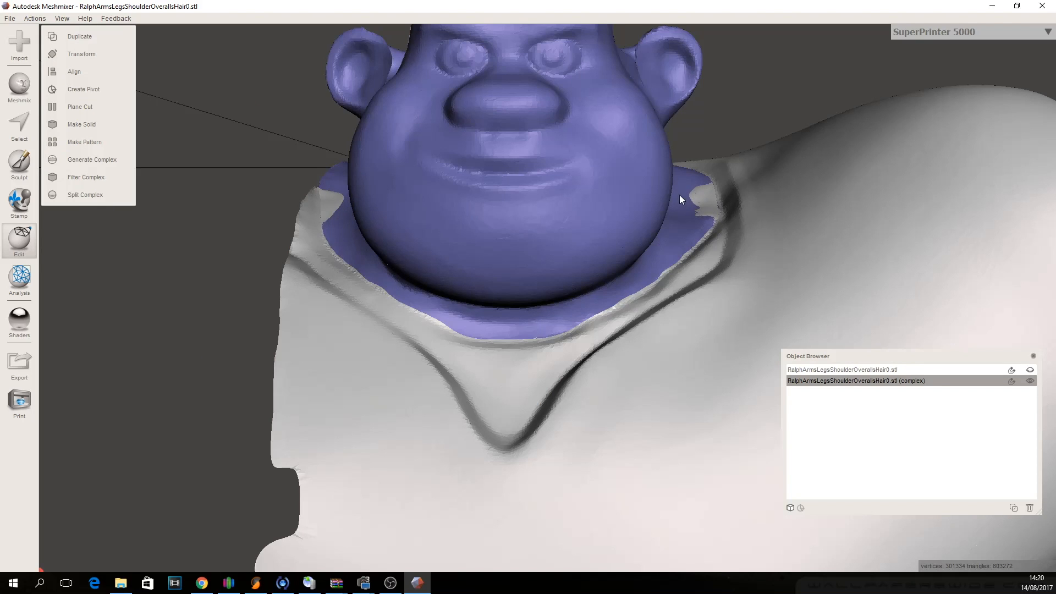
mouse_move(86, 194)
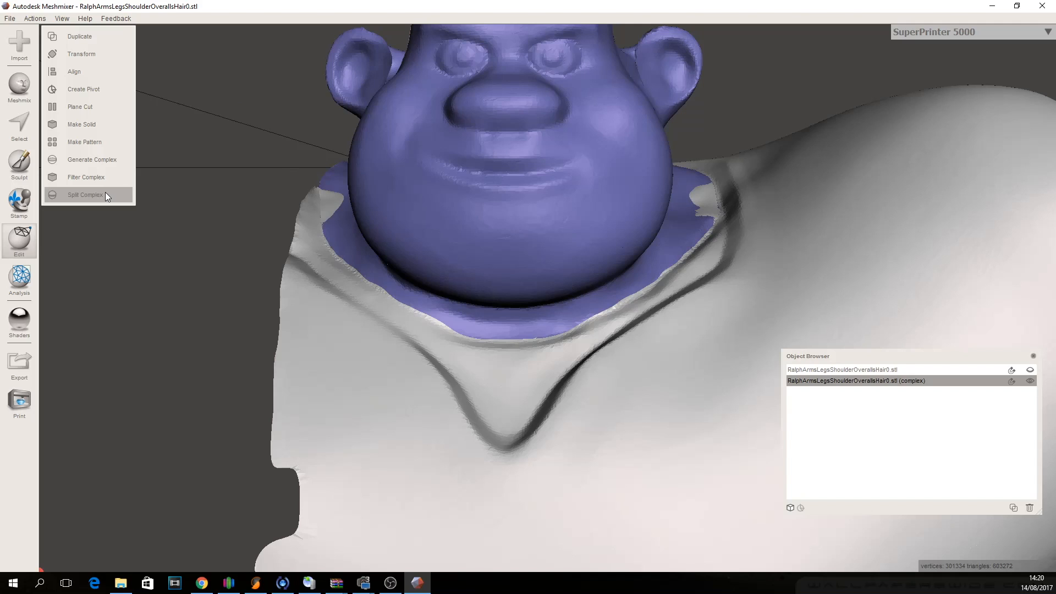
mouse_move(366, 309)
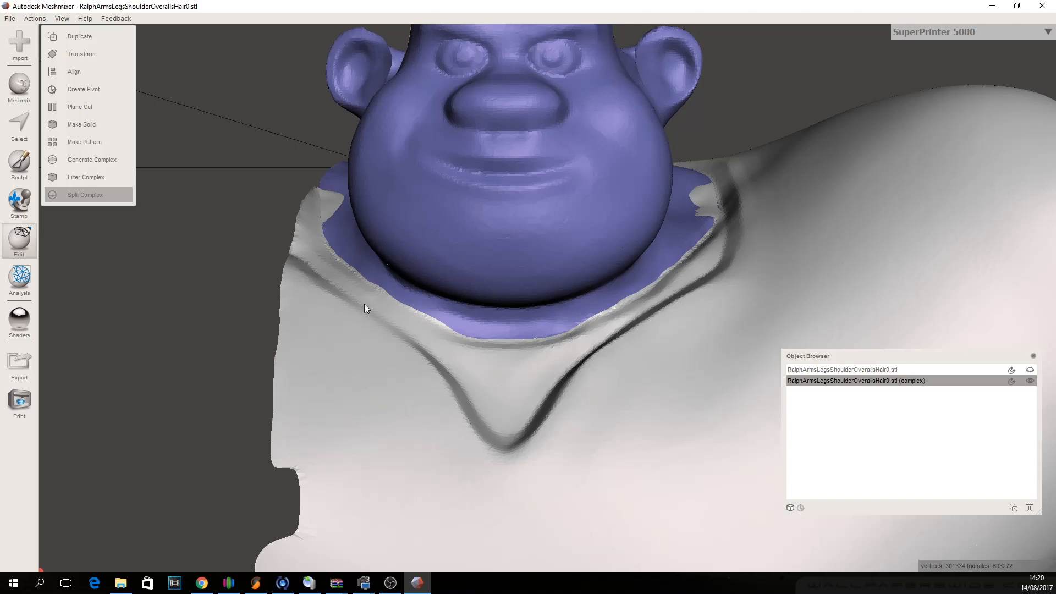
mouse_move(218, 311)
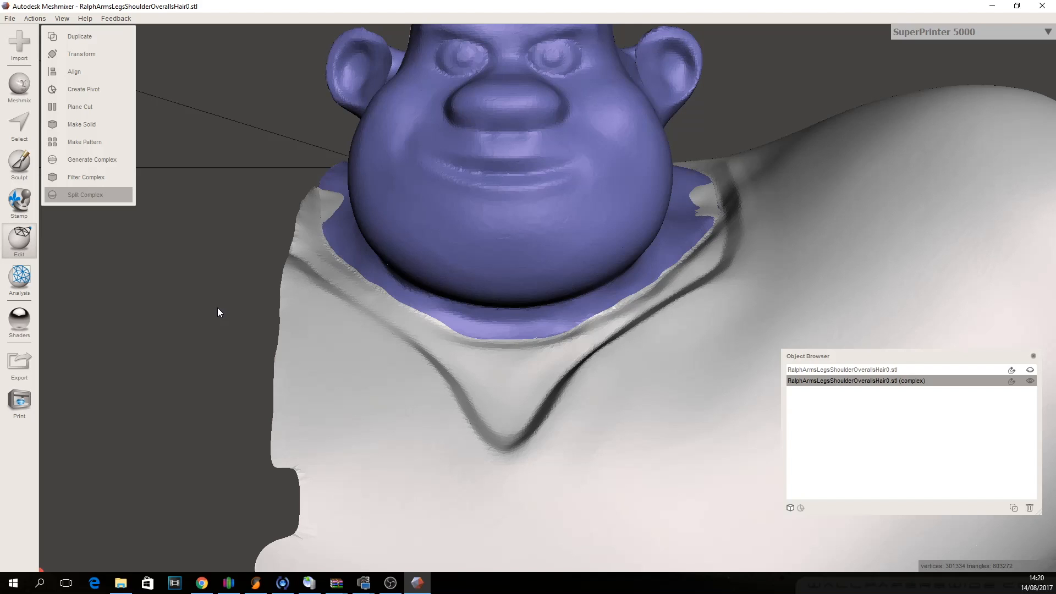
Split the head complex into split 0 and split 1 objects.
left_click(84, 195)
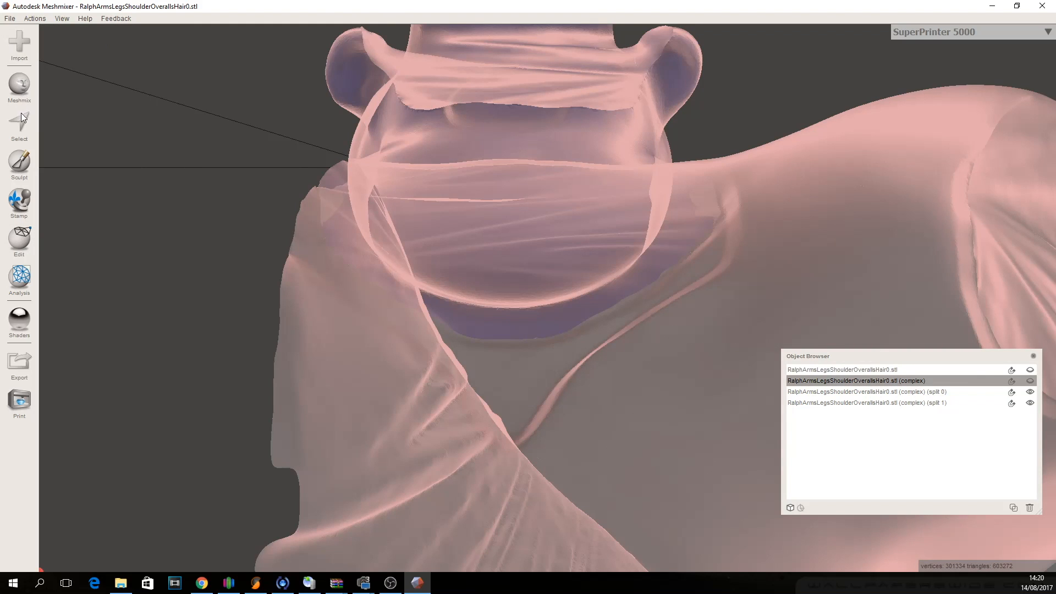
Export the head complex to the Desktop as one binary STL per region.
left_click(19, 363)
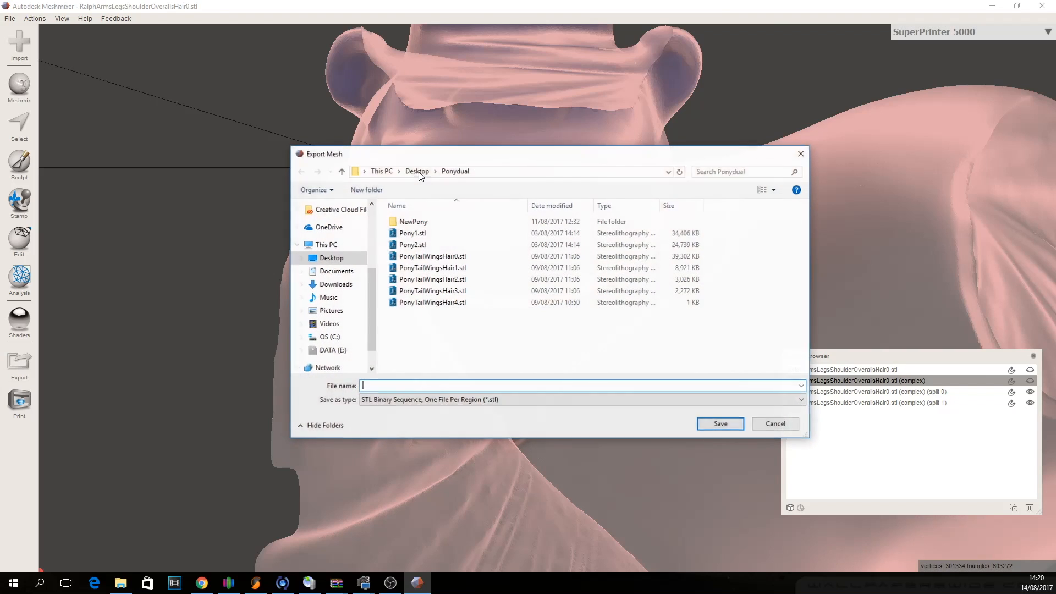
left_click(774, 423)
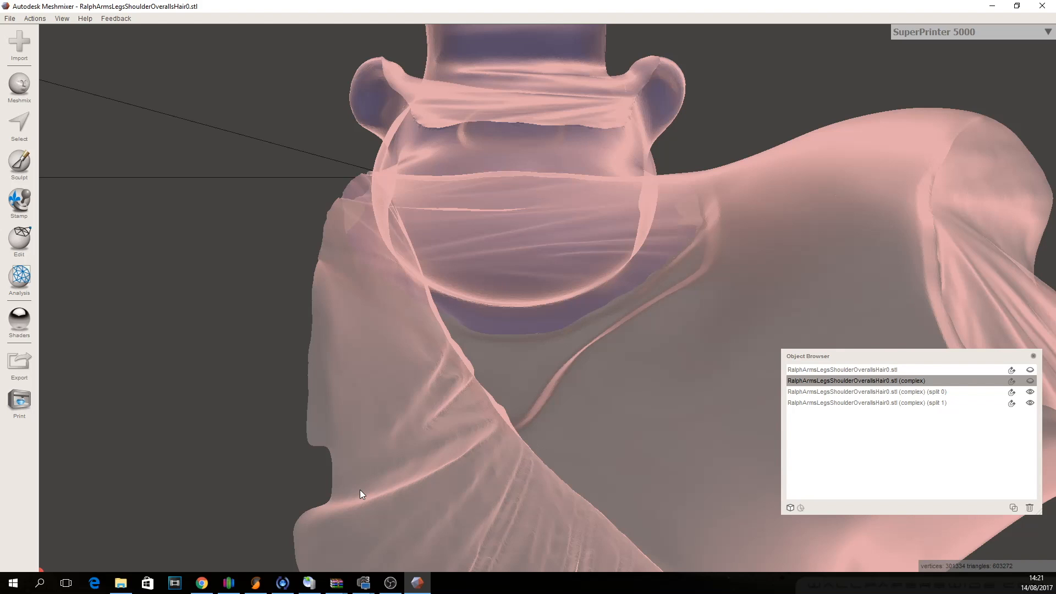
mouse_move(263, 578)
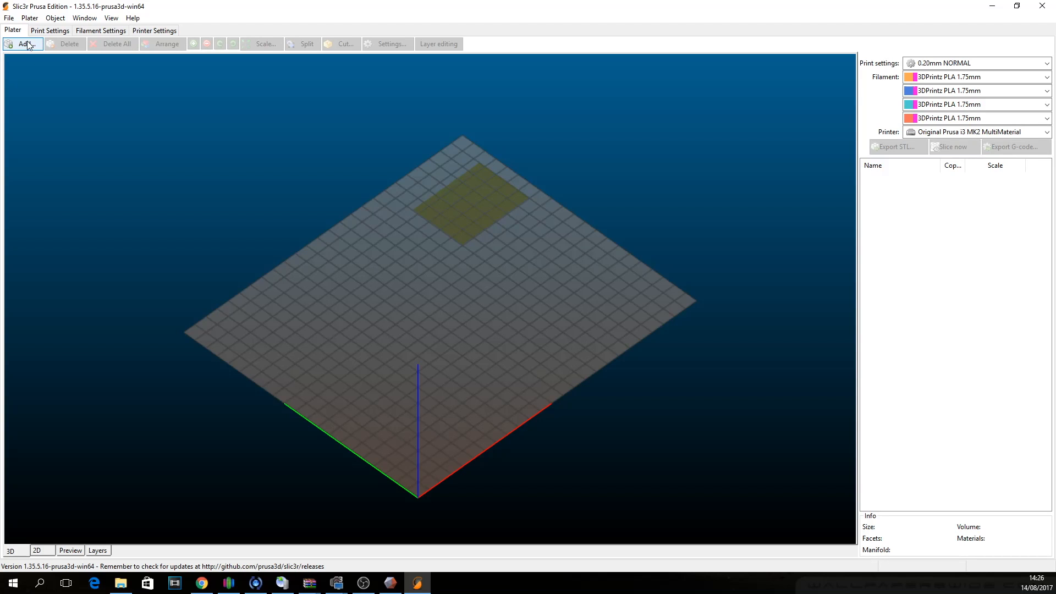
Load RalphArmsLegsShoulderOverallsHairFace0.stl onto the Slic3r plate.
left_click(24, 44)
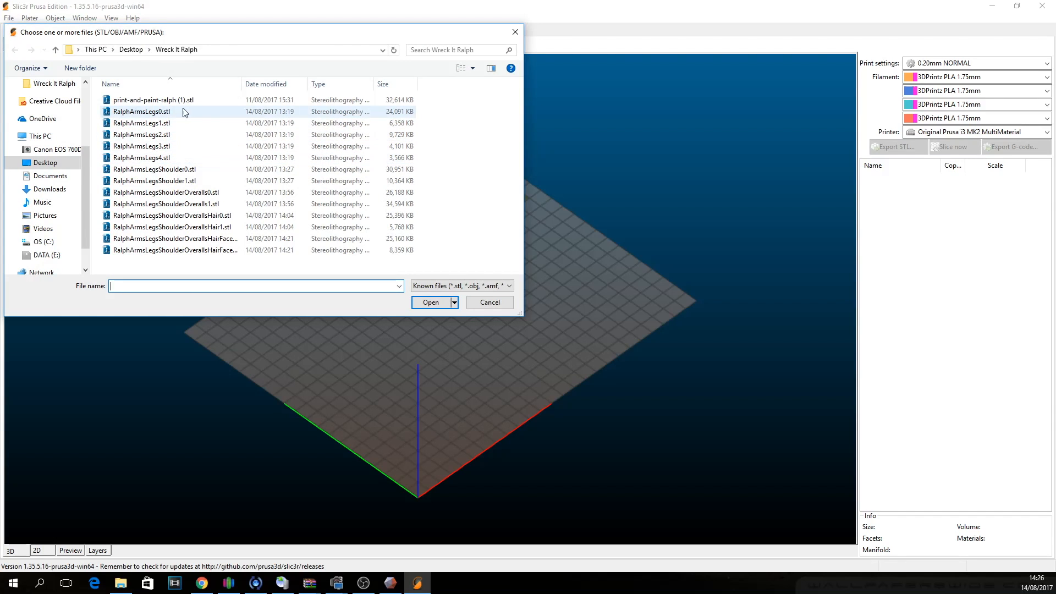
mouse_move(225, 250)
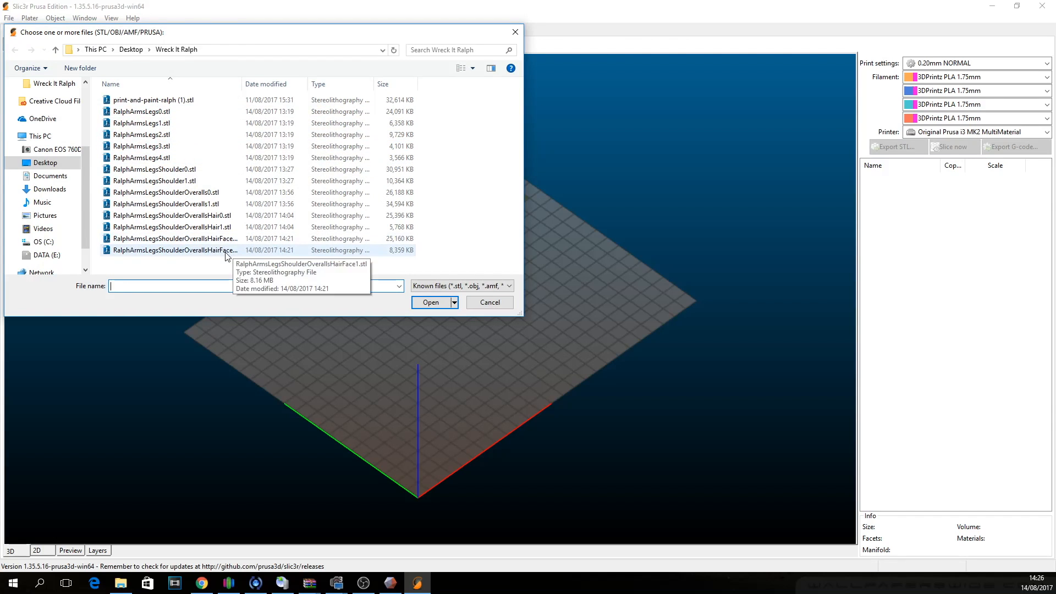
left_click(174, 238)
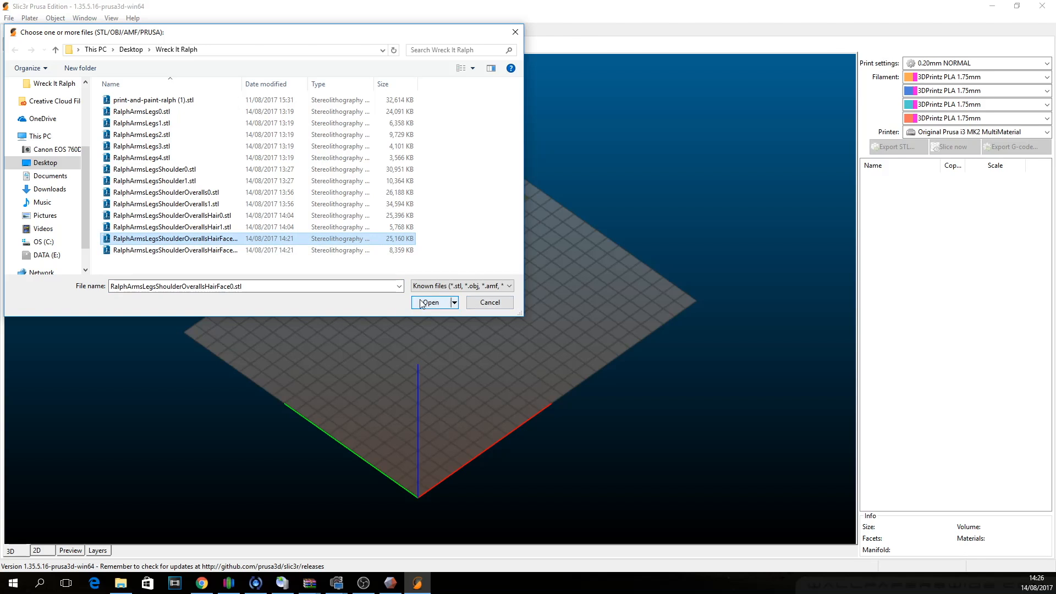
left_click(430, 303)
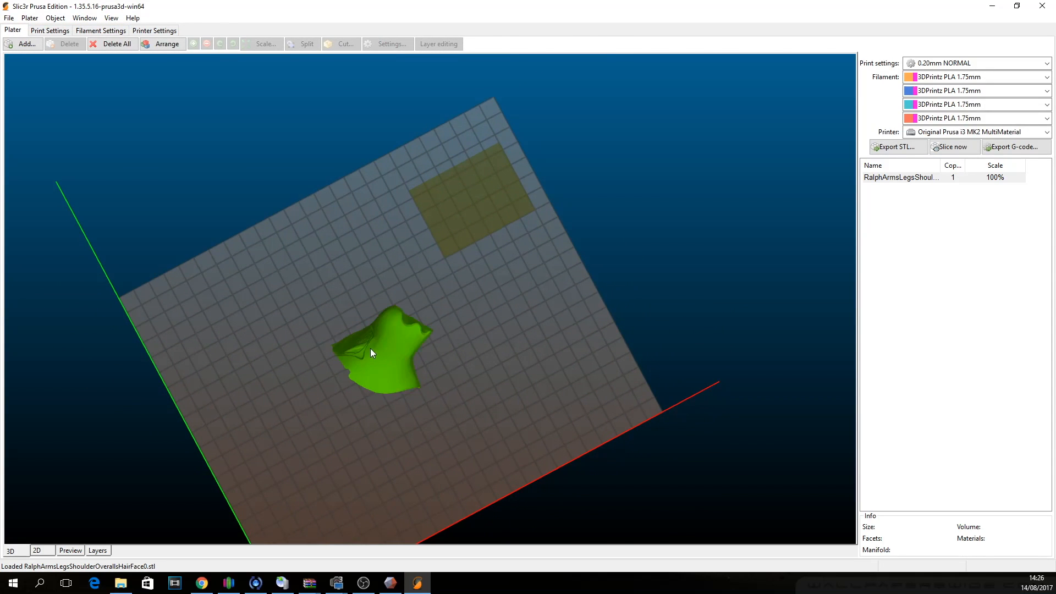
In the object settings, select the remaining Ralph region STLs to load as parts.
left_click(386, 44)
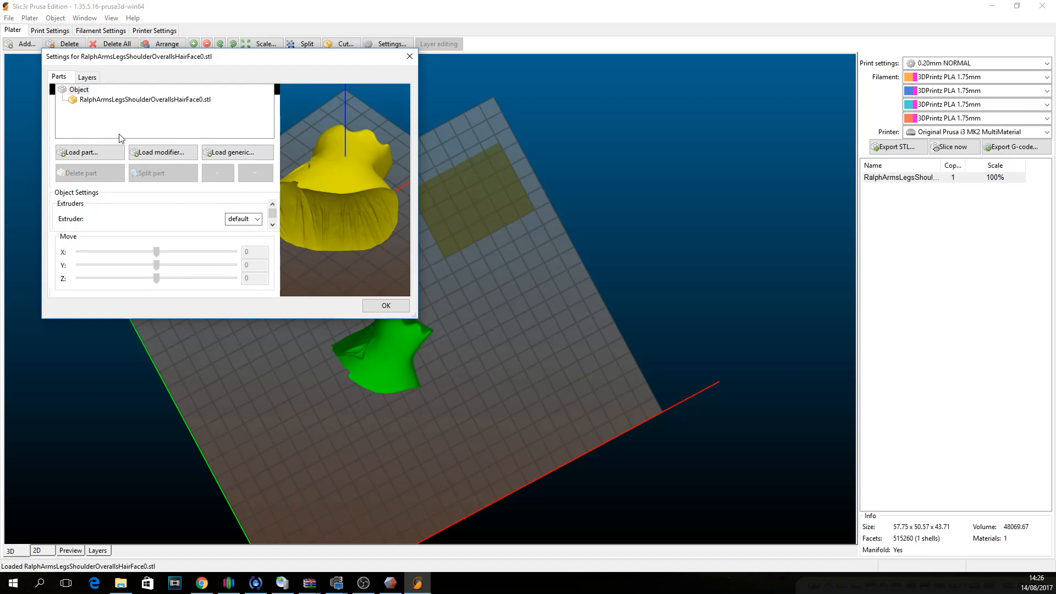
left_click(79, 152)
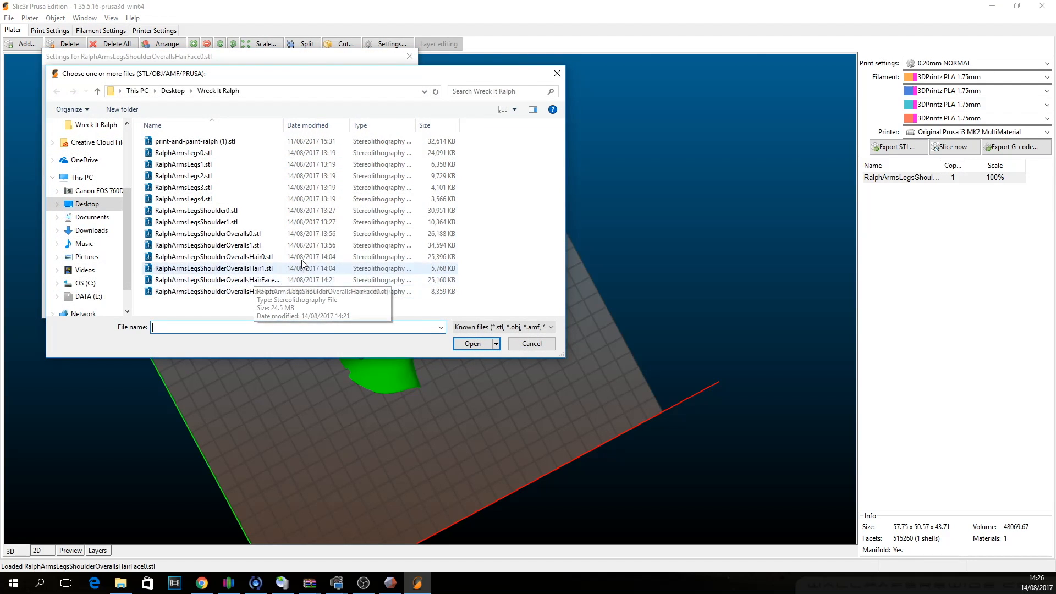
left_click(215, 290)
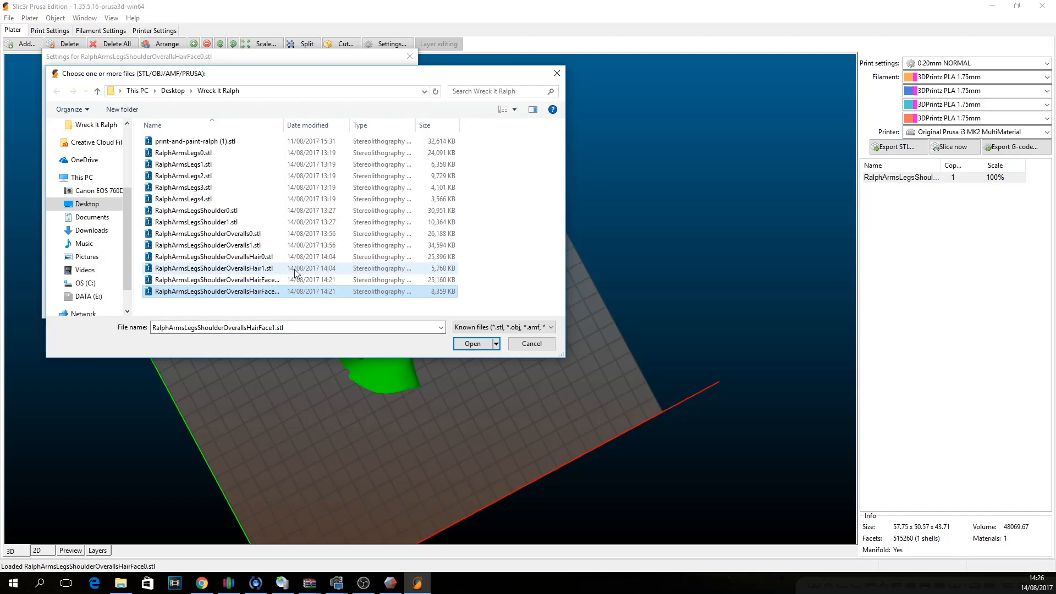
left_click(212, 267)
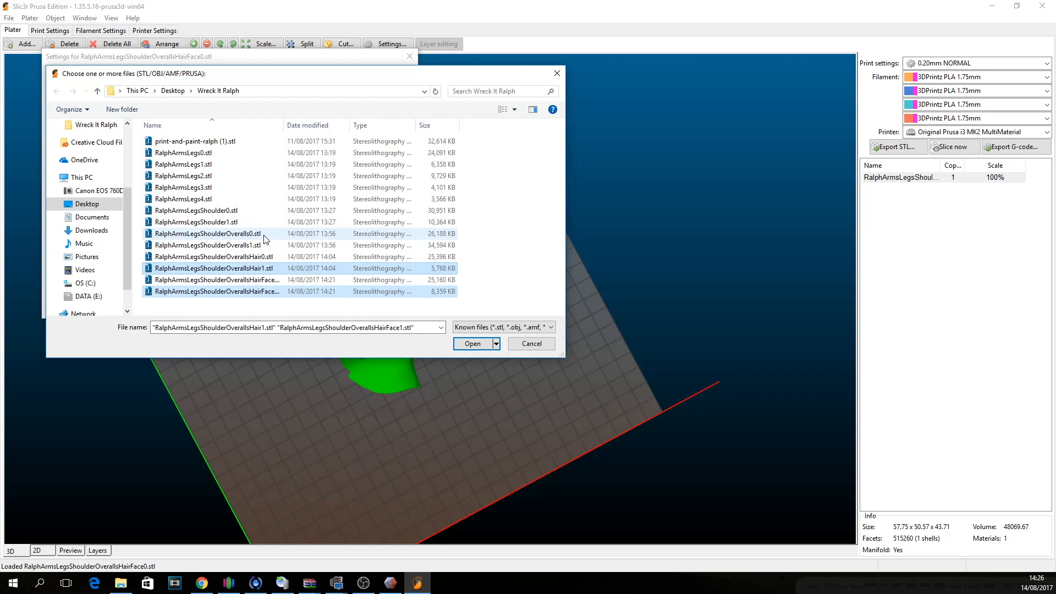
left_click(207, 245)
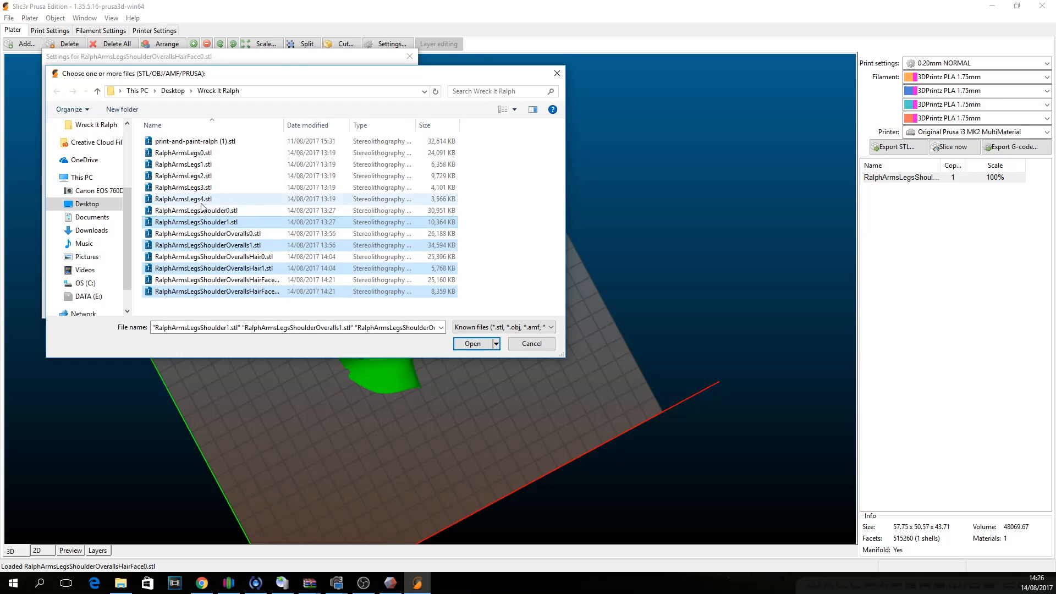
left_click(183, 164)
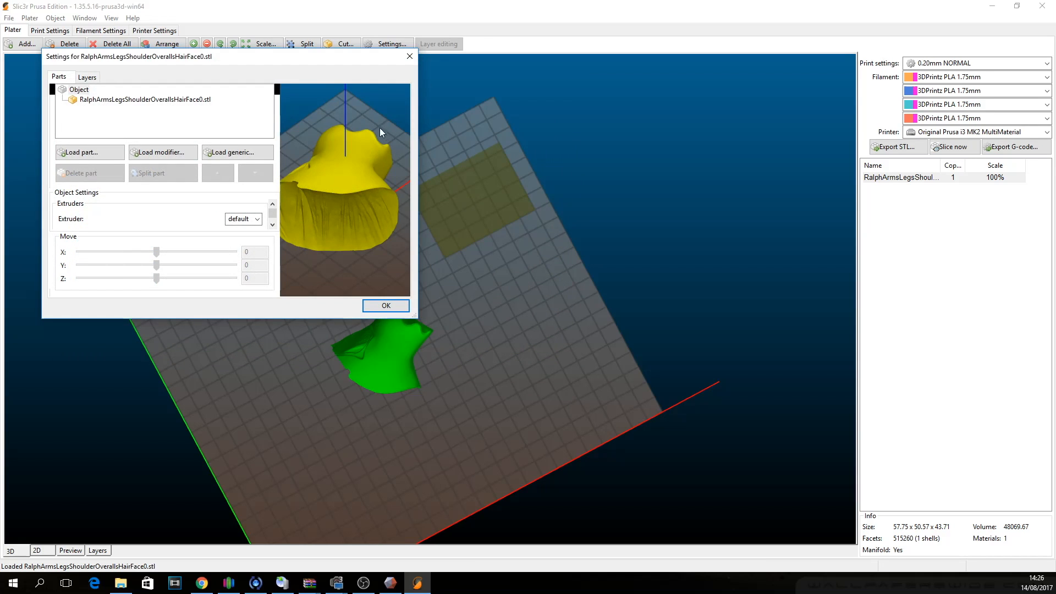
Add the selected region files as parts and assign extruders 1 and 2.
left_click(88, 152)
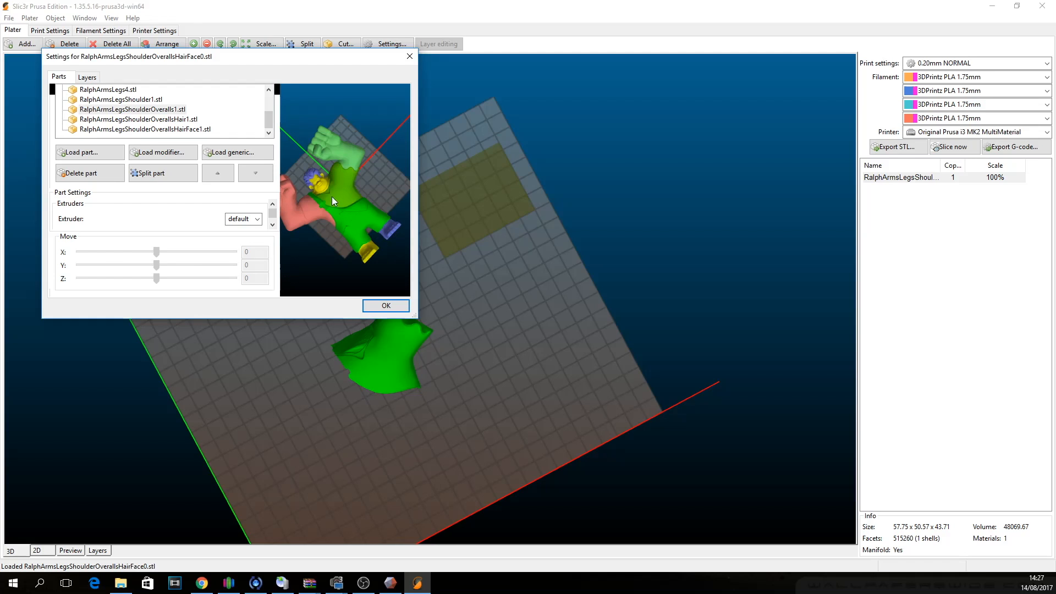
scroll("up", 3)
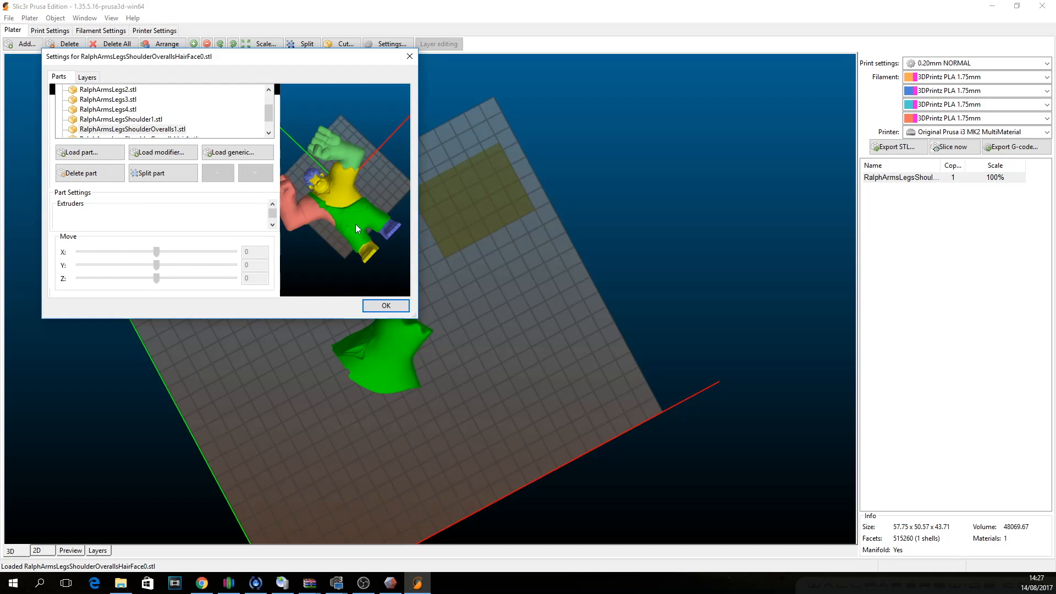
left_click(256, 218)
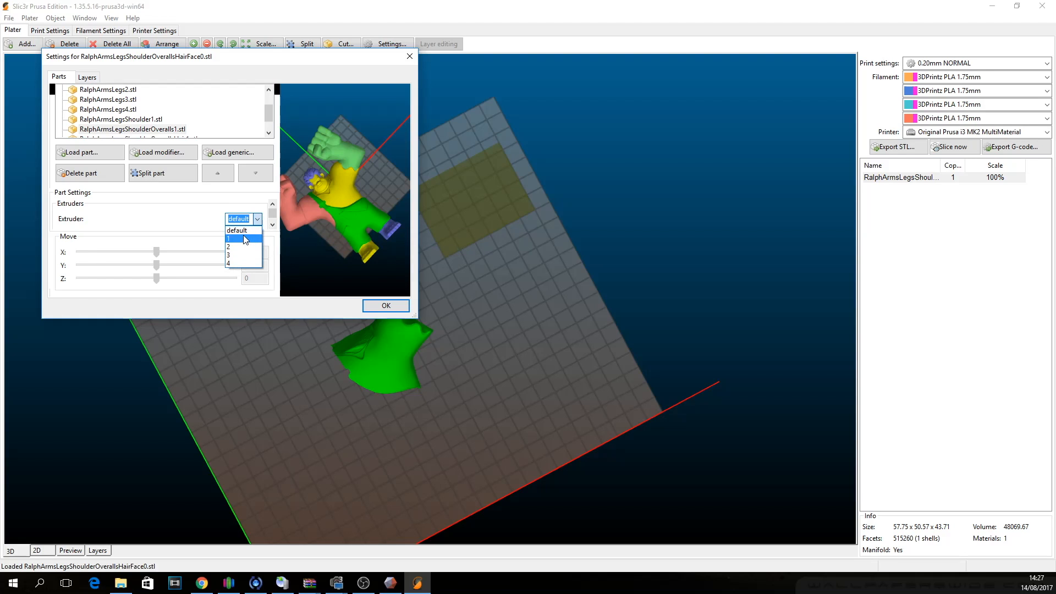
left_click(228, 238)
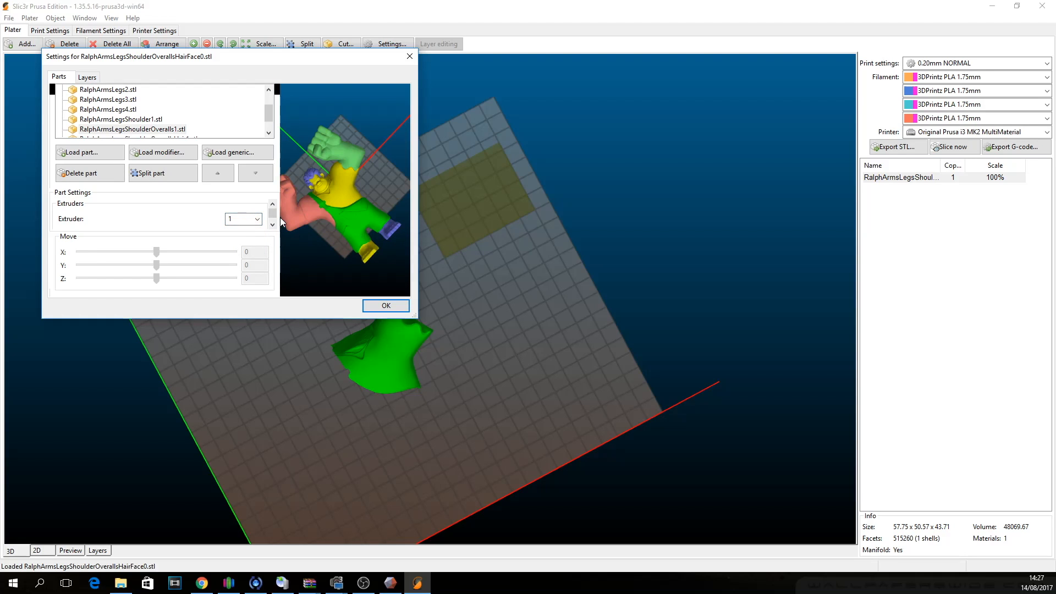
left_click(256, 218)
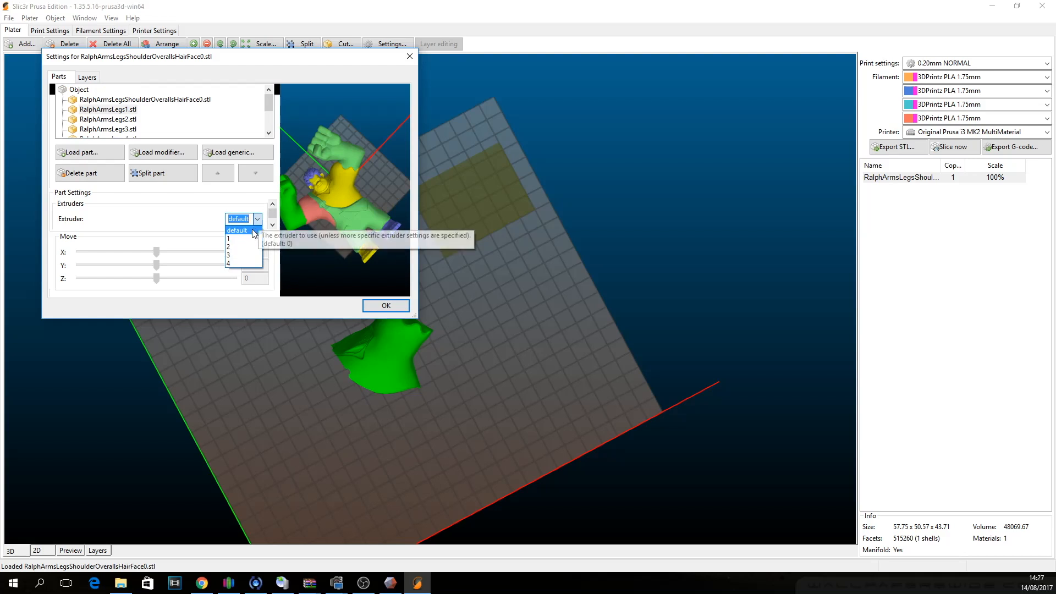
left_click(227, 246)
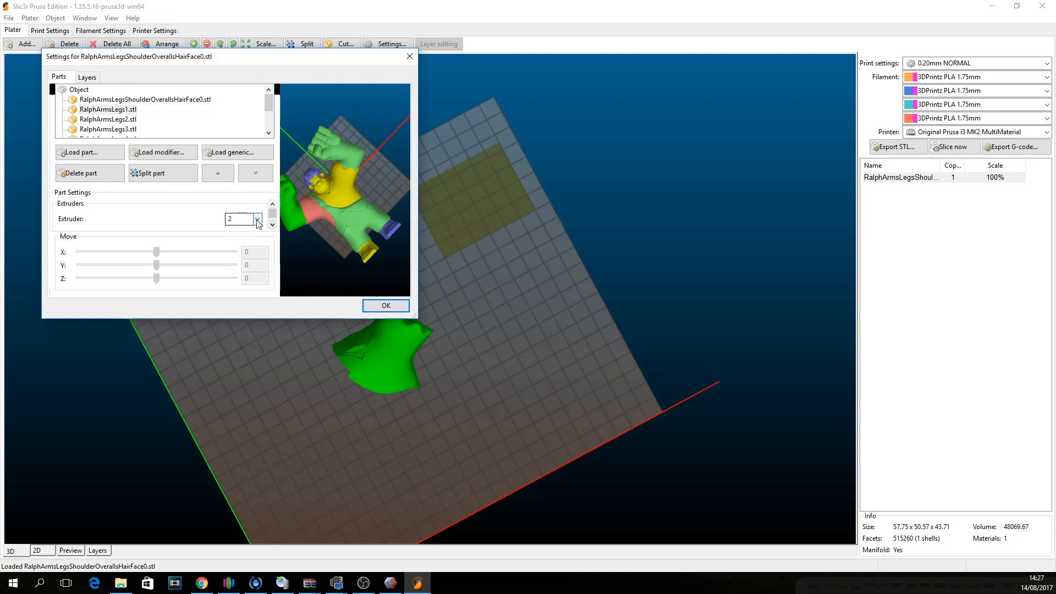
Assign extruders 2 and 3 to the remaining Ralph parts.
left_click(257, 219)
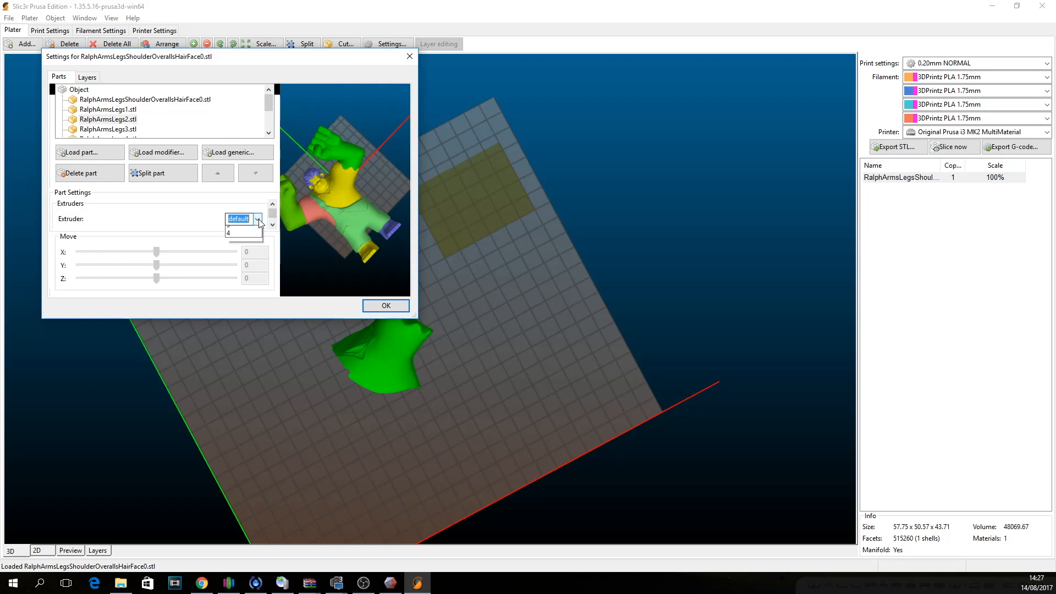
left_click(238, 219)
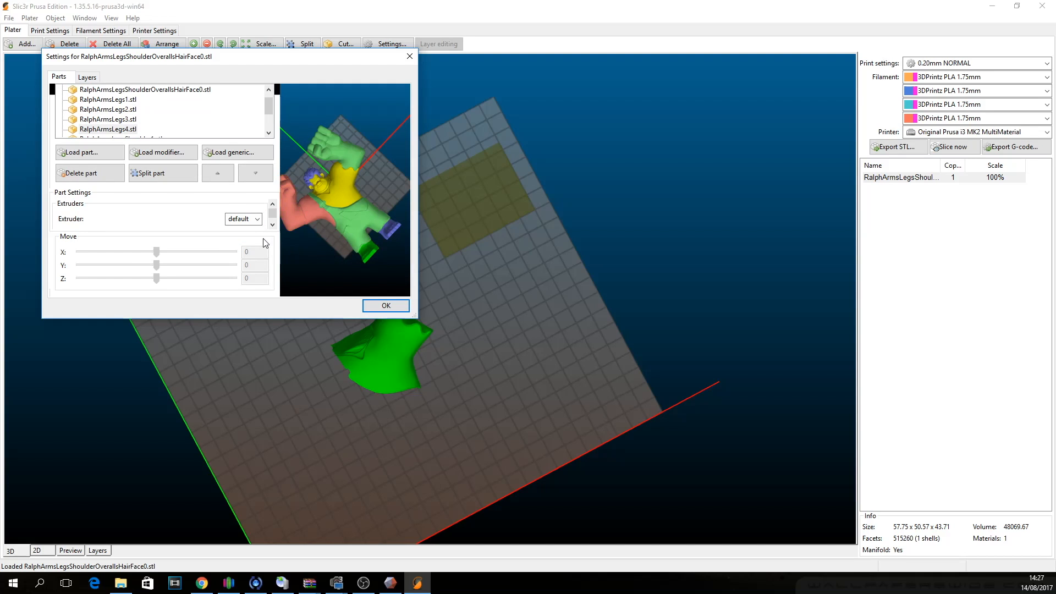
left_click(78, 89)
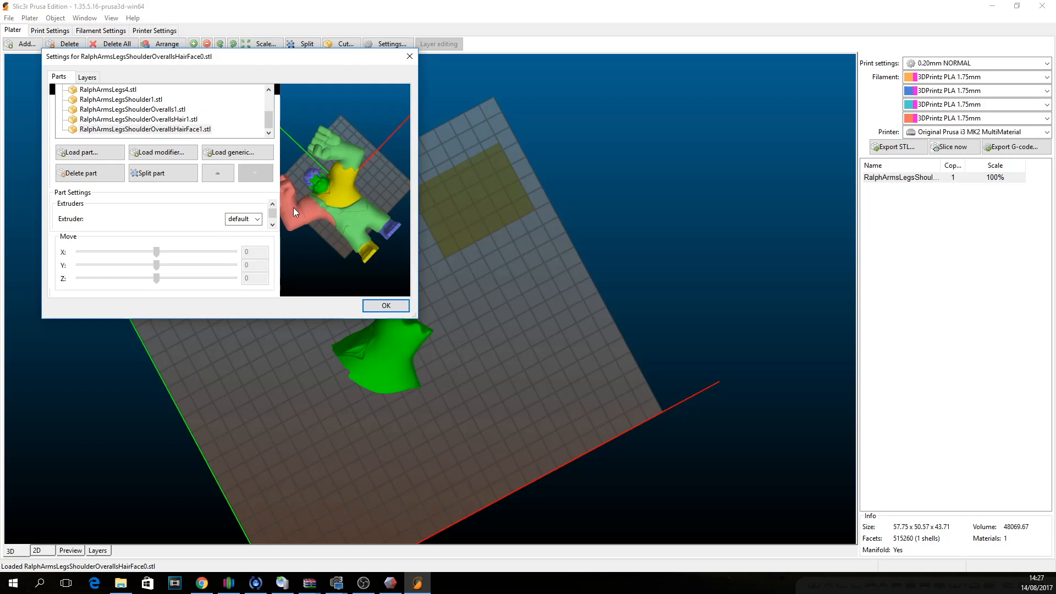
left_click(243, 218)
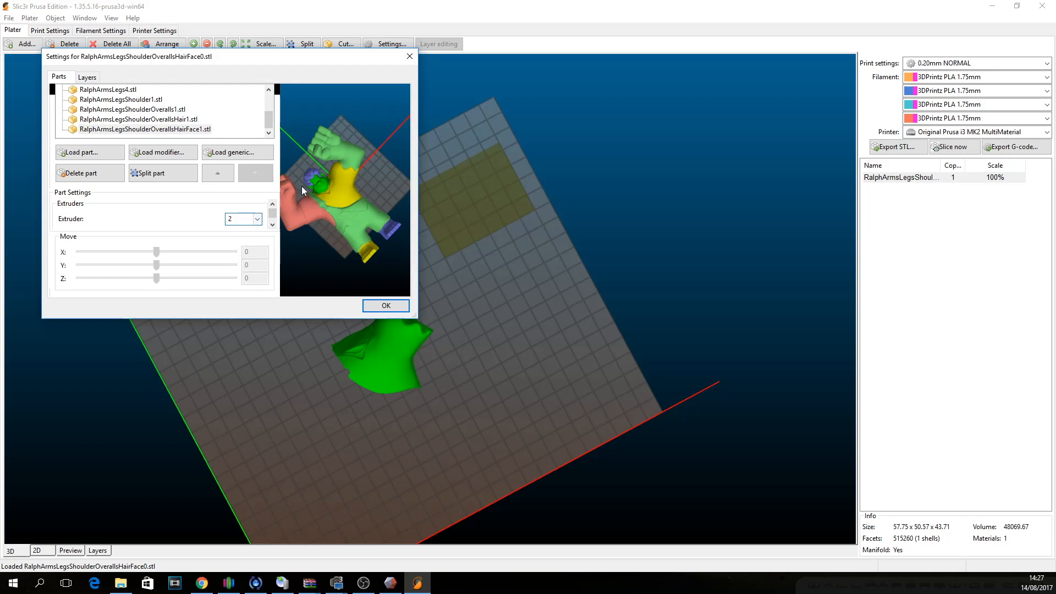
left_click(255, 219)
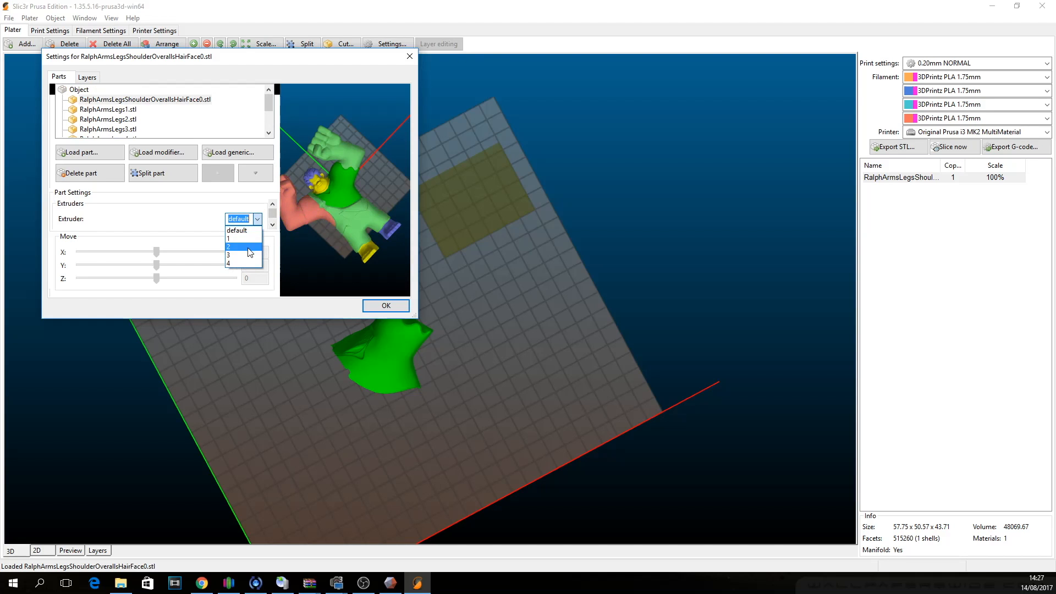
left_click(385, 305)
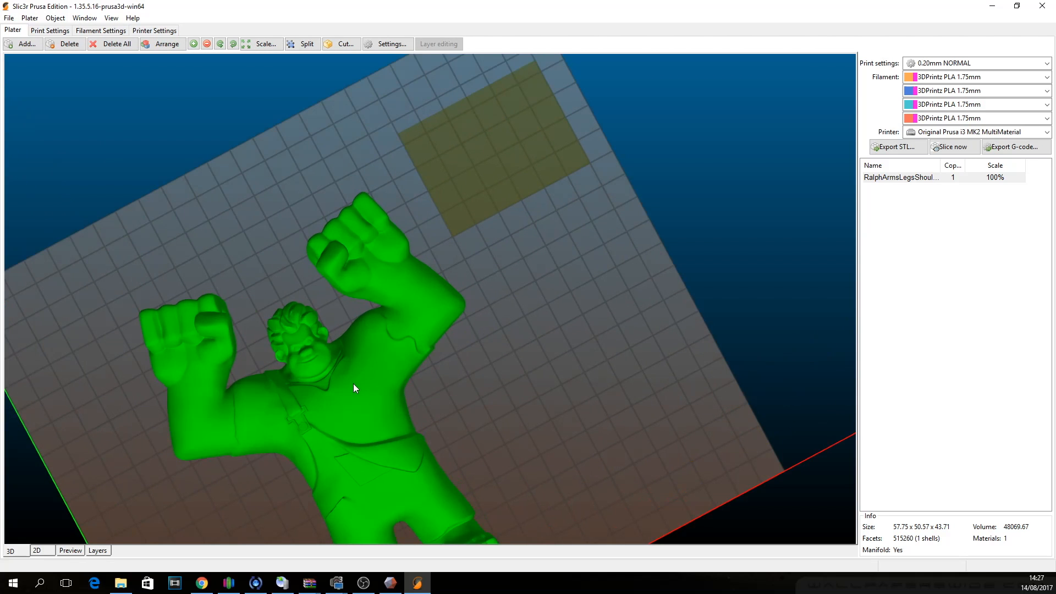
Confirm the object settings so multicoloured Ralph appears on the plate.
left_click(389, 44)
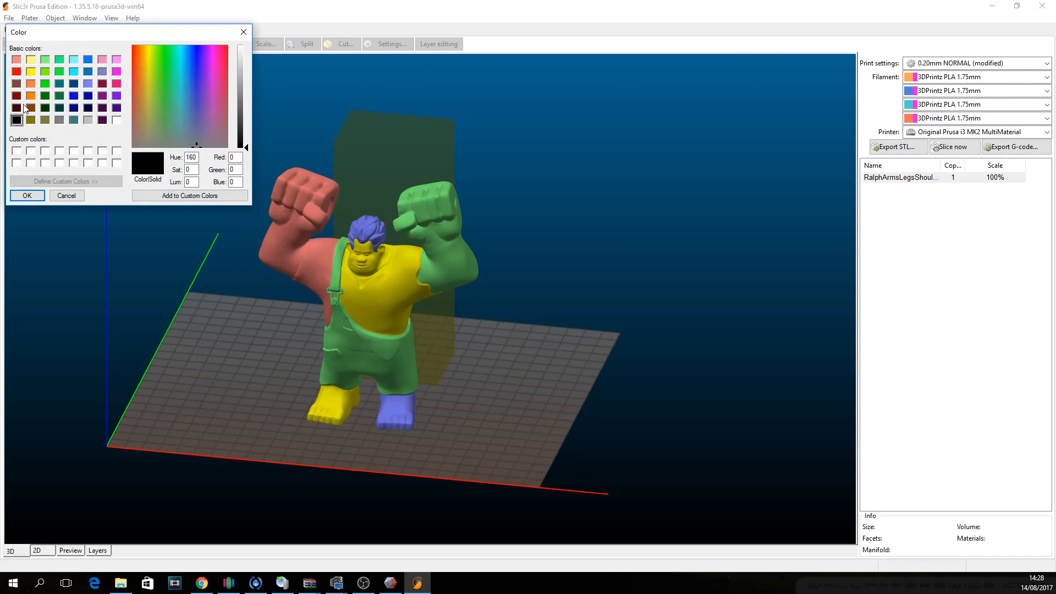
Colour filament 1 dark brown, filament 2 pale skin pink and filament 3 red.
left_click(66, 195)
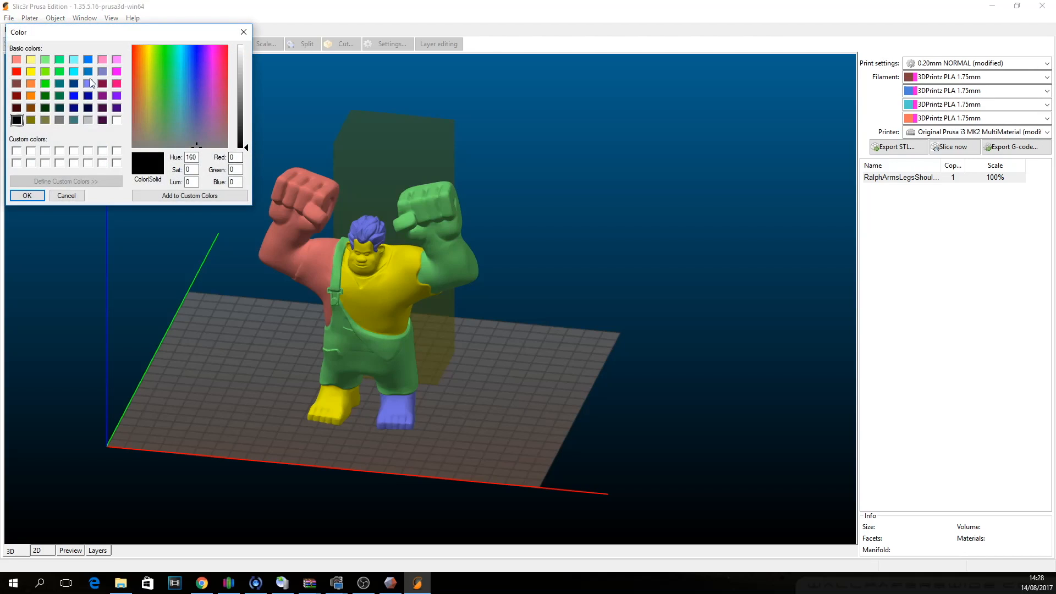
mouse_move(42, 82)
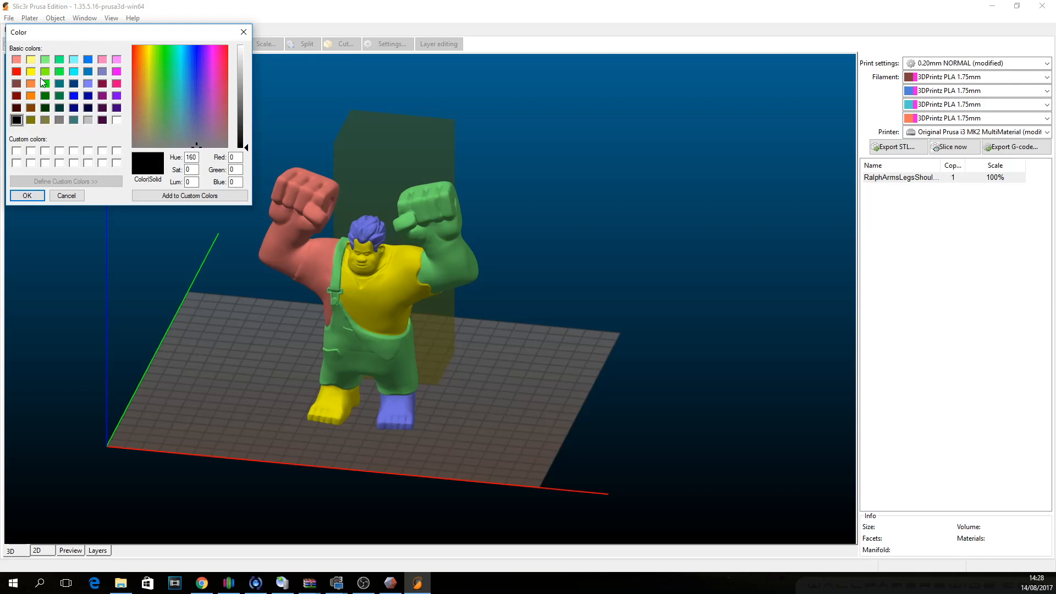
left_click(143, 124)
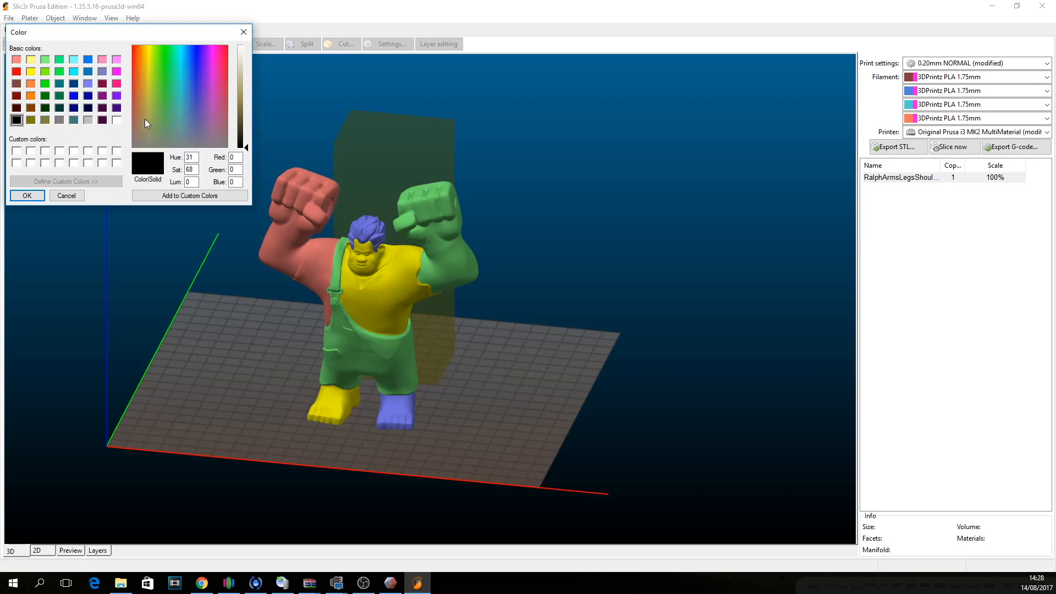
left_click(145, 90)
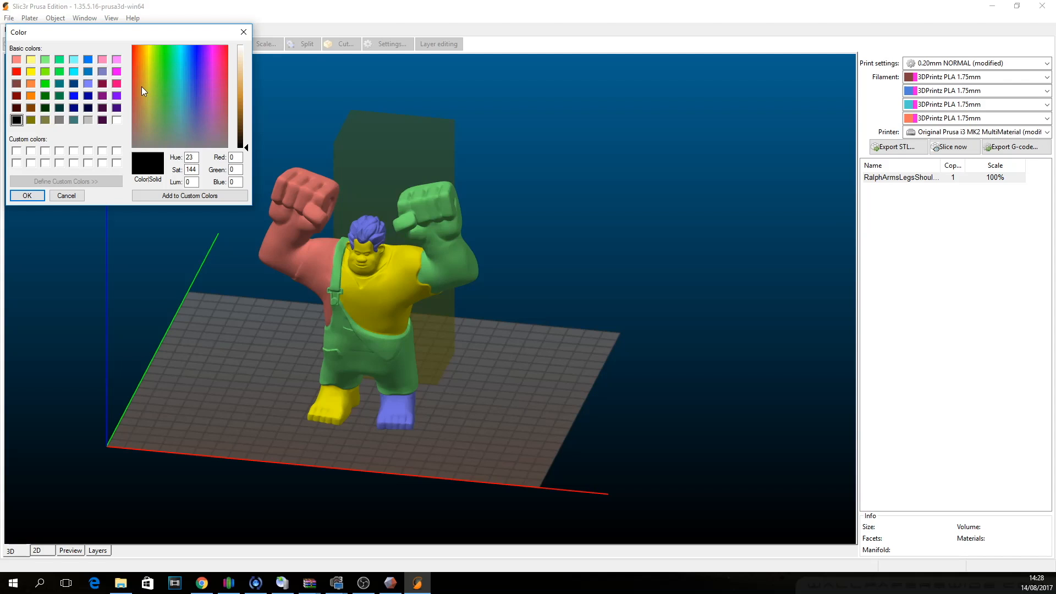
left_click(141, 109)
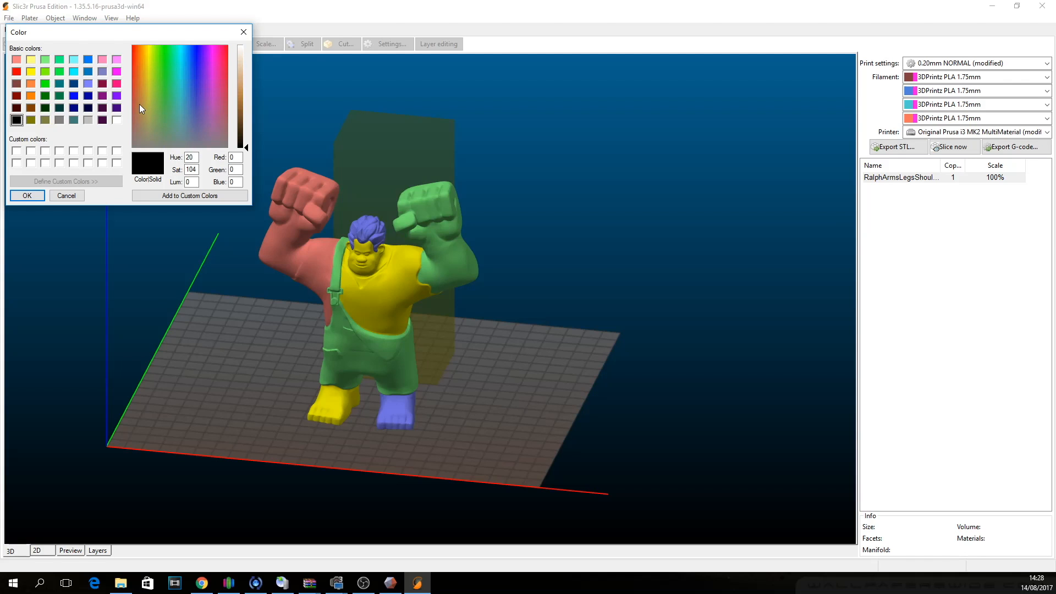
left_click(139, 105)
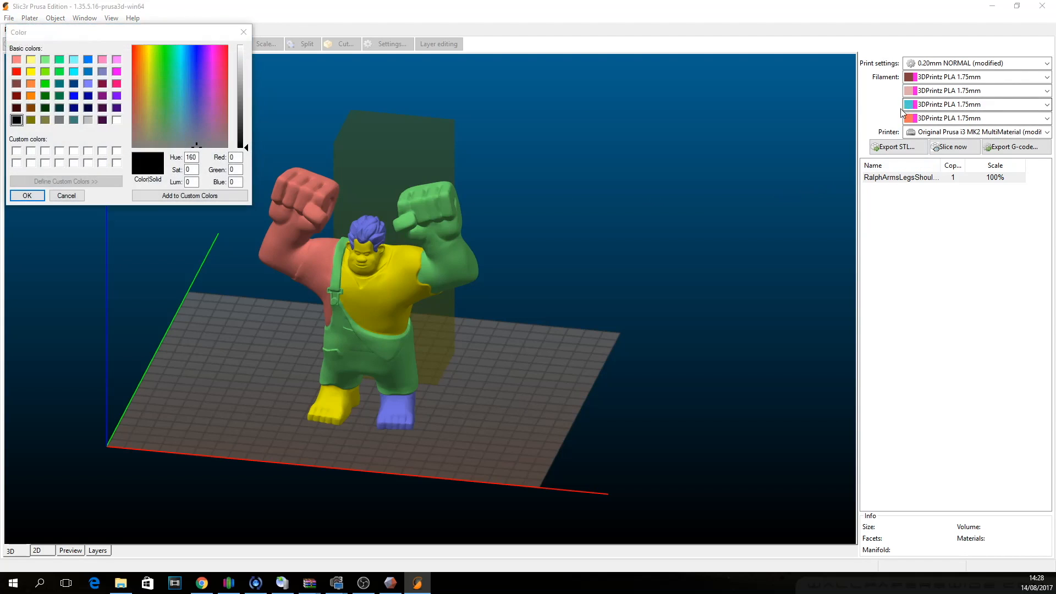
left_click(16, 60)
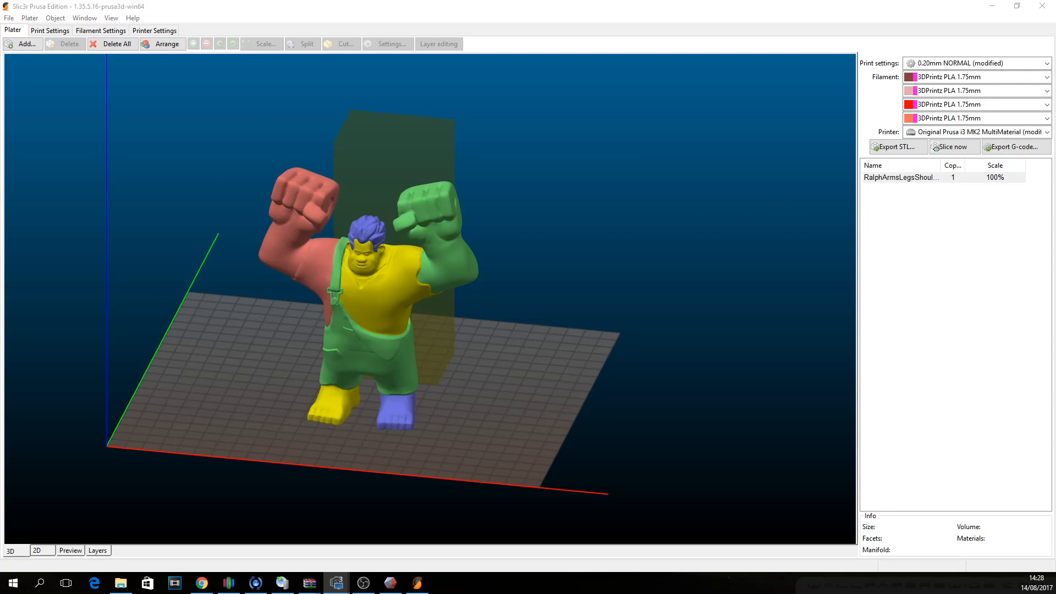
Show the sliced Ralph in Preview and zoom in on the brown, pink and red layers.
left_click(70, 550)
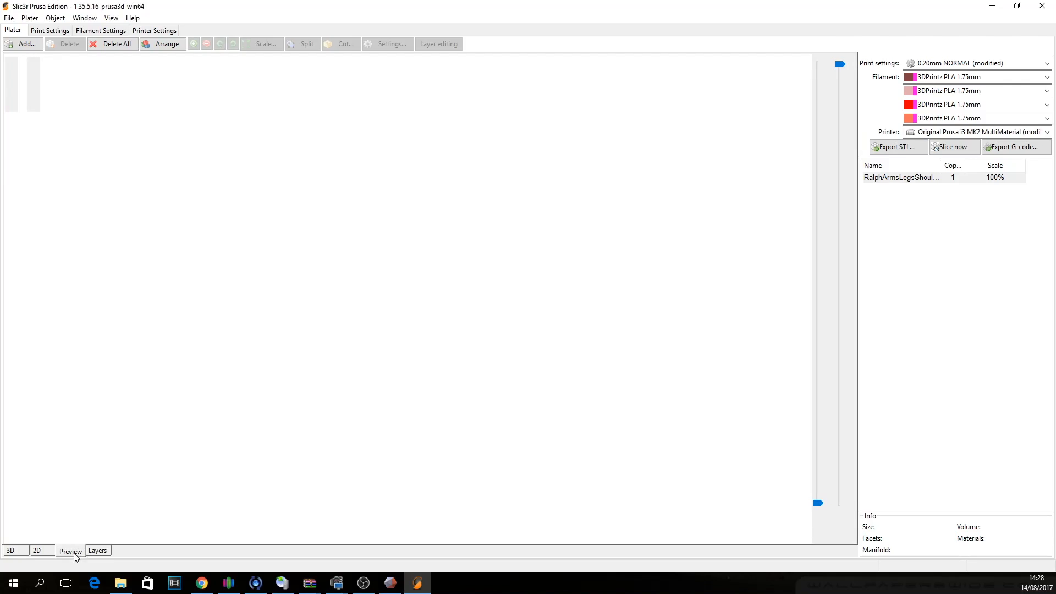
left_click(70, 550)
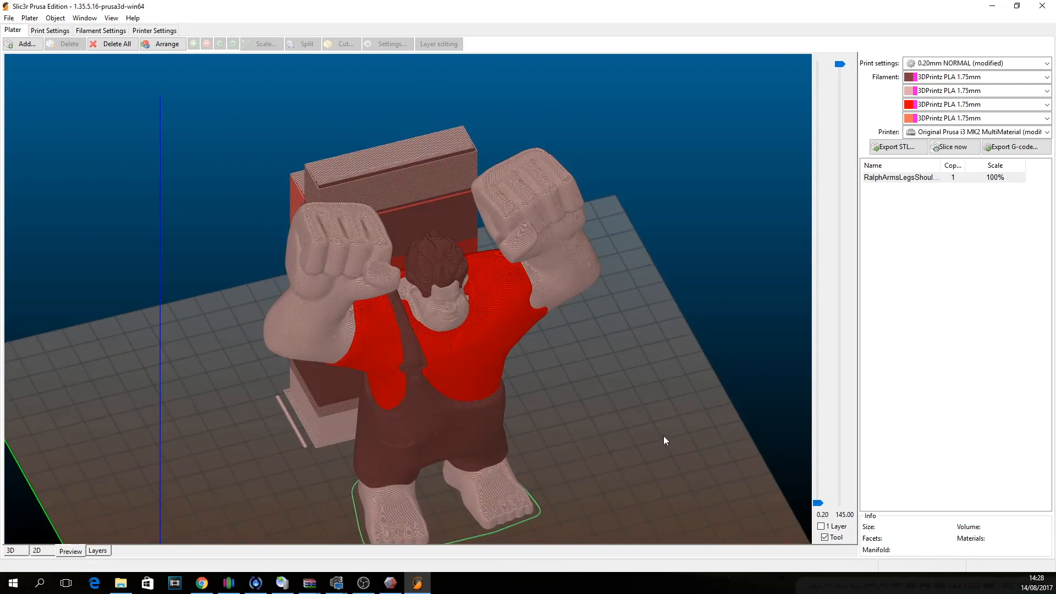
scroll("up", 3)
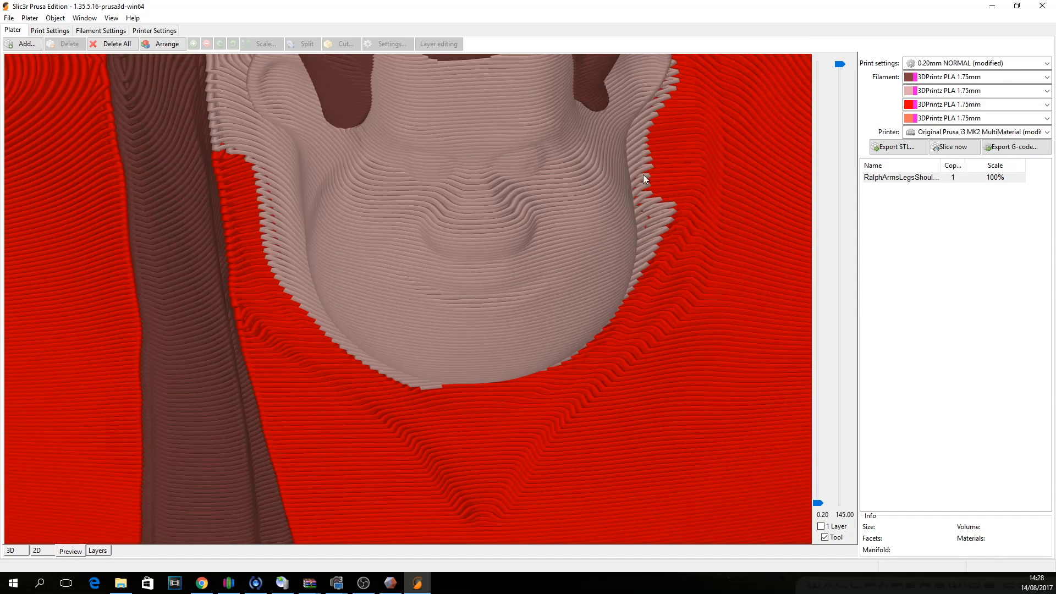